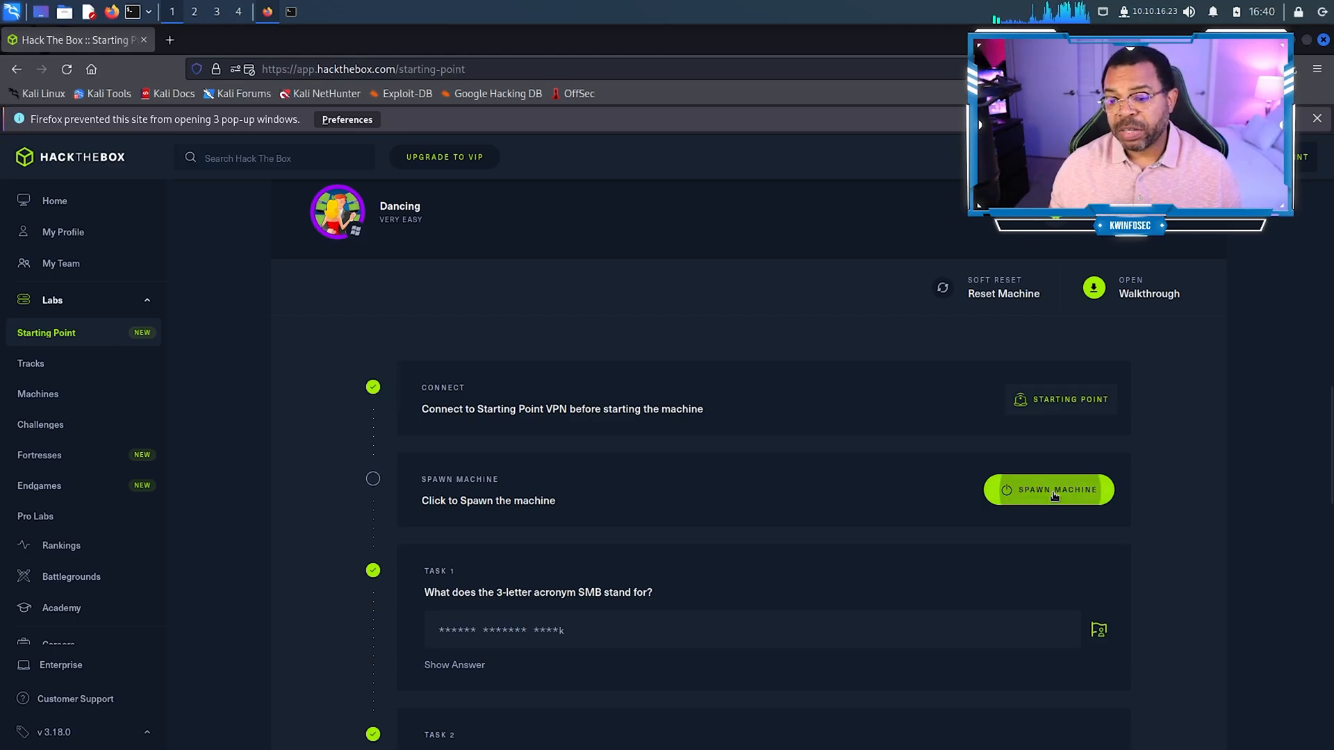
# Step: Spawn the Dancing machine and read the write-up past the OSI Model diagram
pyautogui.click(1048, 489)
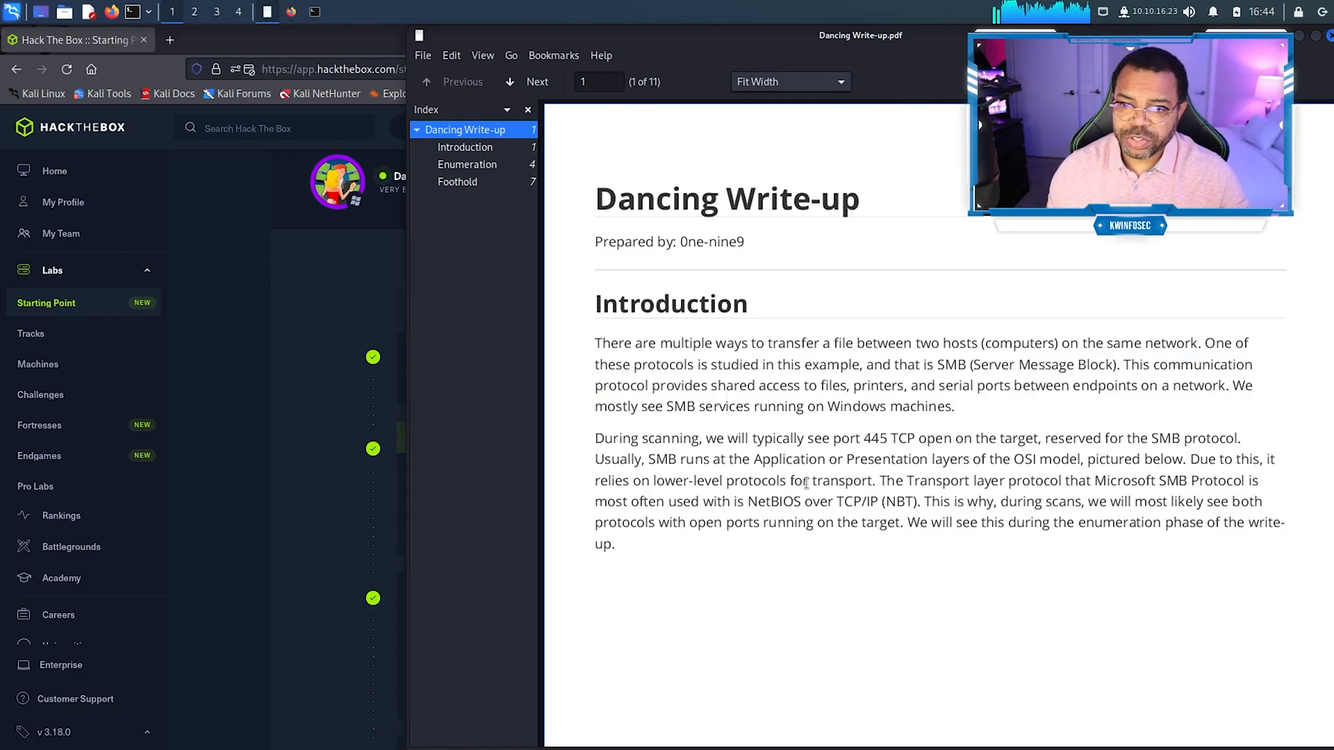
pyautogui.scroll(-3)
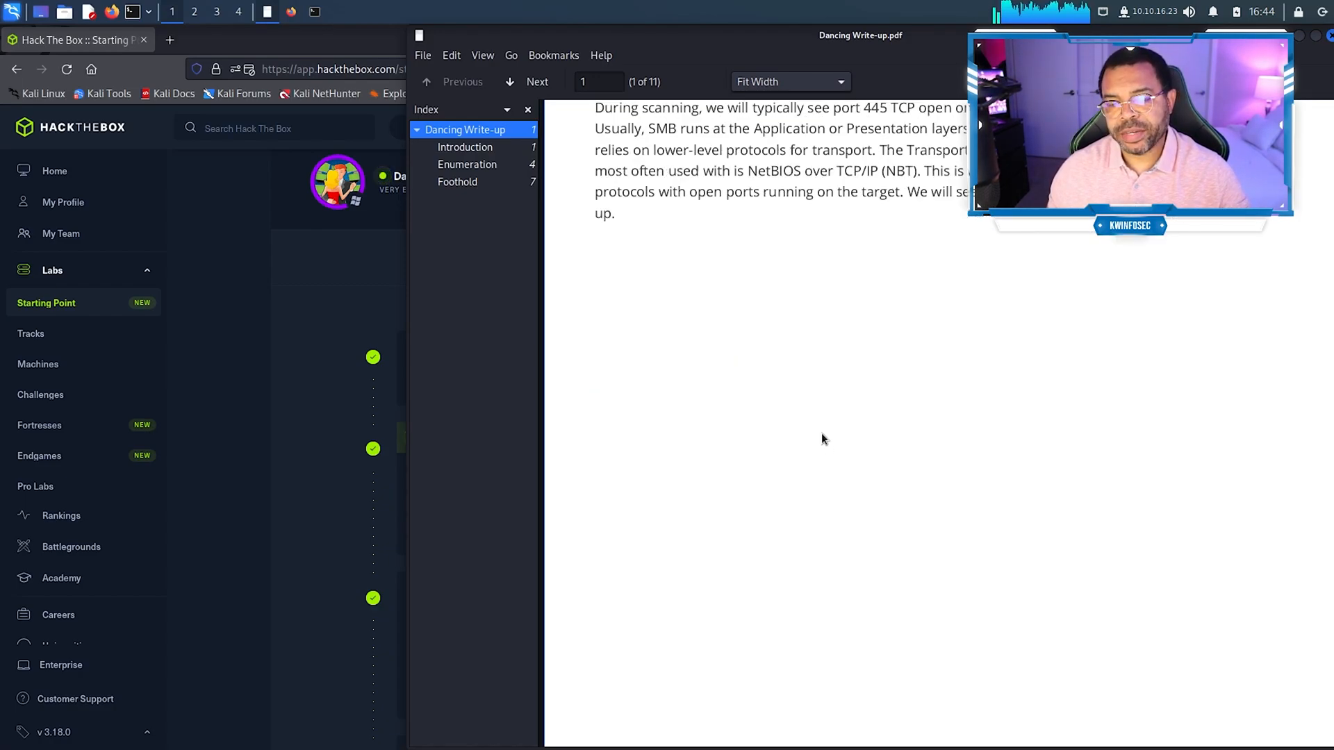
pyautogui.scroll(-3)
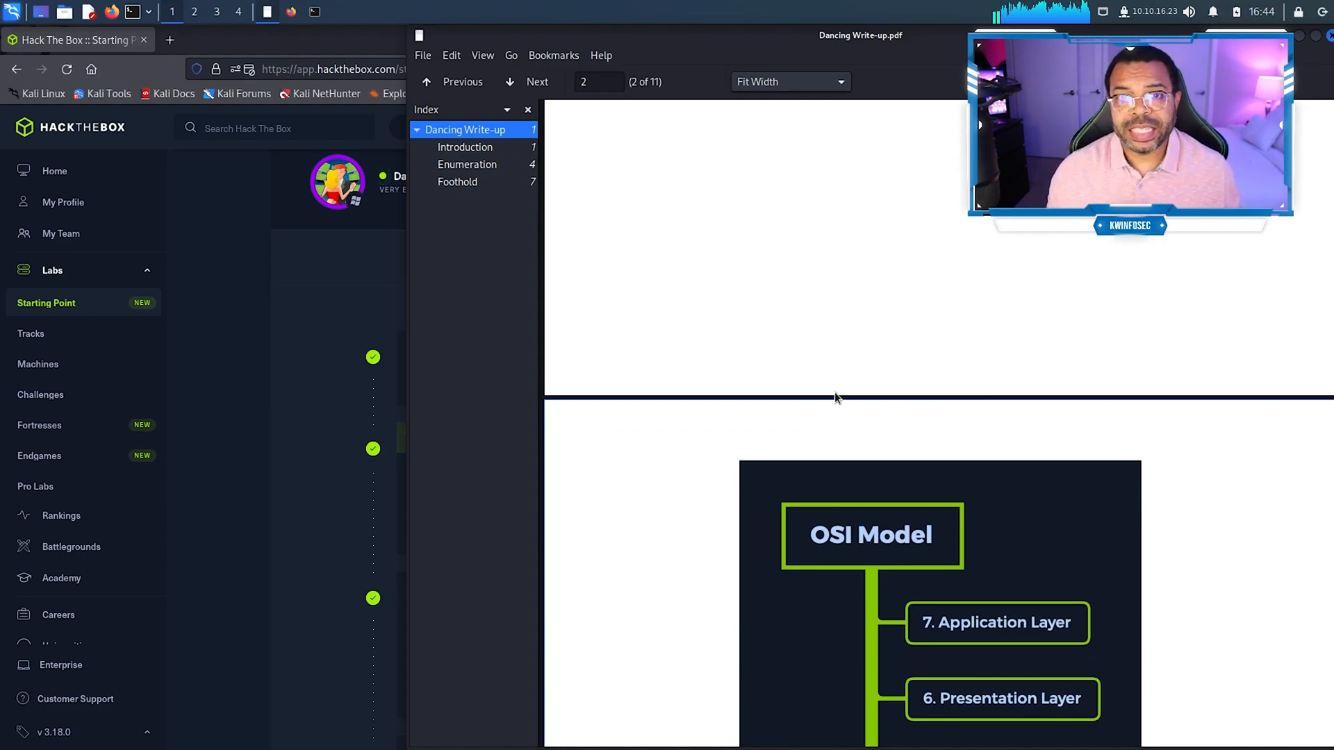
pyautogui.scroll(-3)
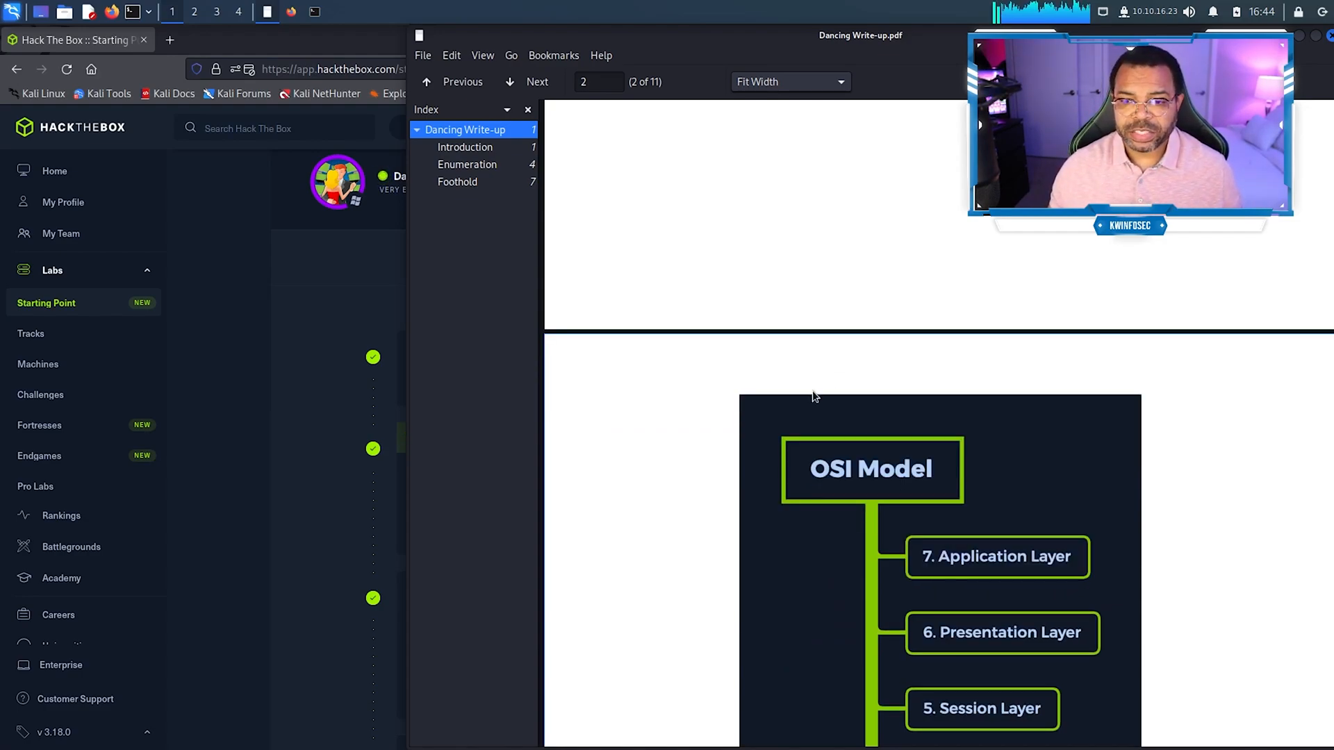
pyautogui.moveTo(1053, 392)
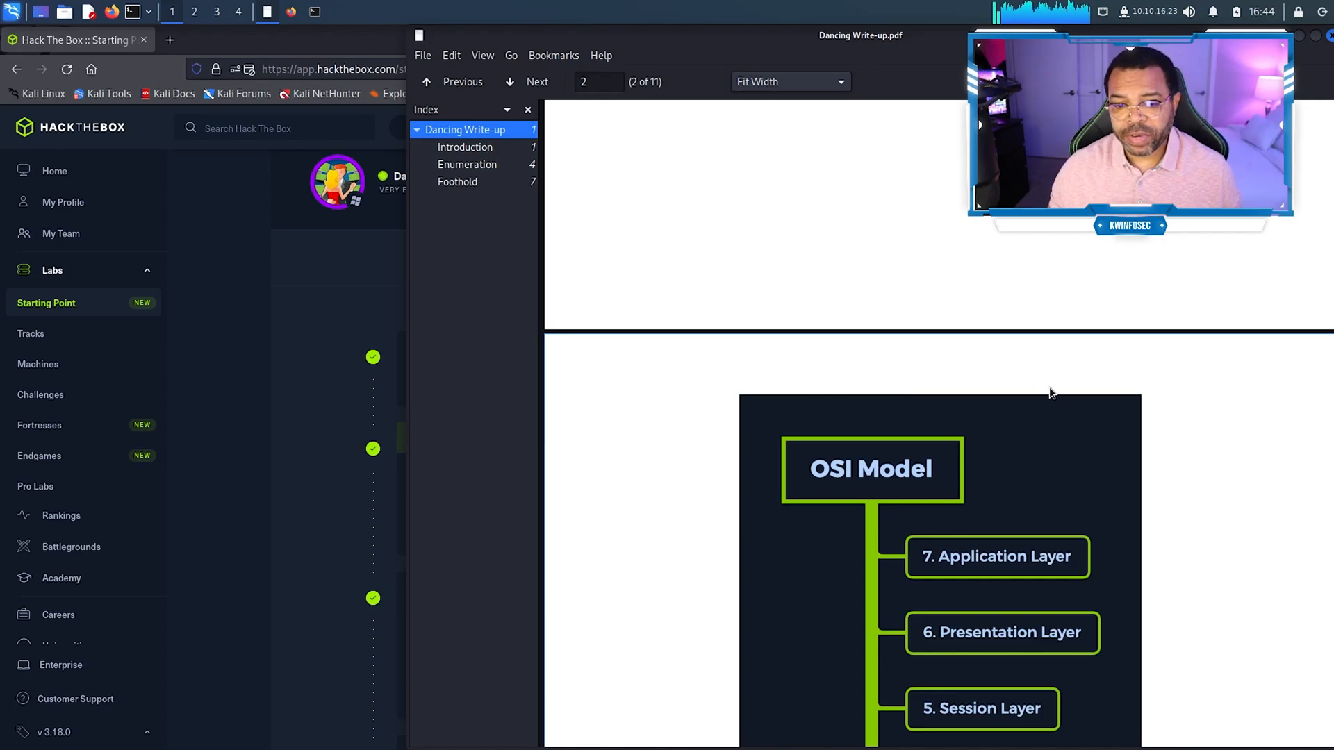
pyautogui.moveTo(1024, 365)
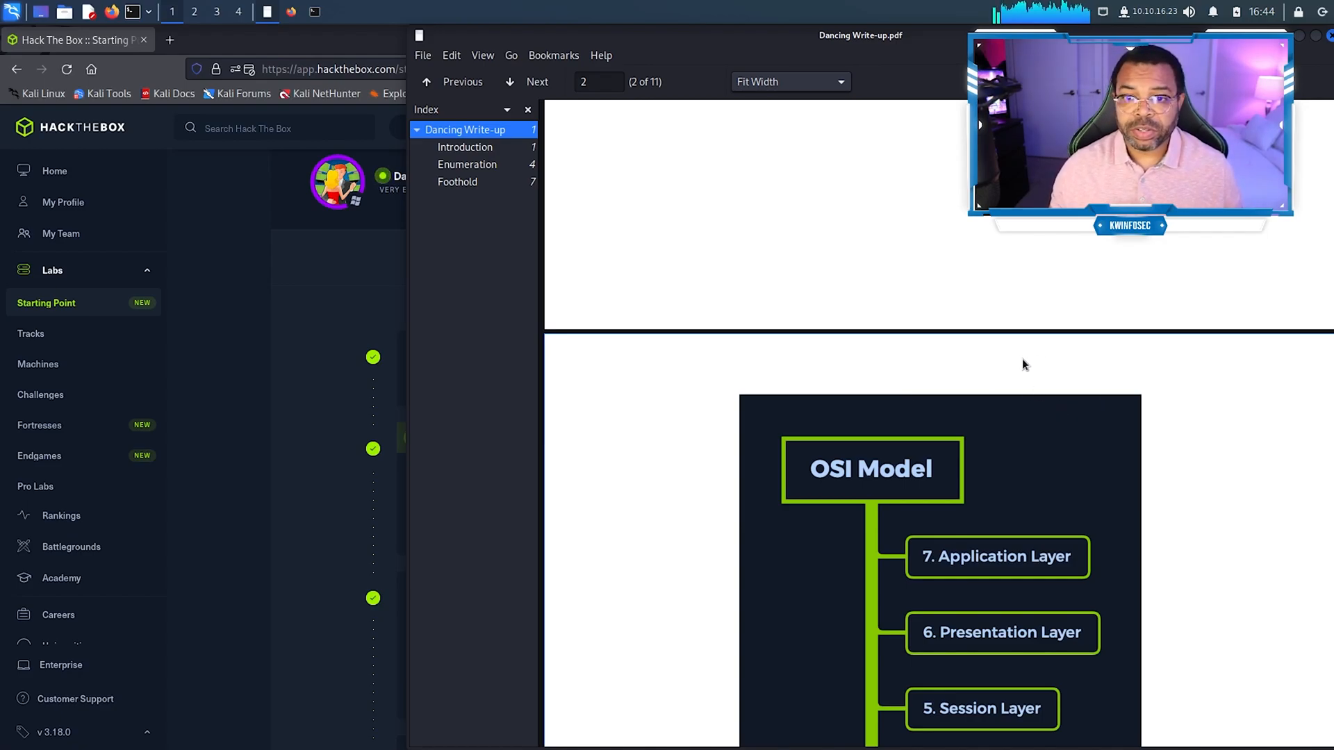
pyautogui.scroll(-3)
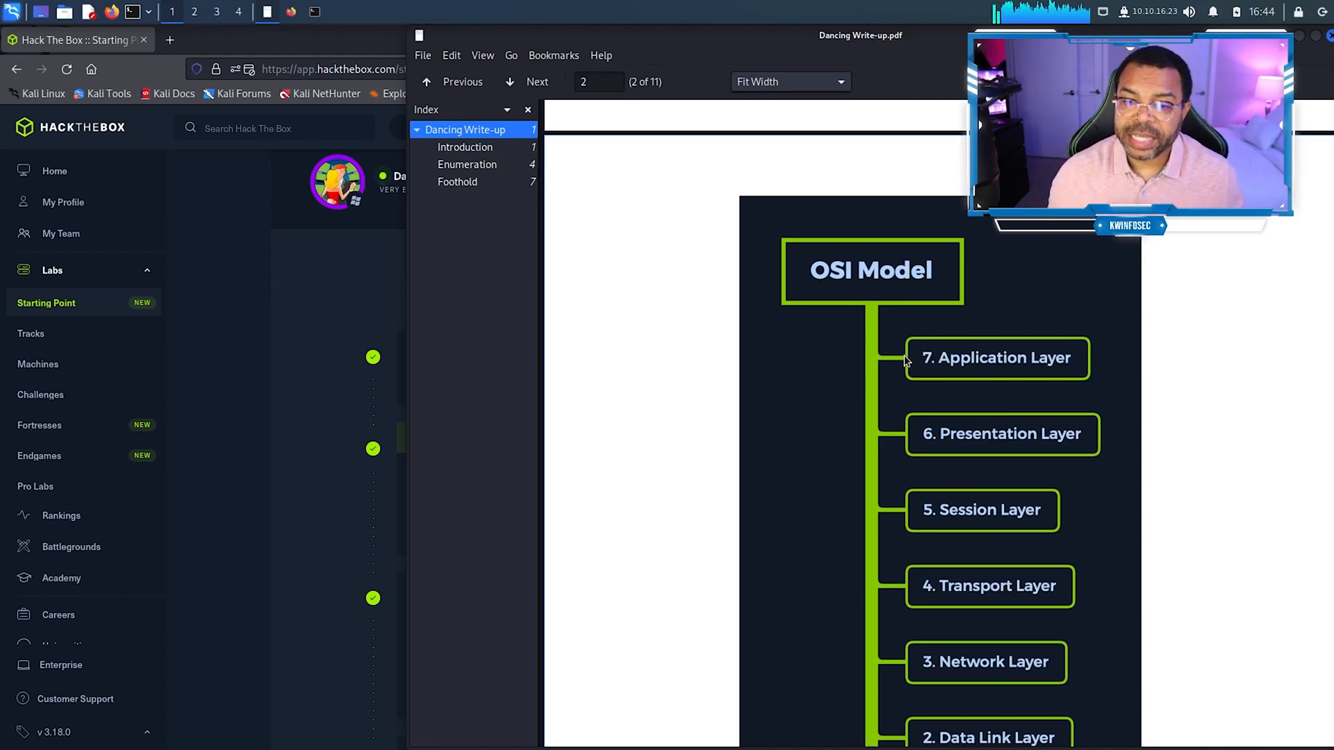
pyautogui.scroll(-3)
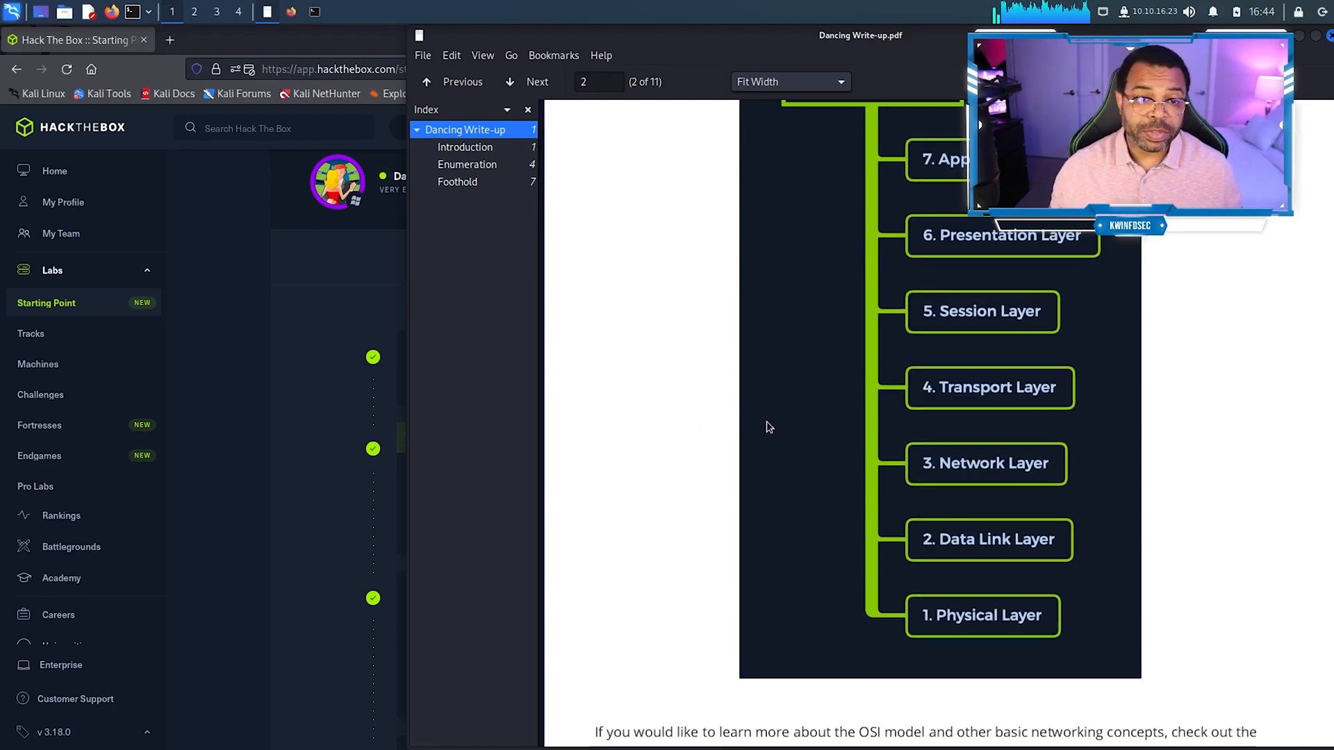
pyautogui.scroll(-3)
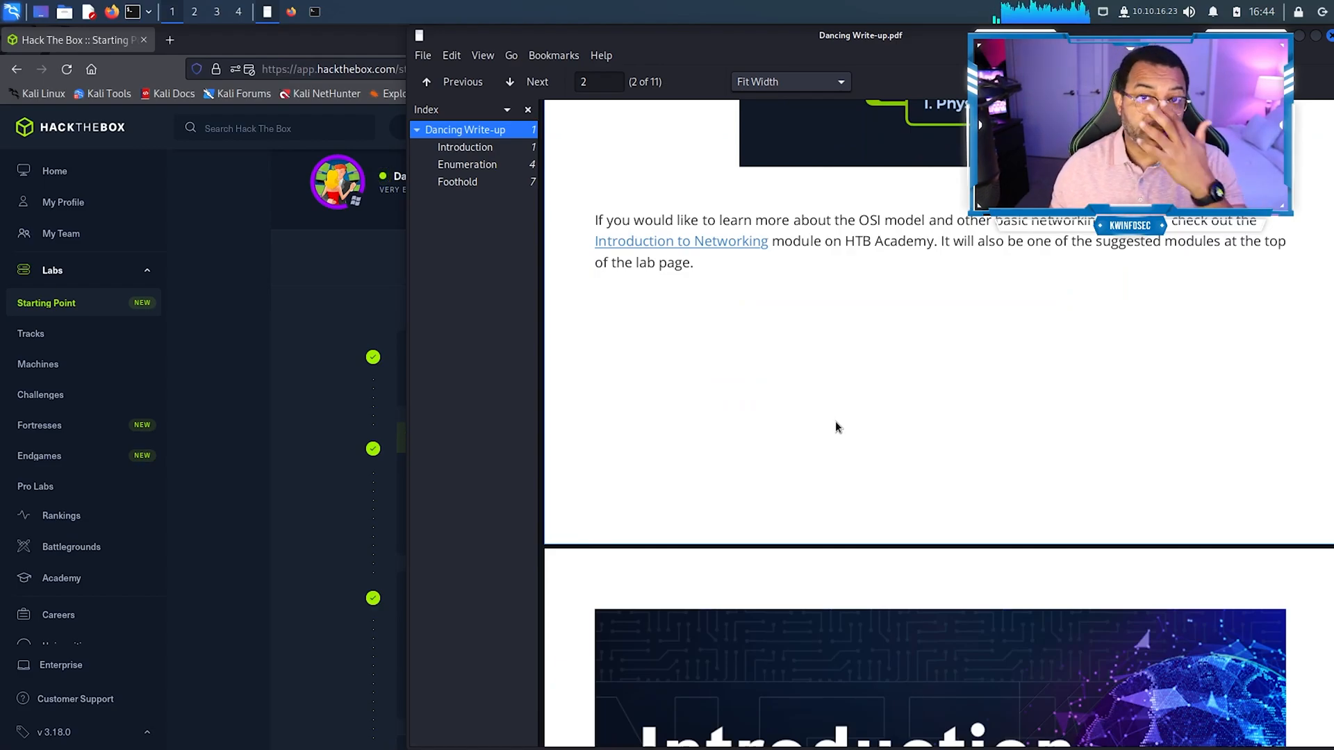
pyautogui.scroll(3)
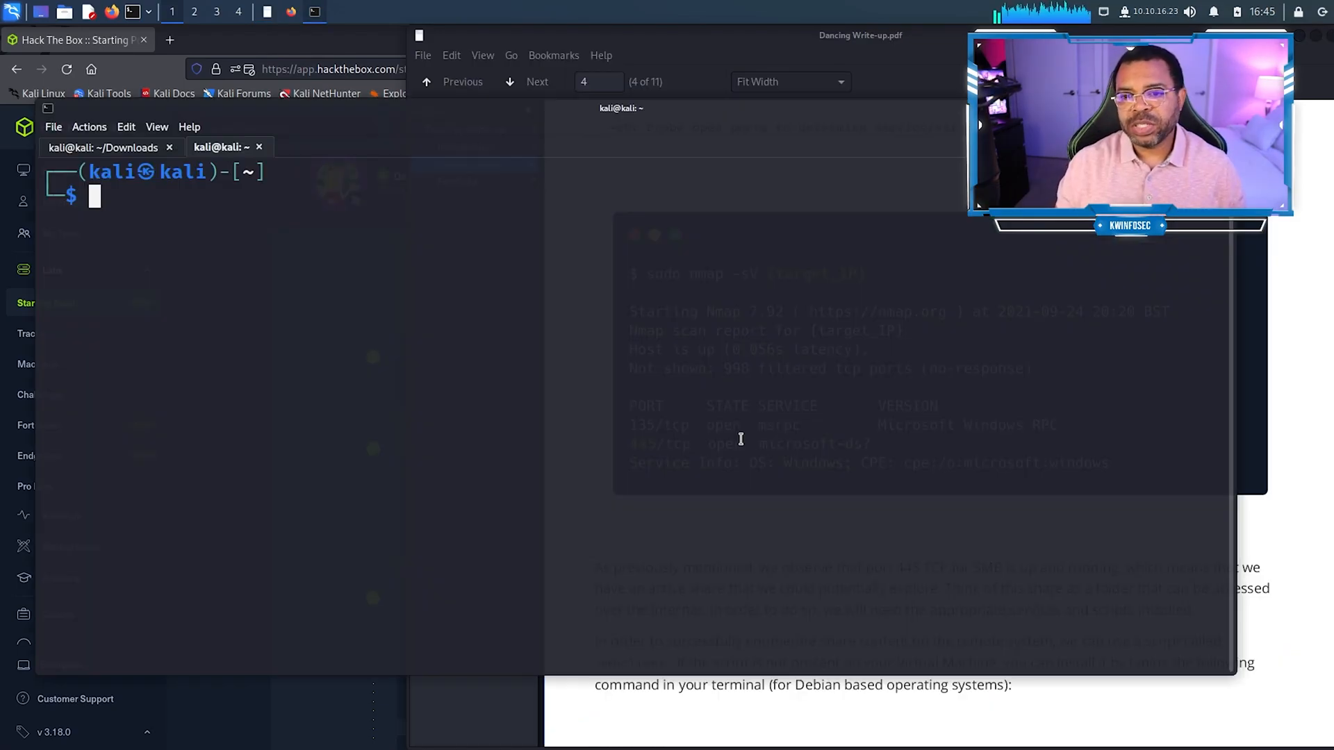
# Step: Run sudo nmap -sV on 10.129.10.129, finding ports 135, 139 and 445 open
pyautogui.write('sudo nma')
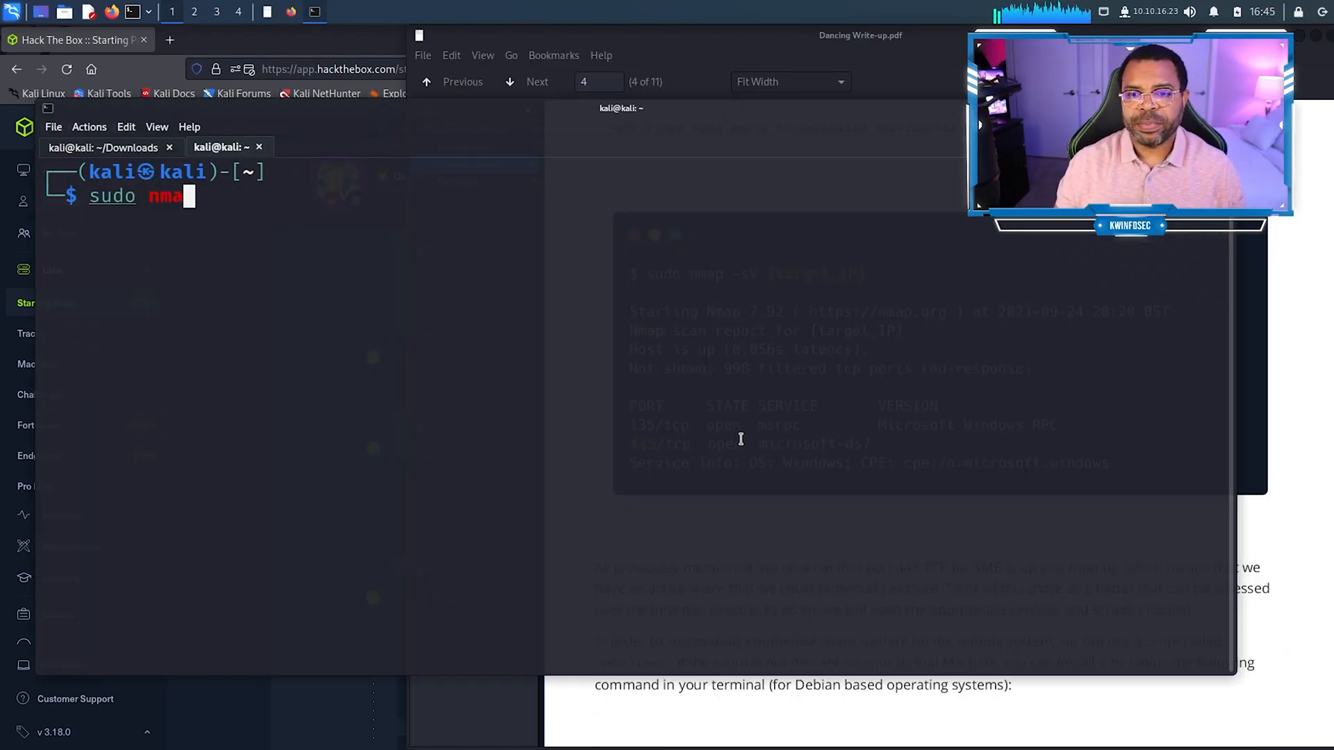
pyautogui.write('p -sV')
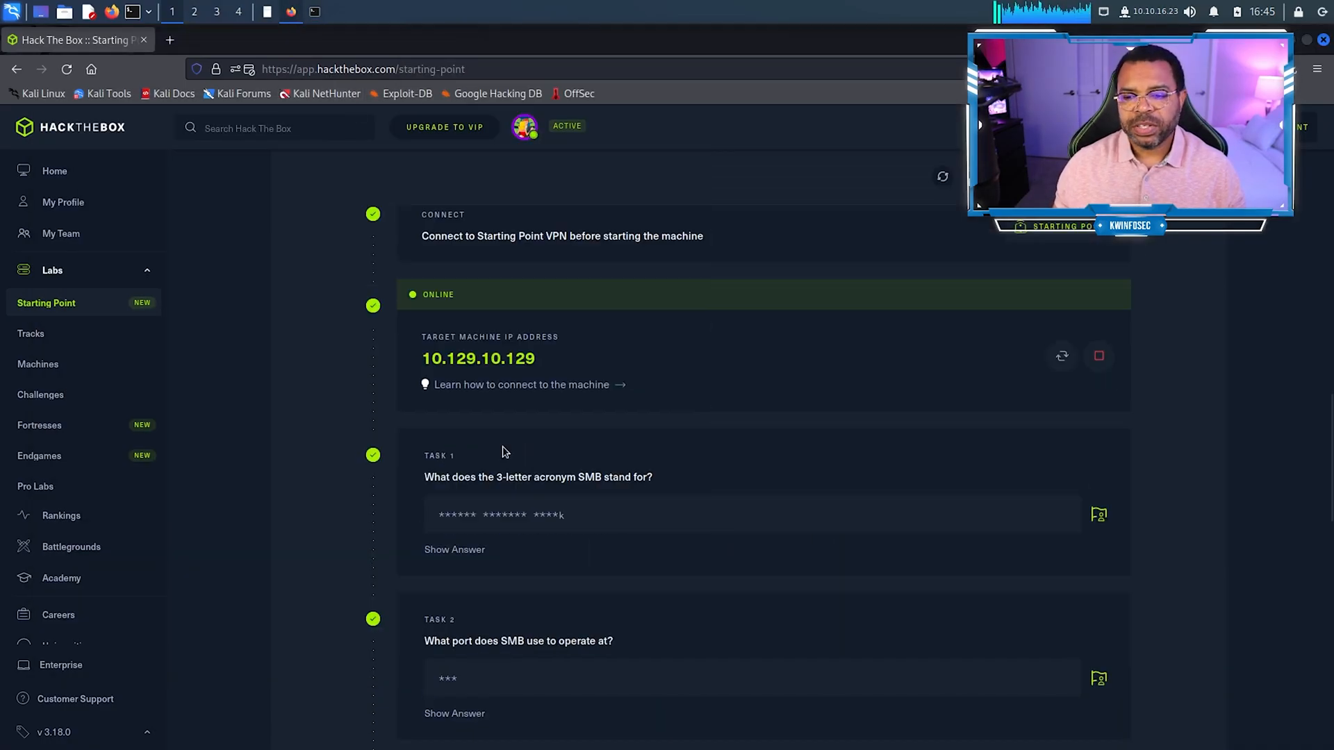
pyautogui.scroll(-3)
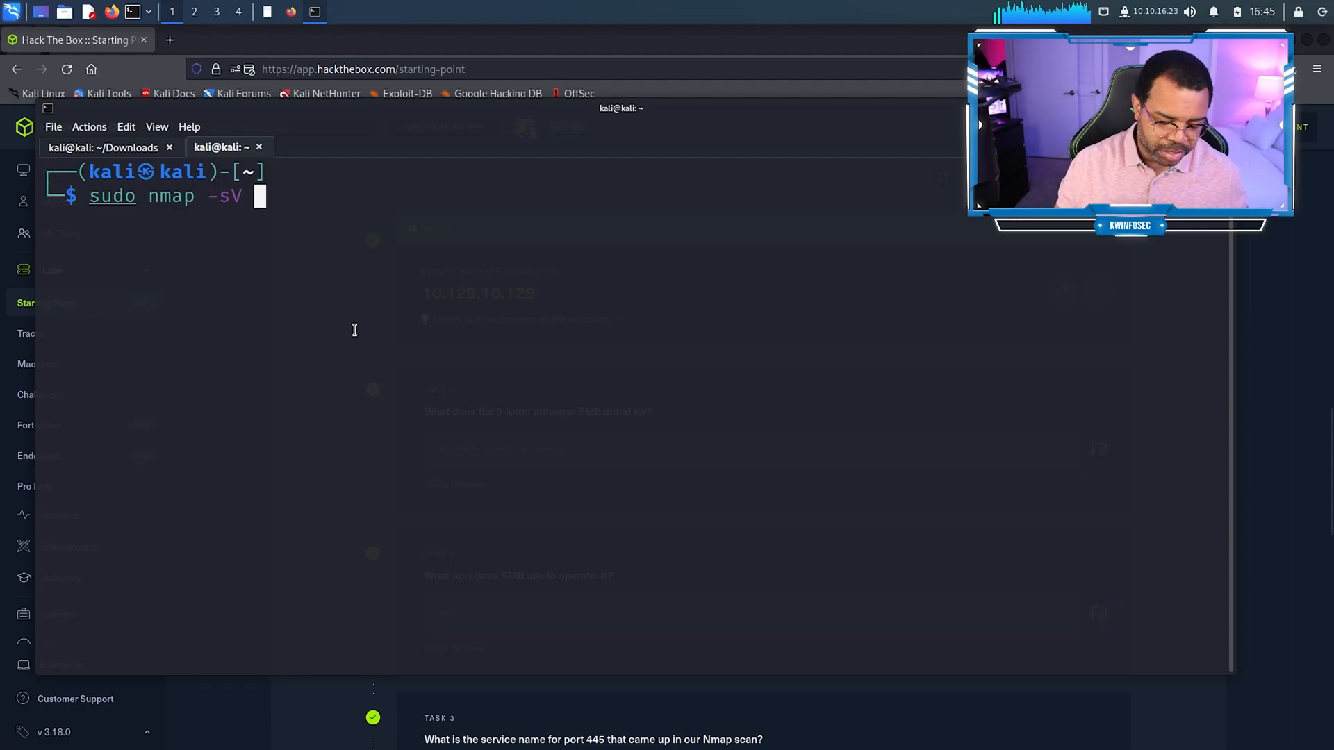
pyautogui.write('10.129.10.129')
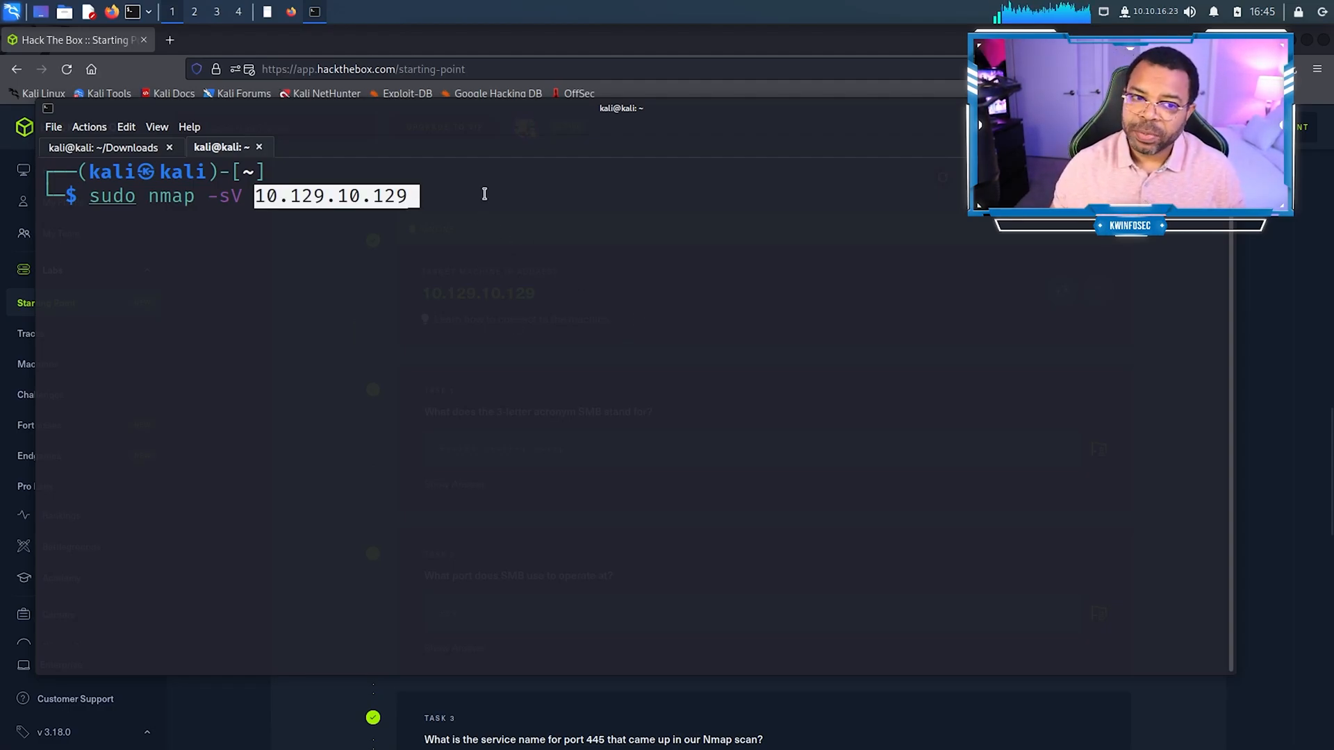
pyautogui.press('Return')
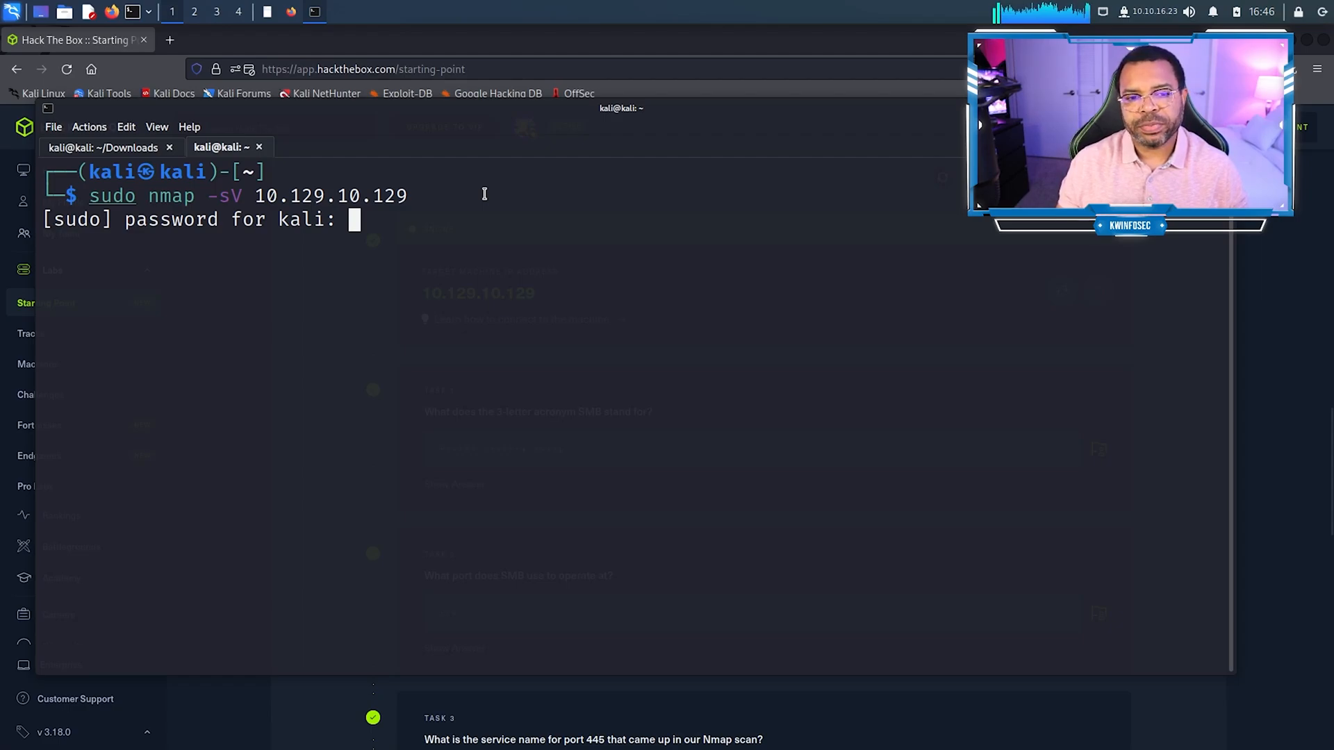
pyautogui.press('Return')
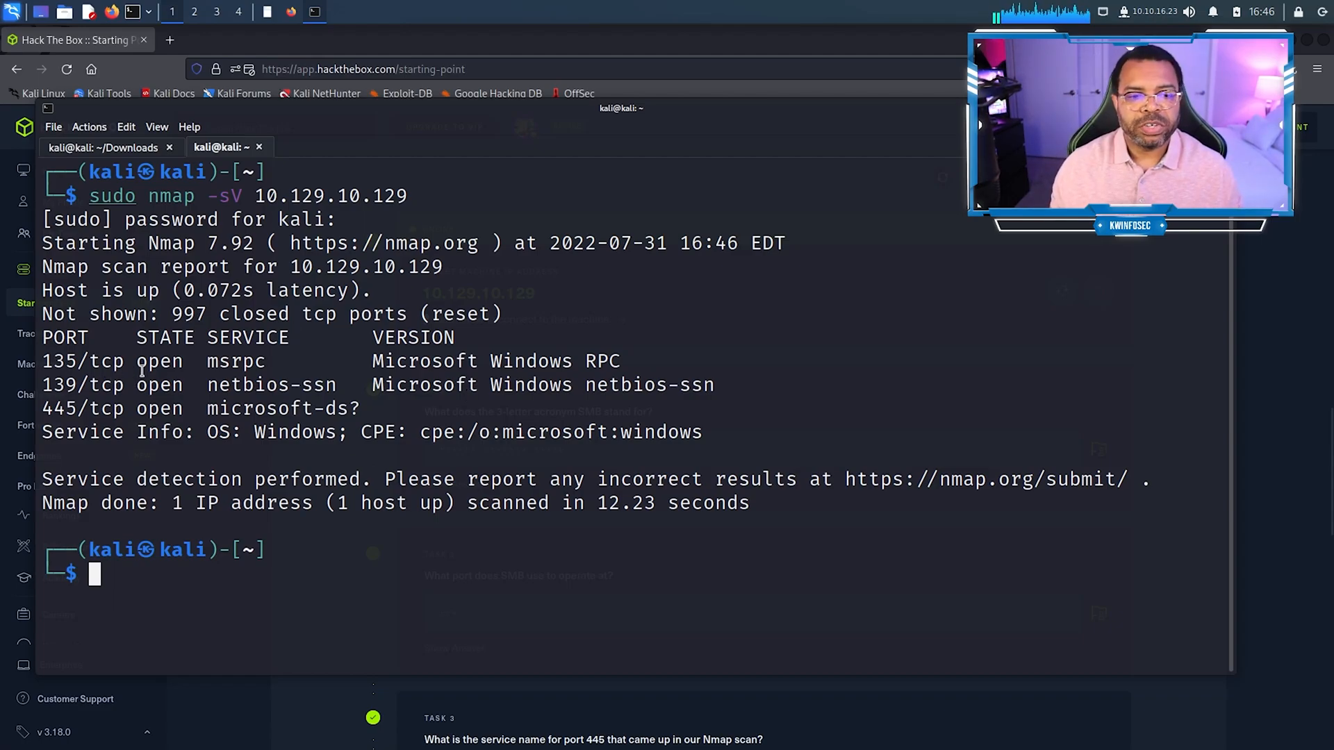
pyautogui.doubleClick(250, 385)
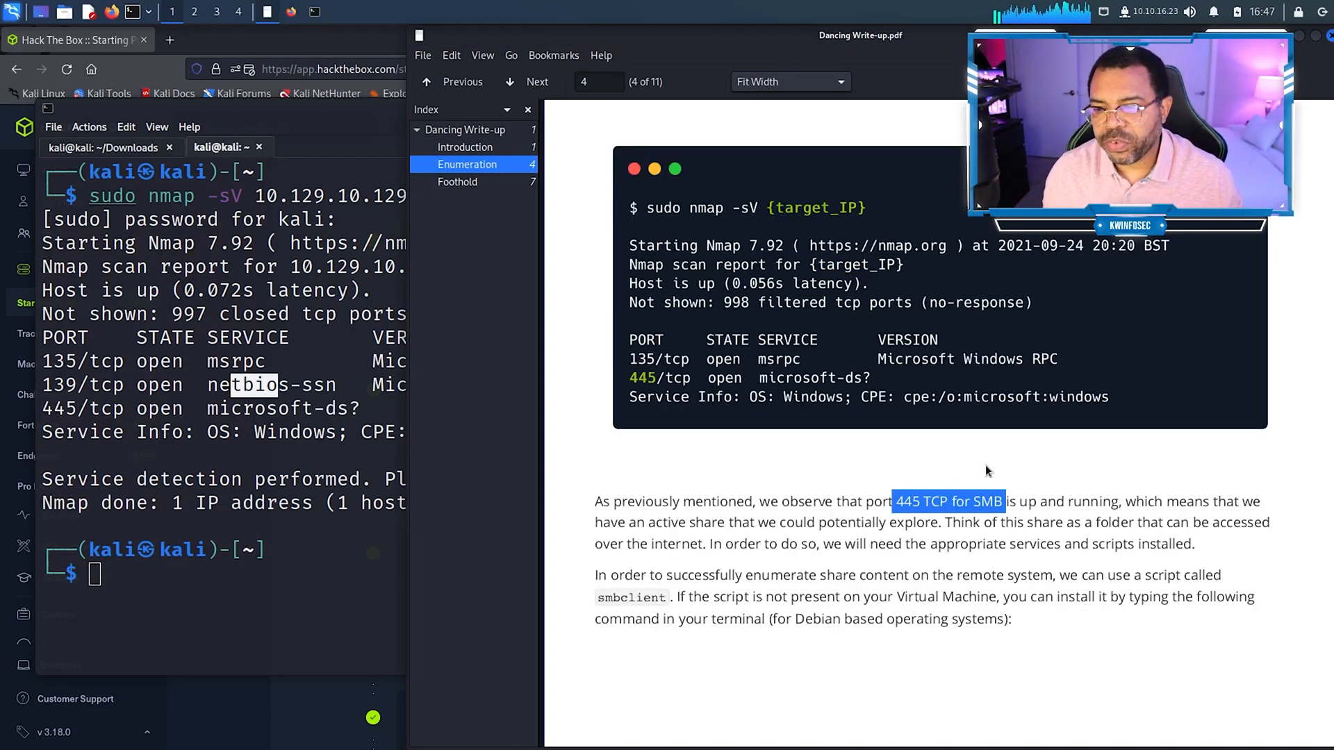
# Step: Install smbclient with sudo apt-get, which reports it is already the newest version
pyautogui.click(537, 82)
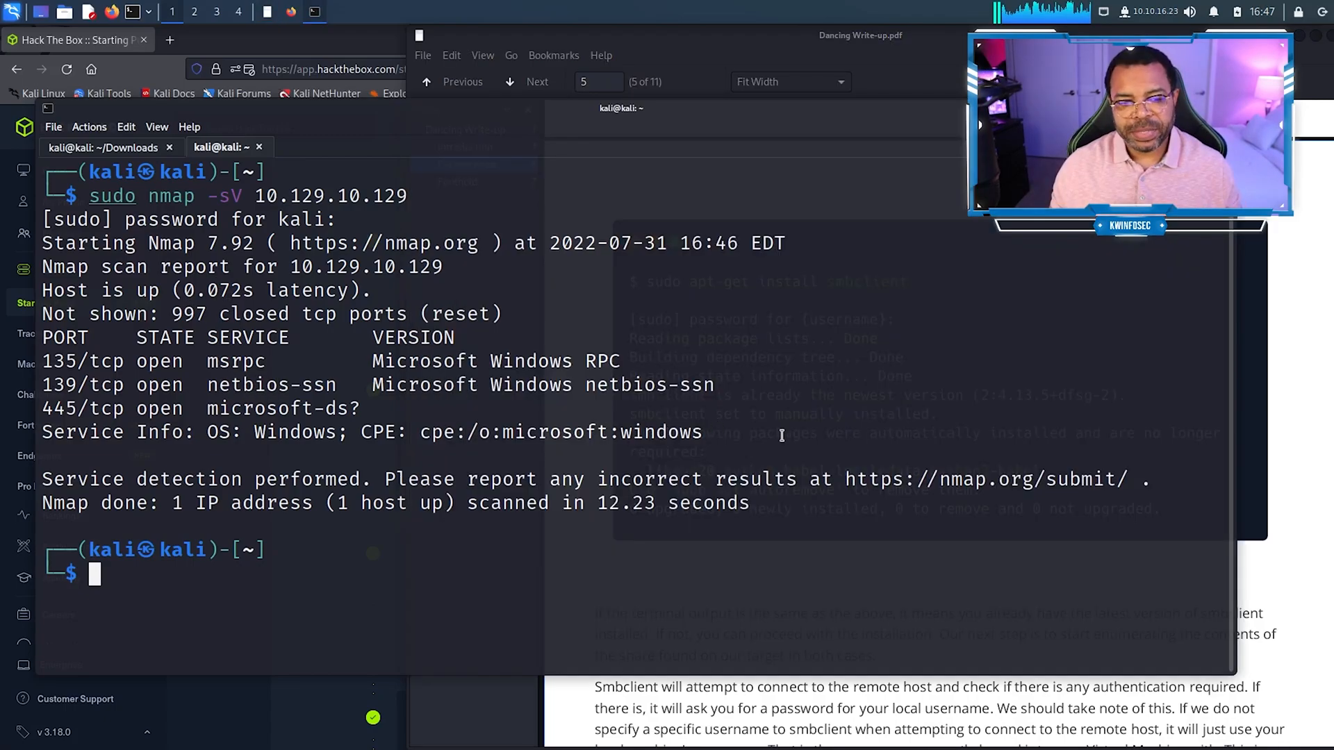
pyautogui.write('sudo apt full-upgrade -y')
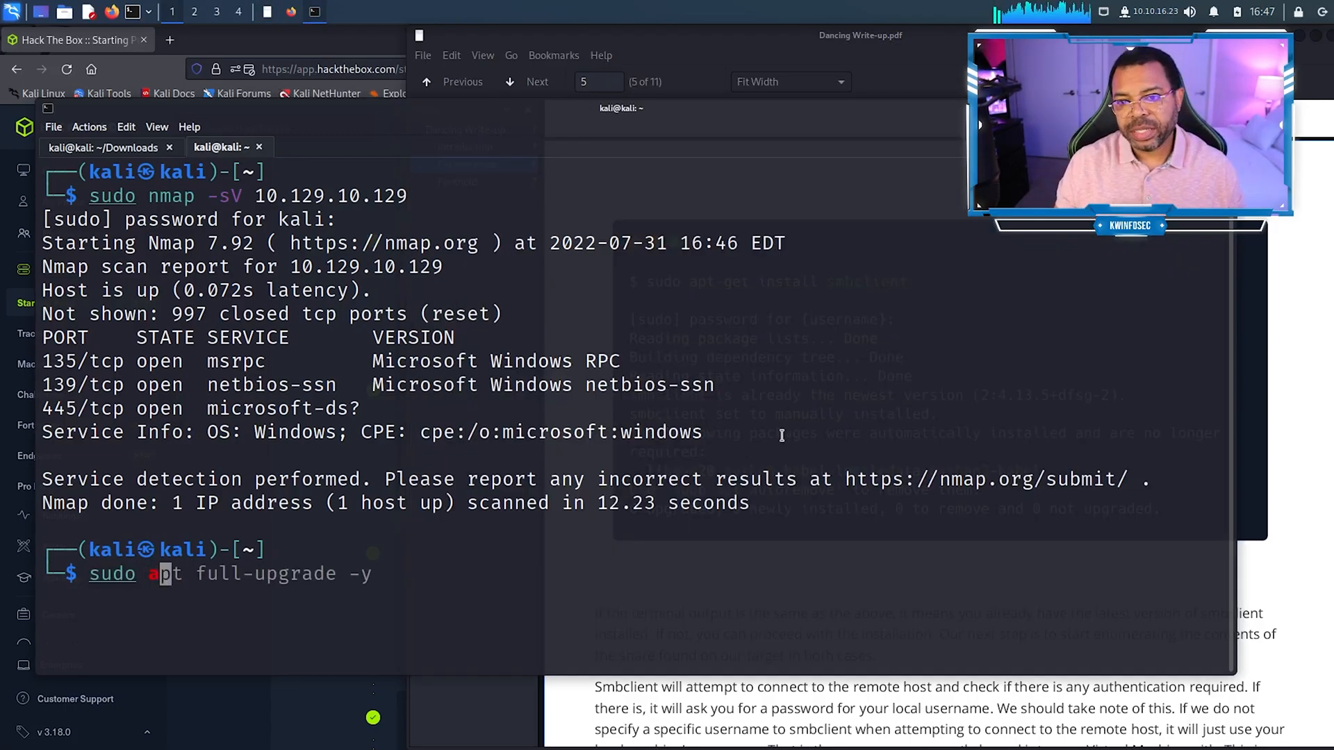
pyautogui.write('apt-get')
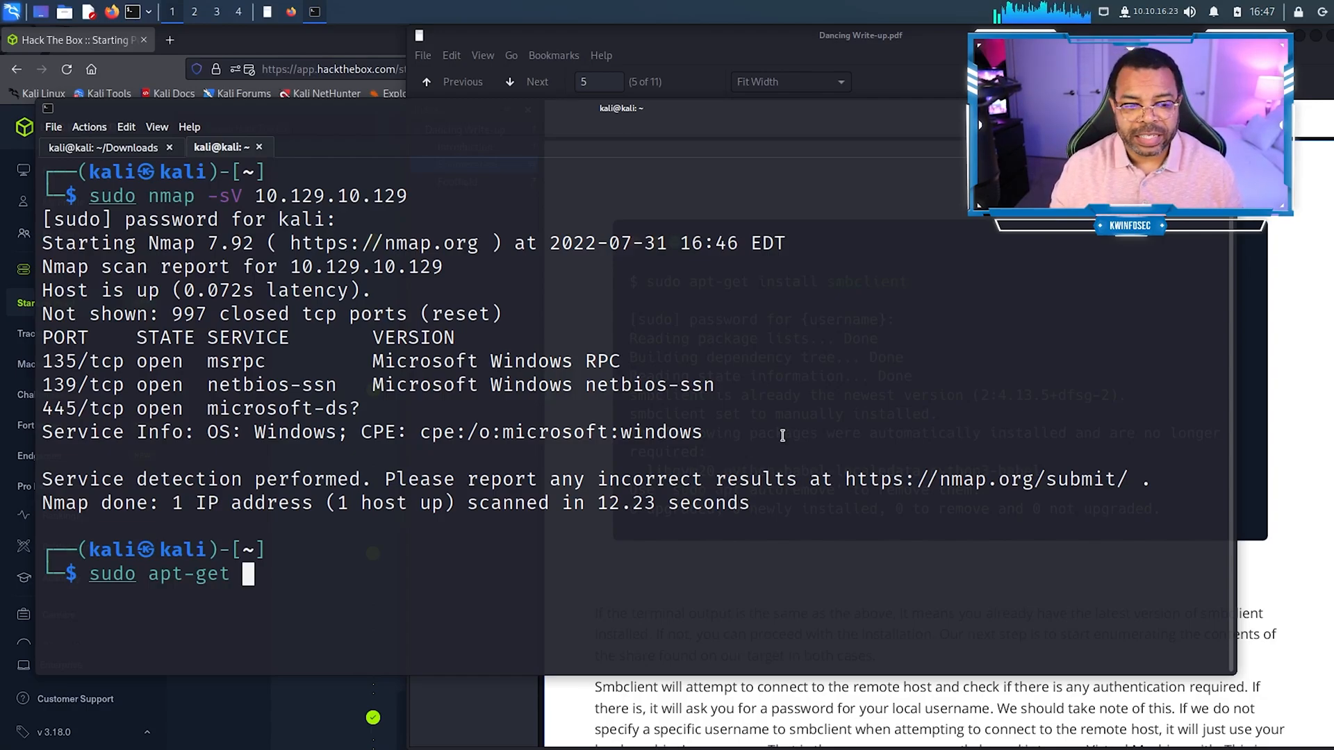
pyautogui.write('install sm')
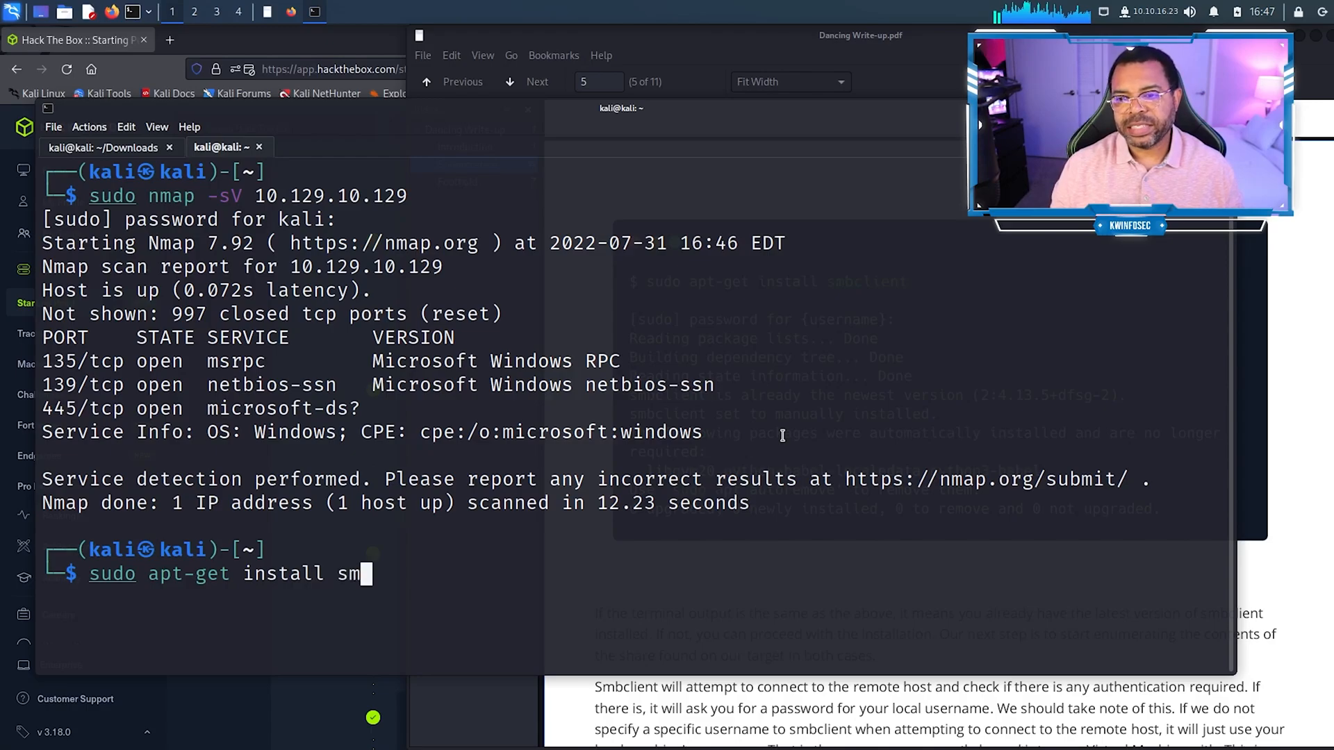
pyautogui.press('Return')
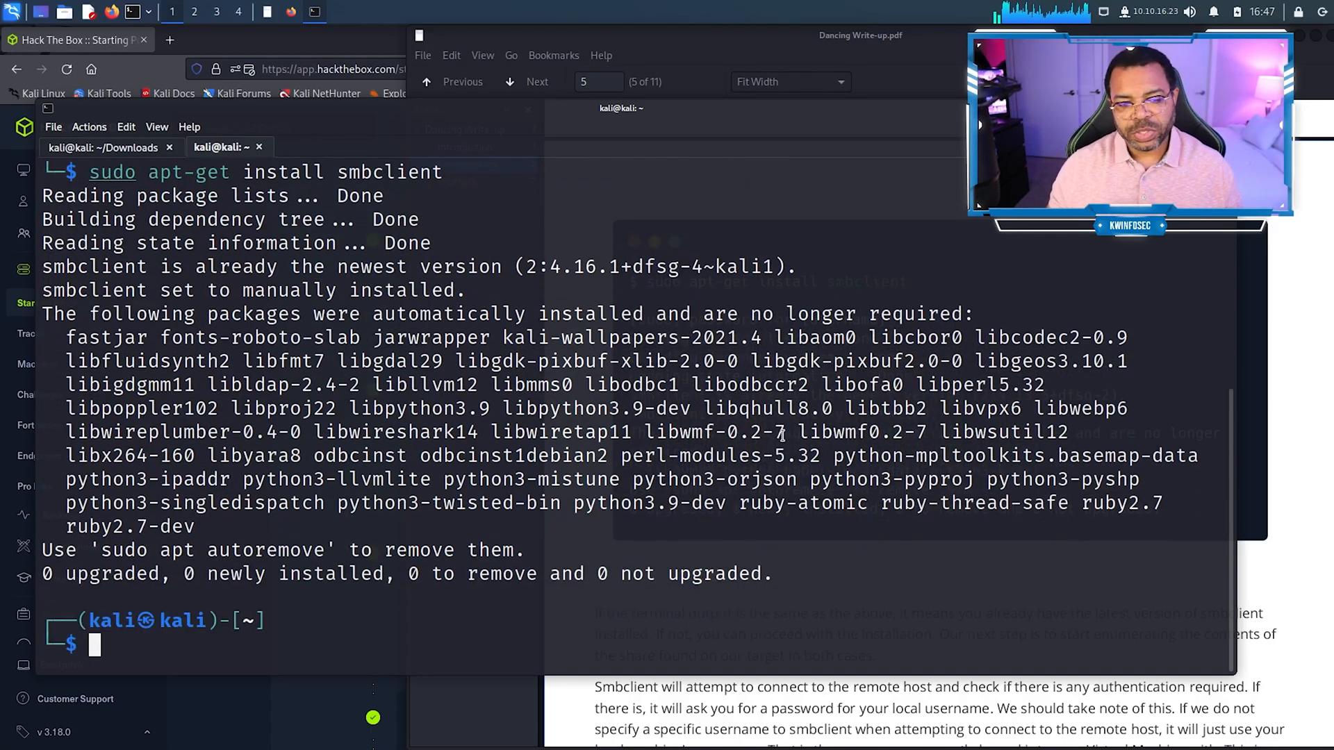
# Step: List the SMB shares on 10.129.10.129 using smbclient -L and a blank password
pyautogui.click(537, 82)
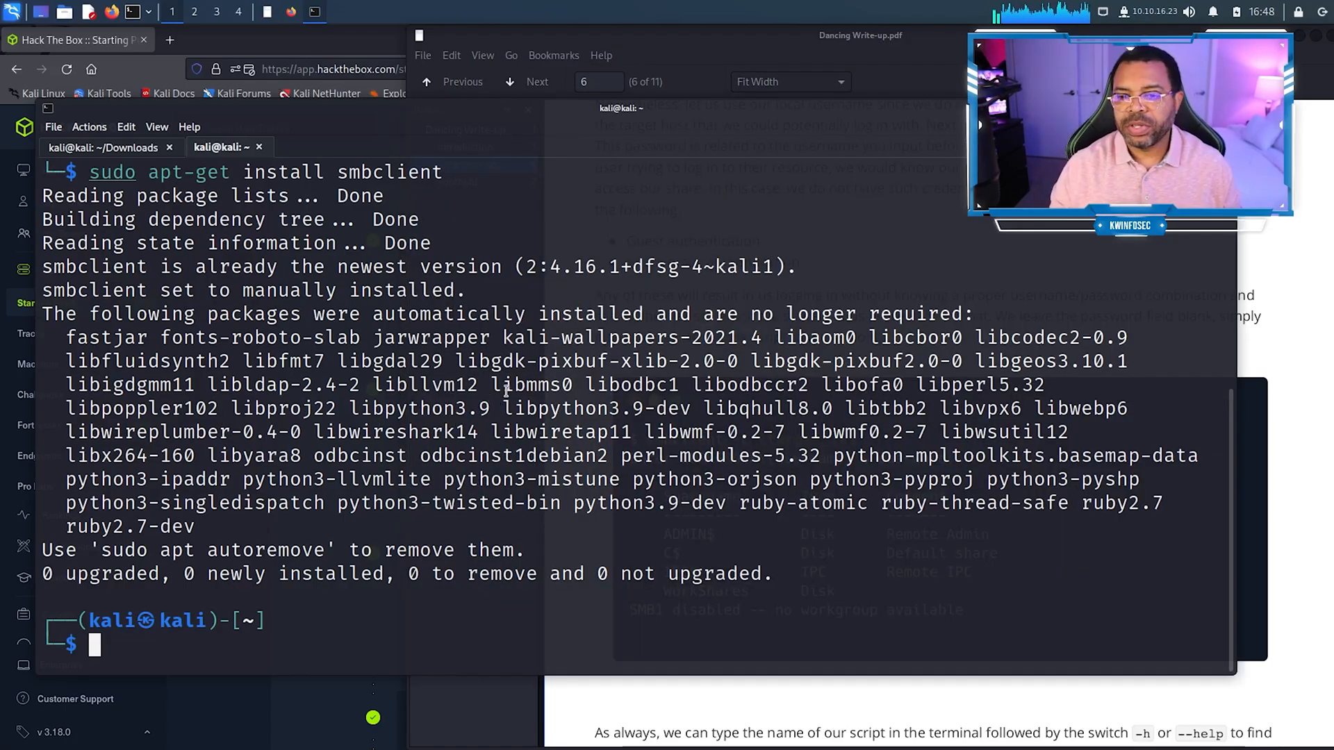
pyautogui.write('smbclient')
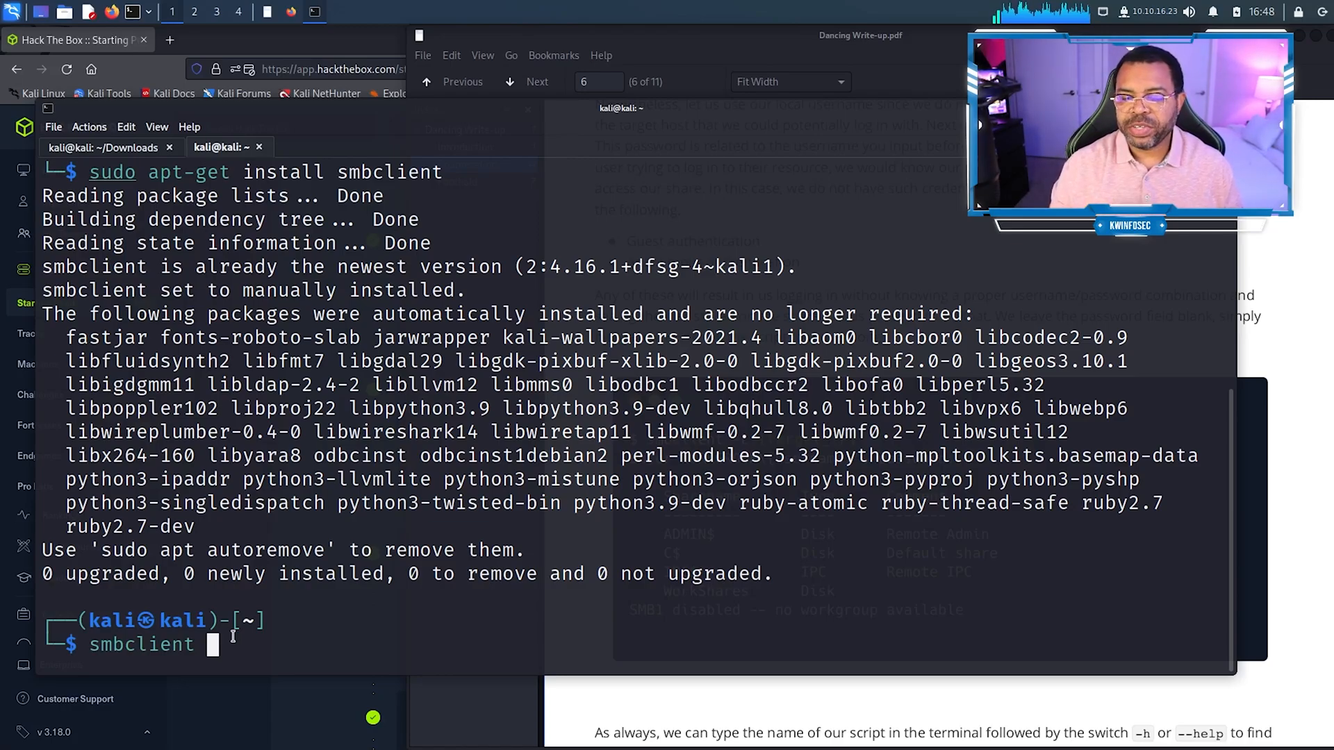
pyautogui.write('-L 10.129.10.129')
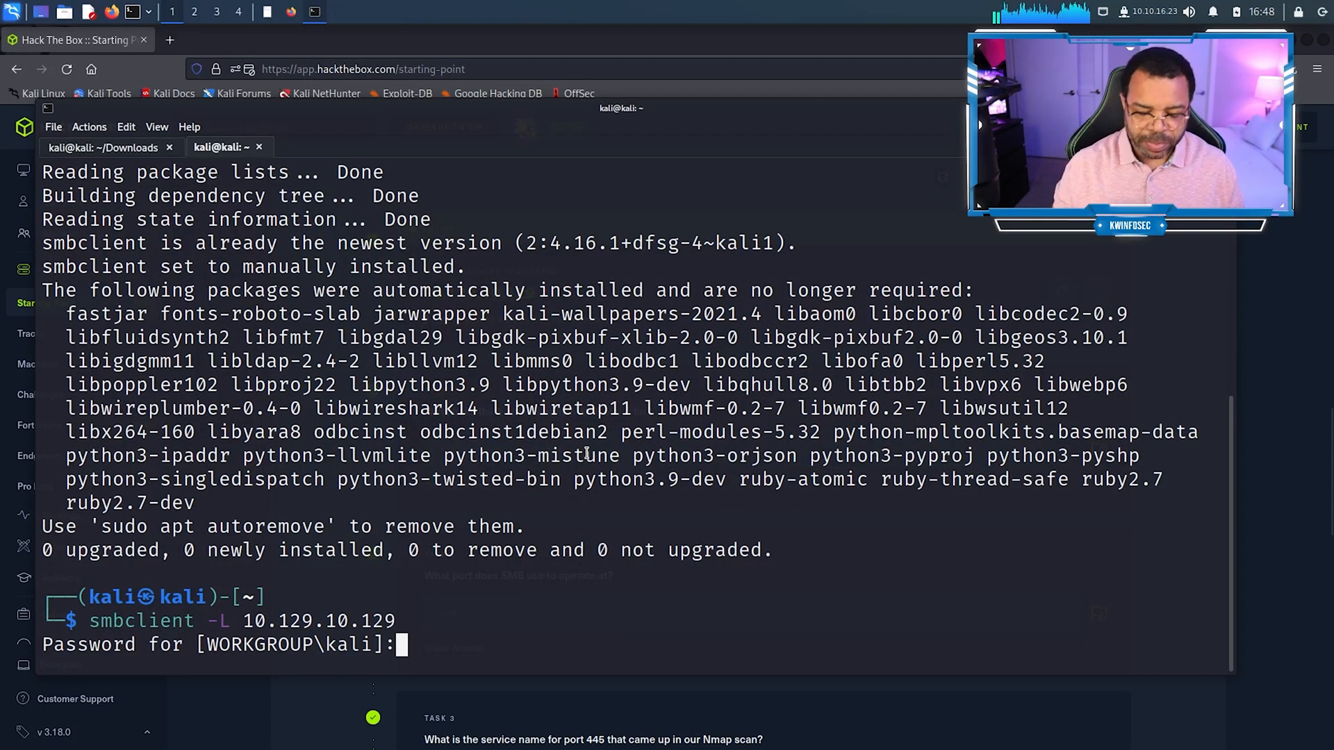
pyautogui.press('Return')
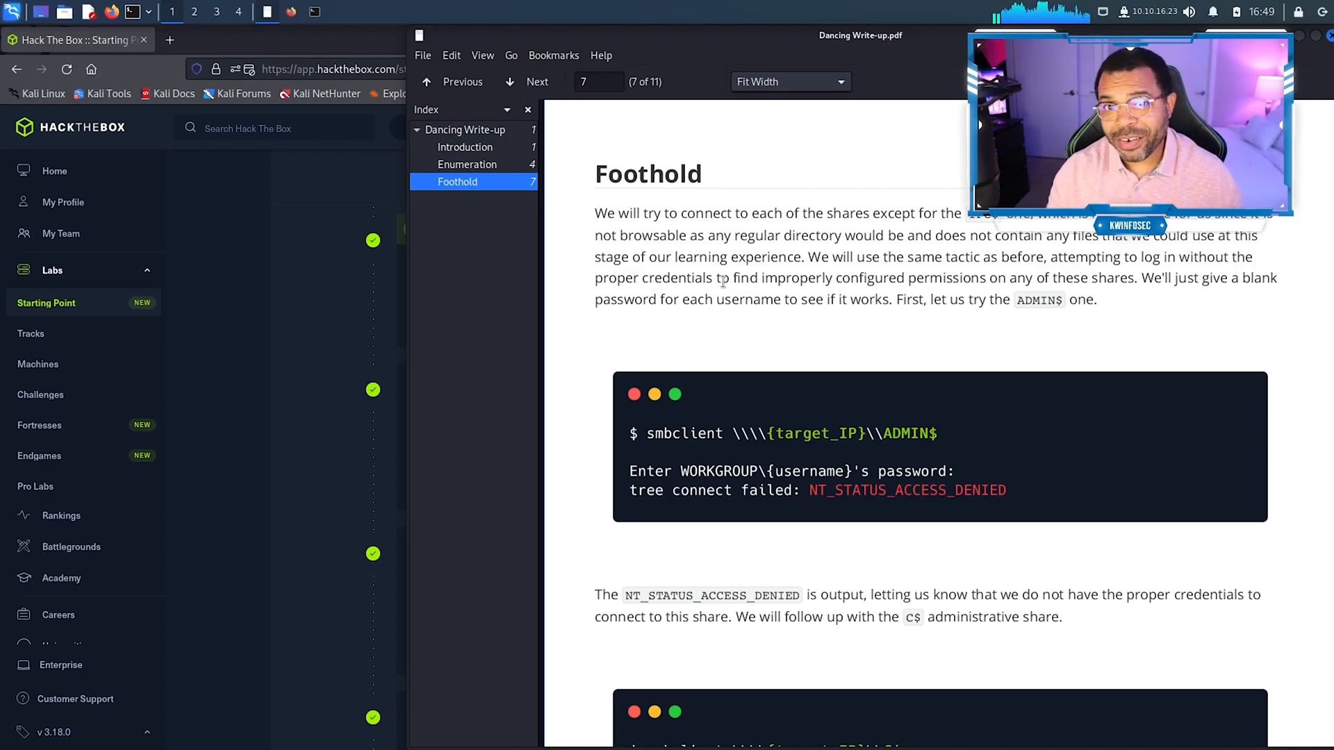
pyautogui.moveTo(672, 260)
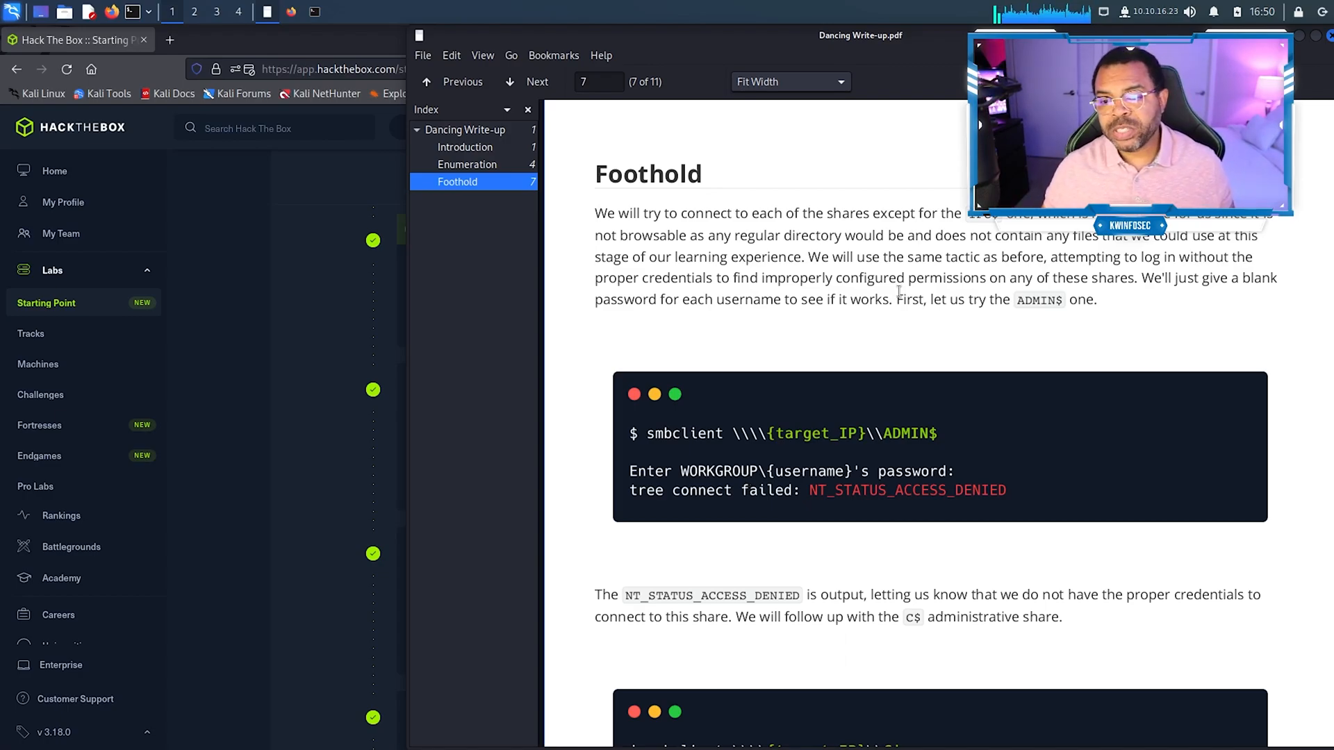
pyautogui.moveTo(739, 447)
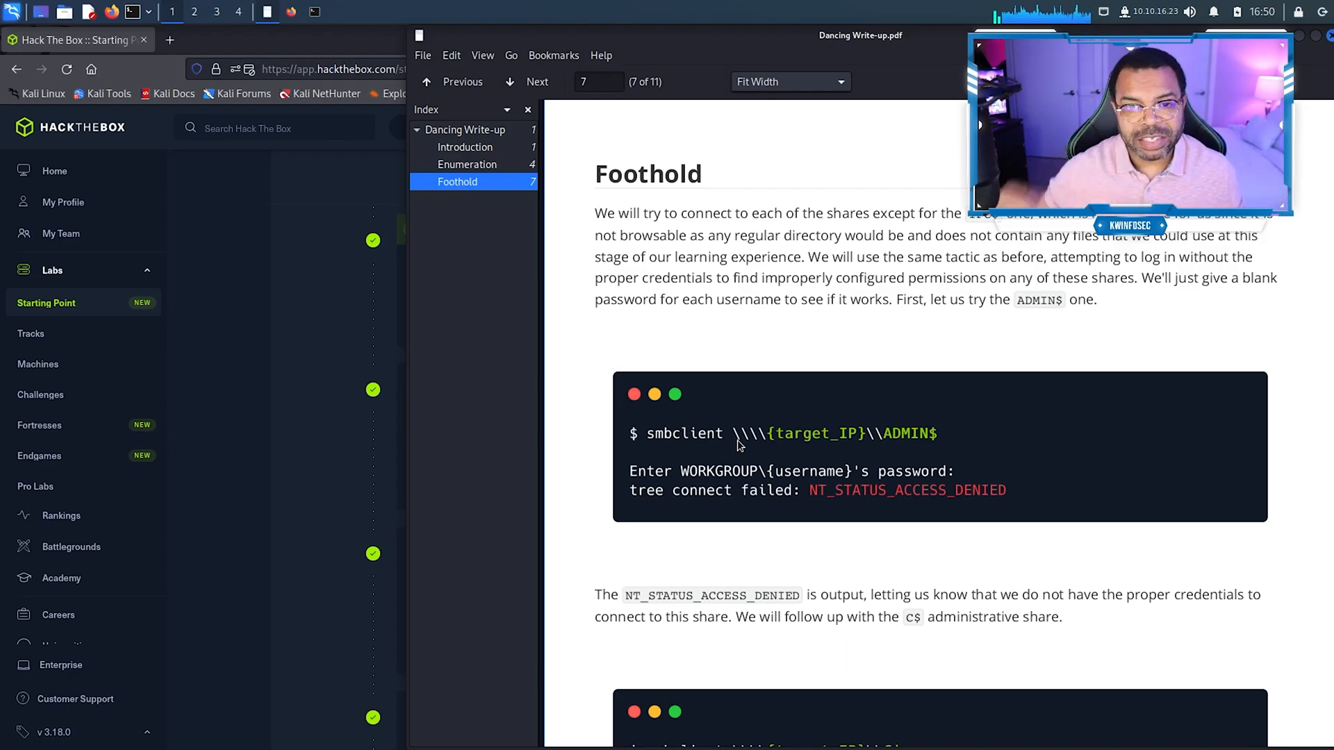
pyautogui.moveTo(799, 349)
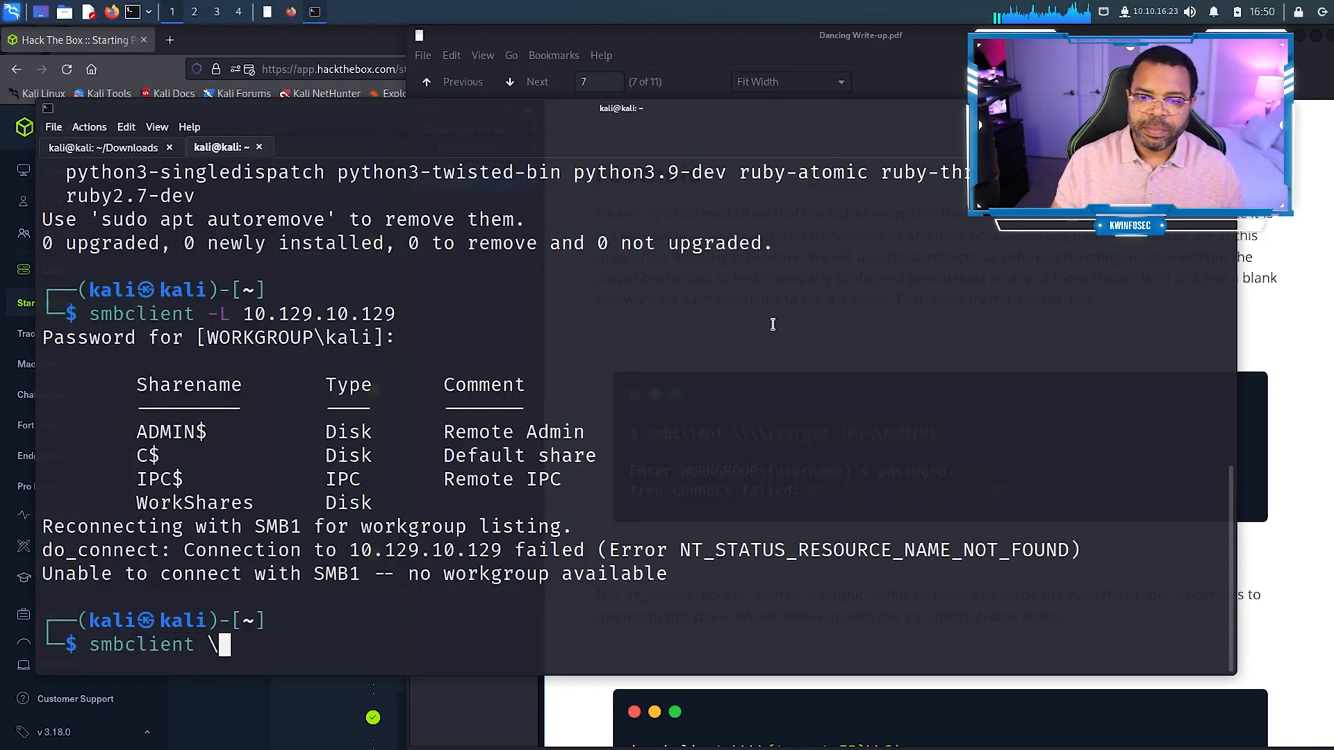
# Step: Try the ADMIN$ share with a blank password and get NT_STATUS_ACCESS_DENIED
pyautogui.write('\\\\\\\\')
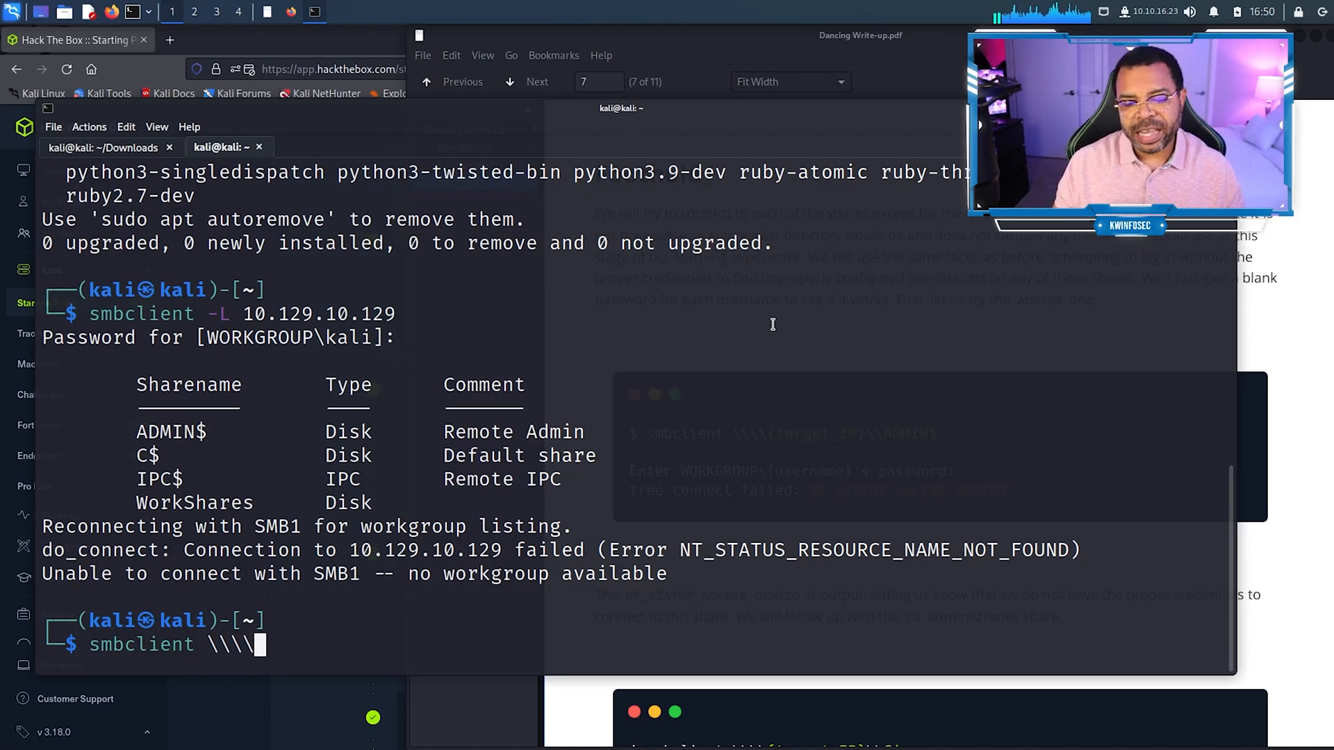
pyautogui.write('10.129.10.129\\')
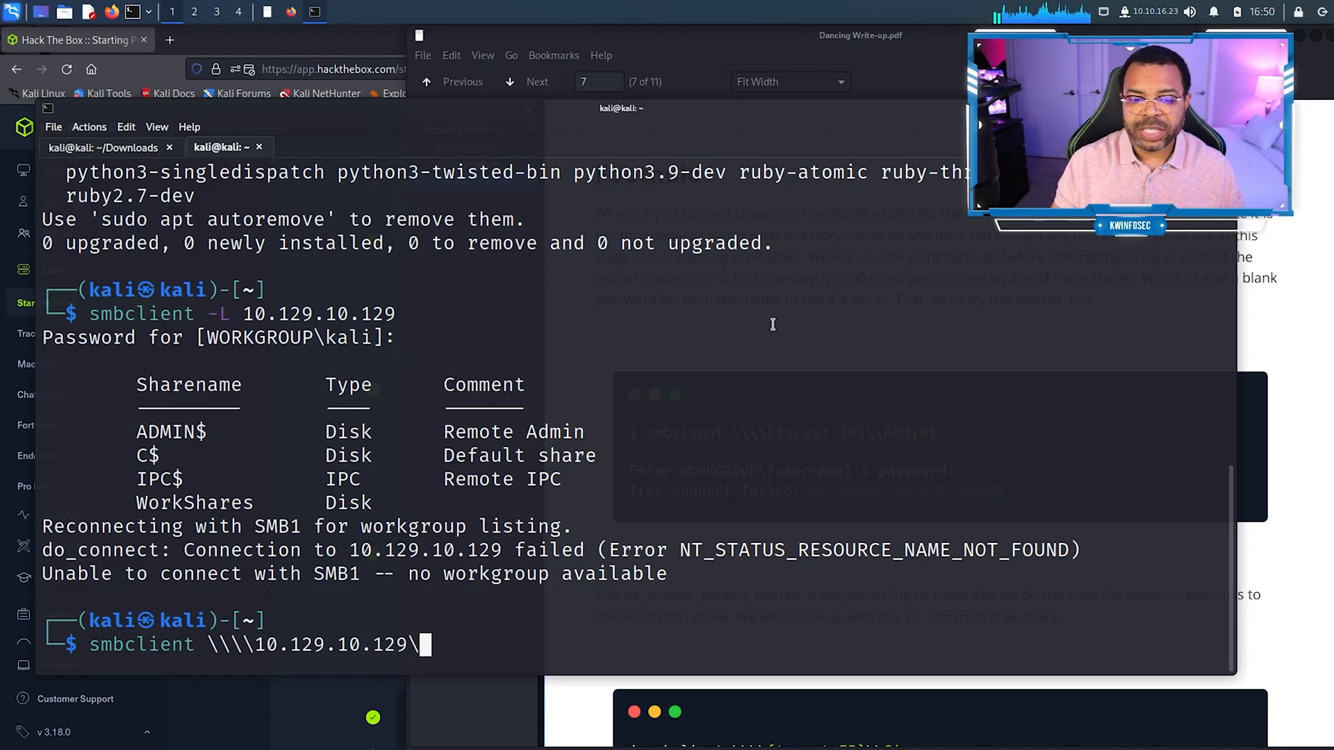
pyautogui.write('ADMIN')
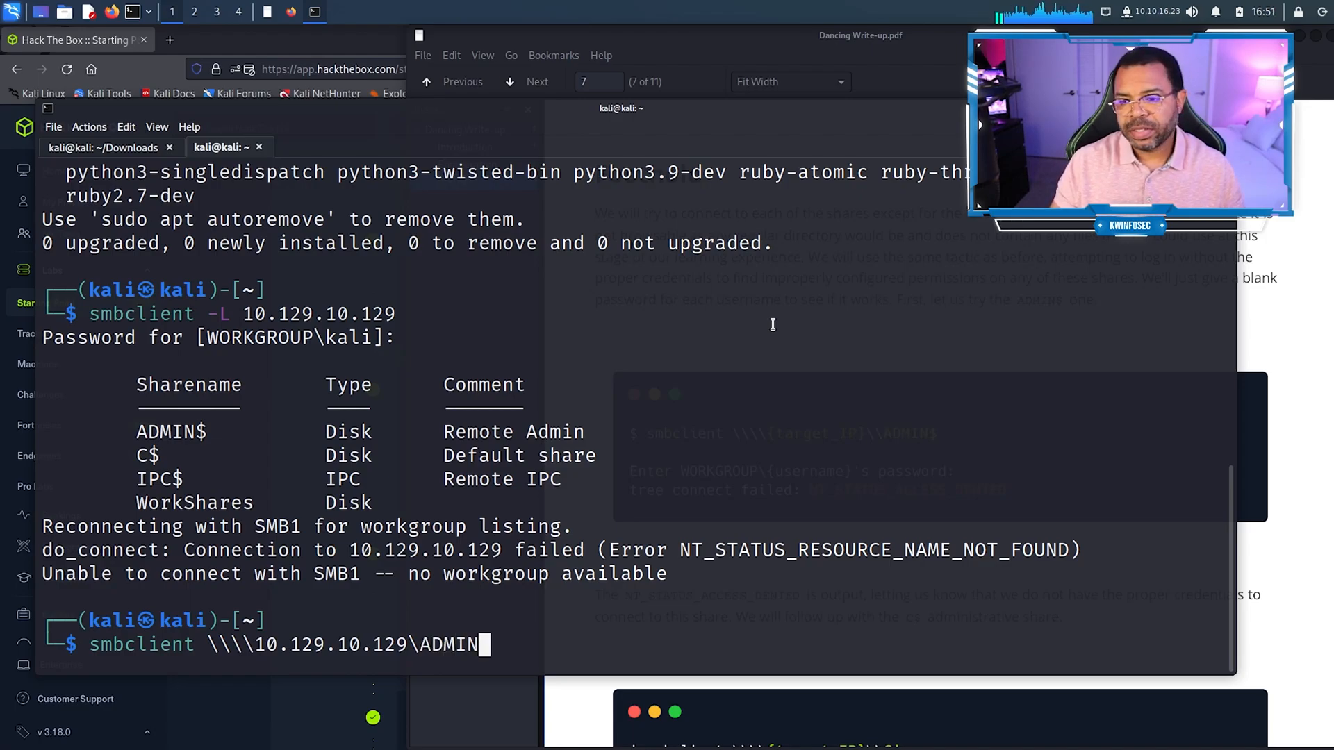
pyautogui.press('Return')
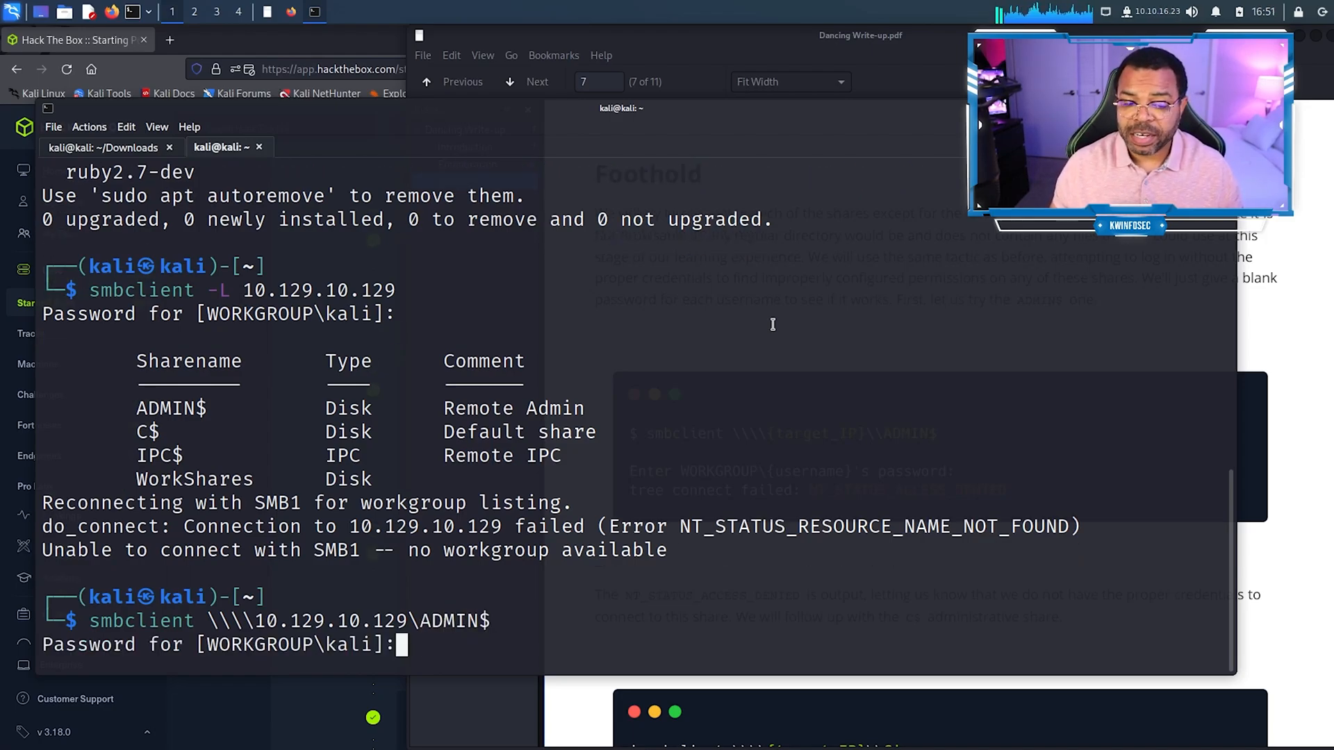
pyautogui.press('Return')
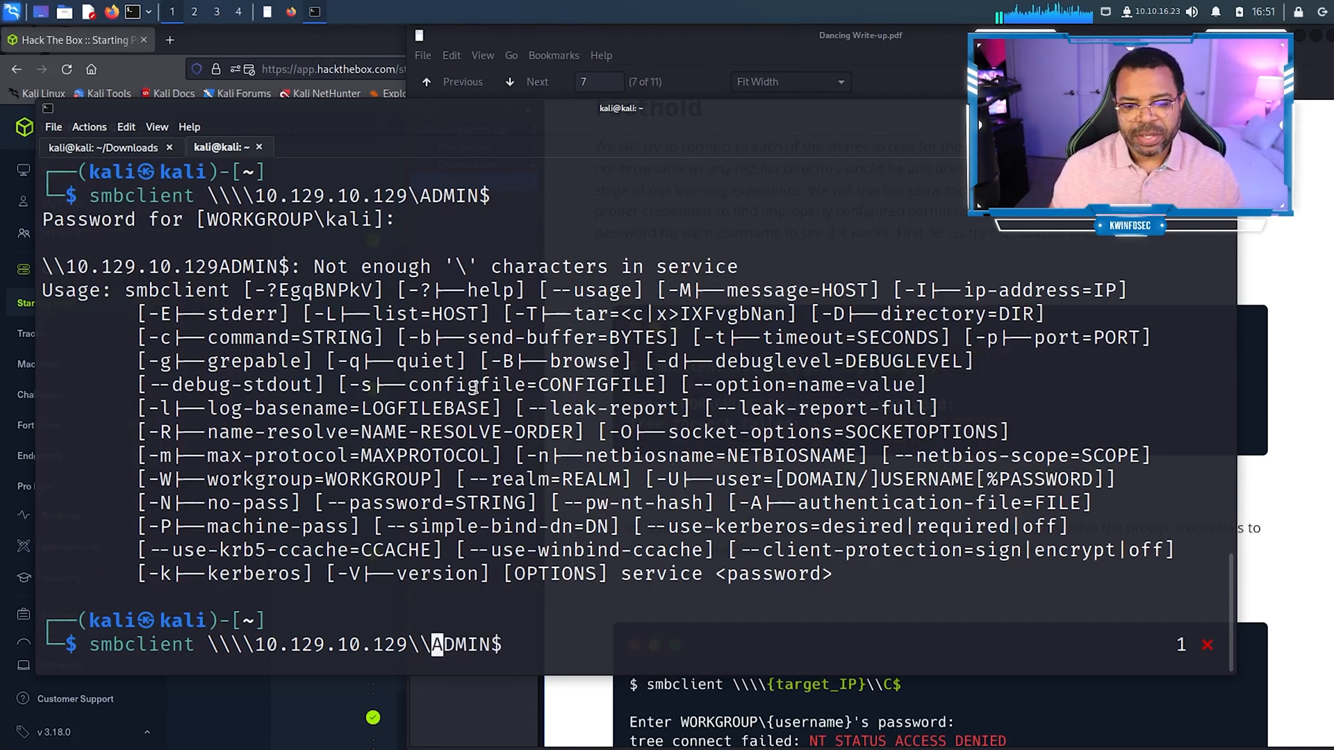
pyautogui.press('Return')
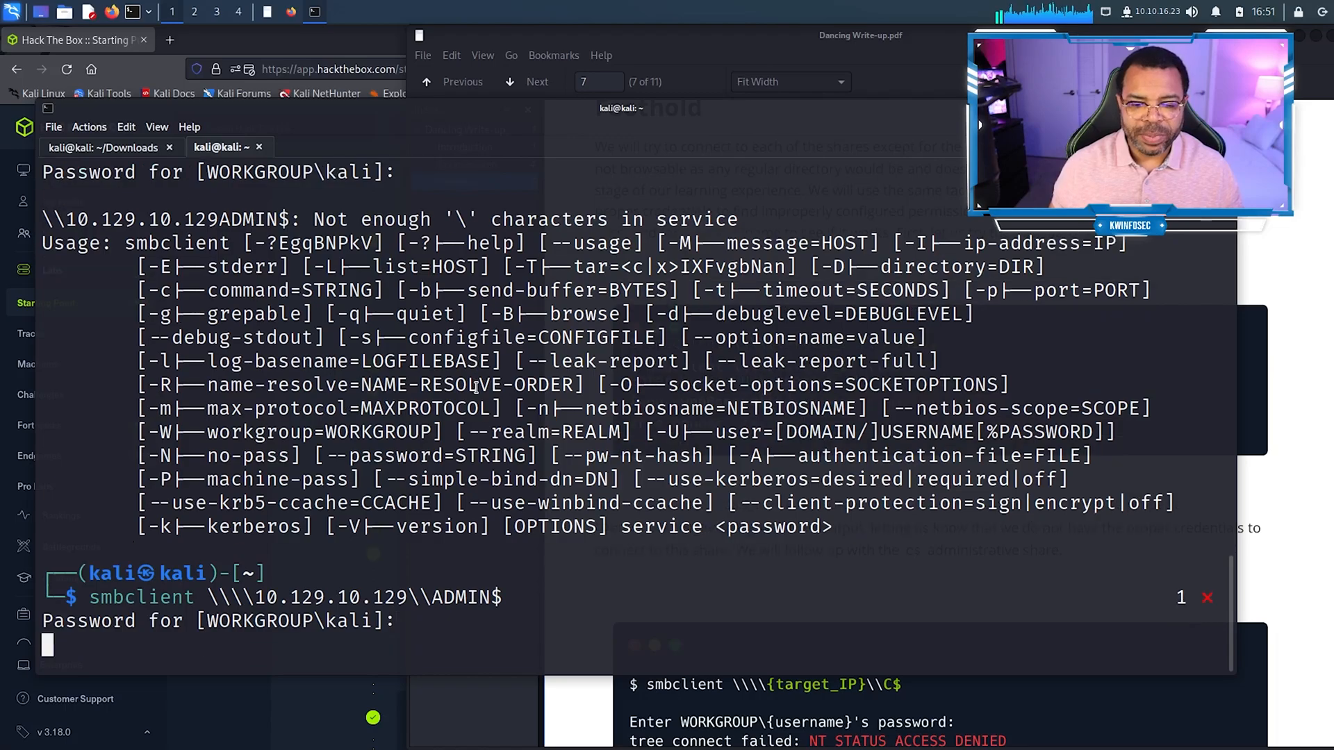
pyautogui.press('Return')
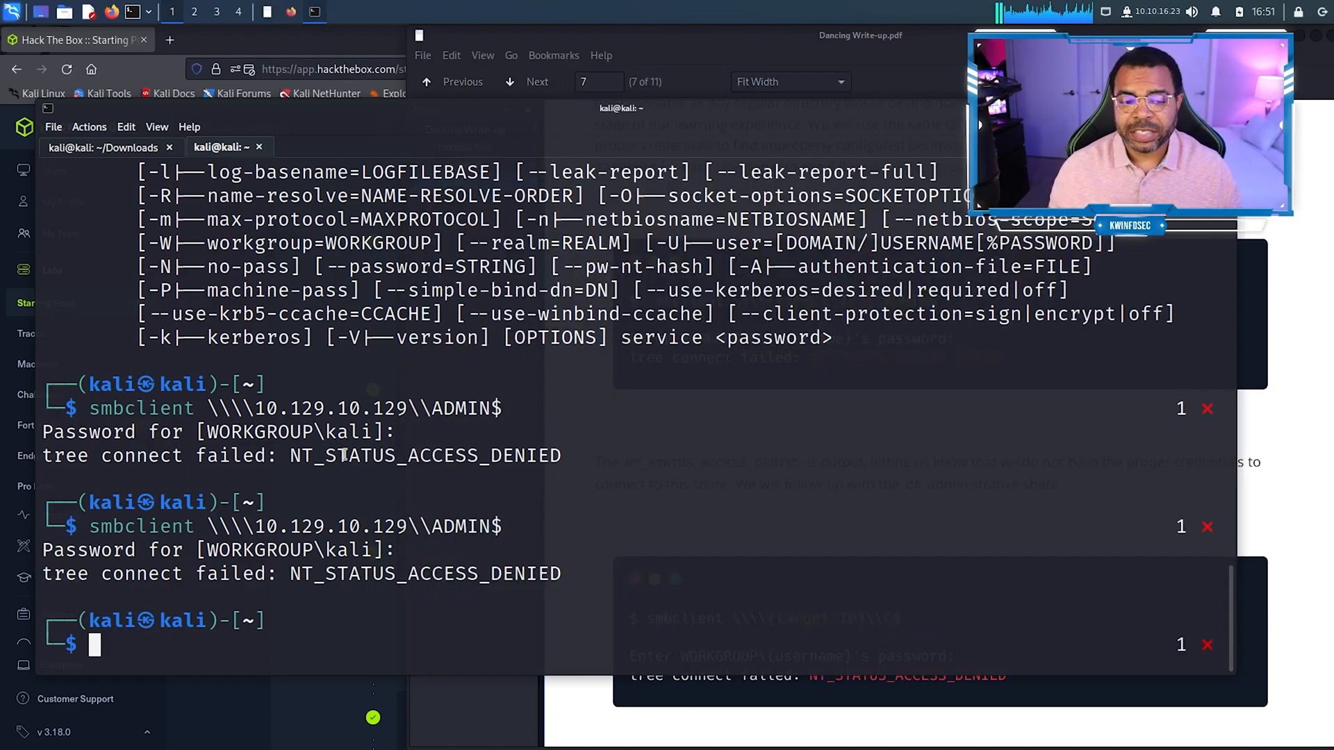
# Step: Try the C$ share with a blank password, also access denied
pyautogui.write('smbclient \\\\\\\\10.129.10.129\\\\ADMIN$')
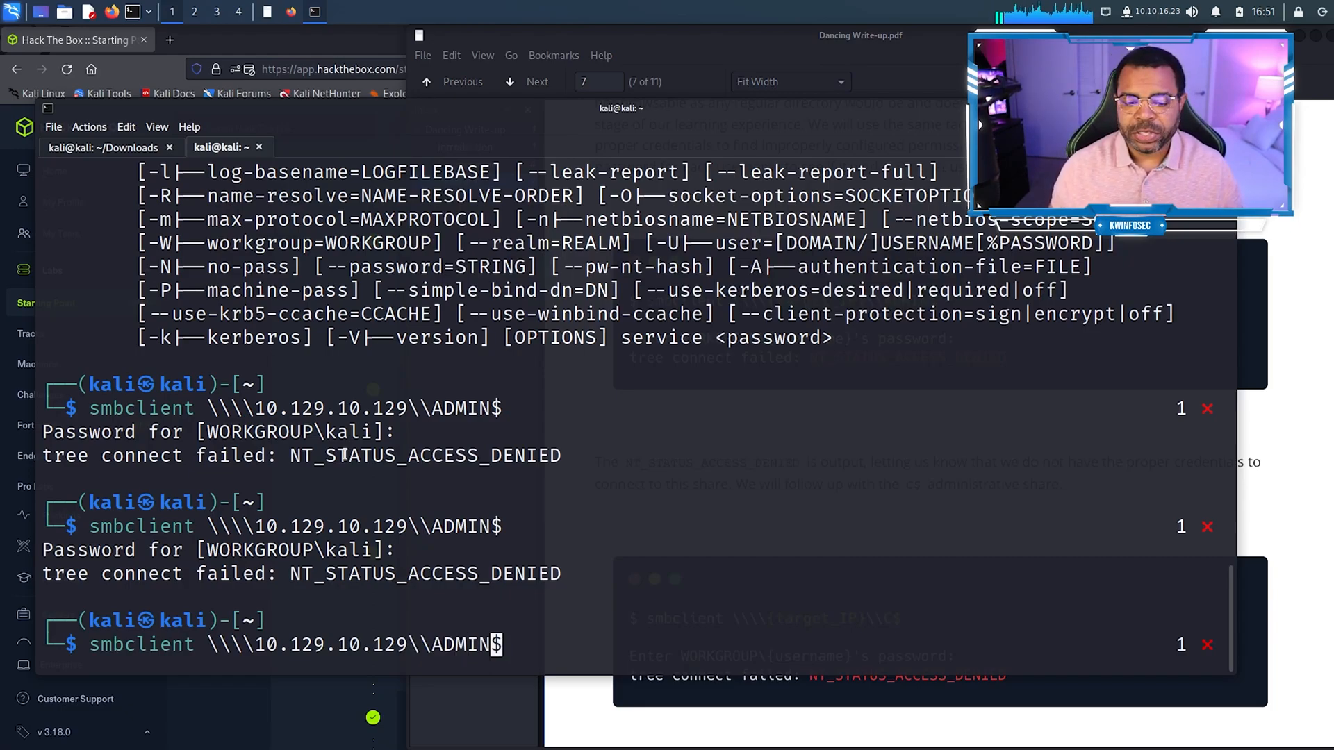
pyautogui.press('Backspace')
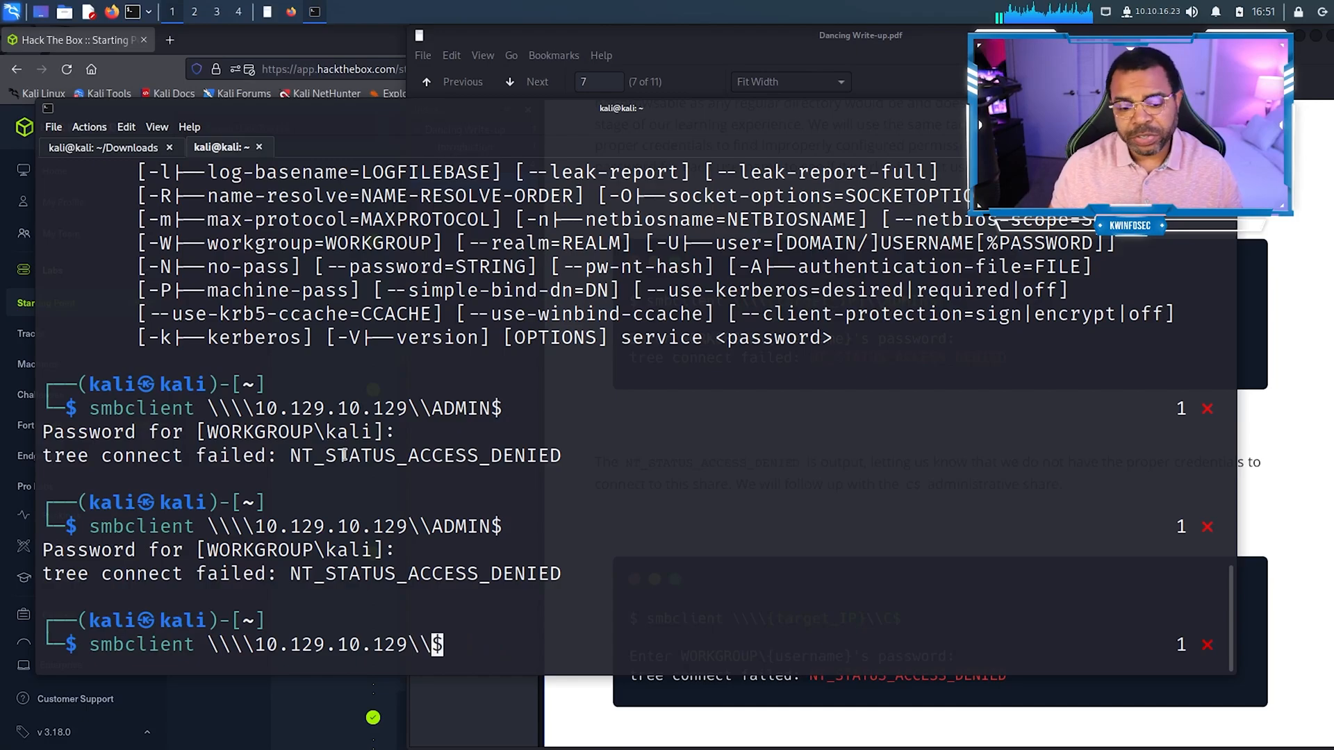
pyautogui.write('C')
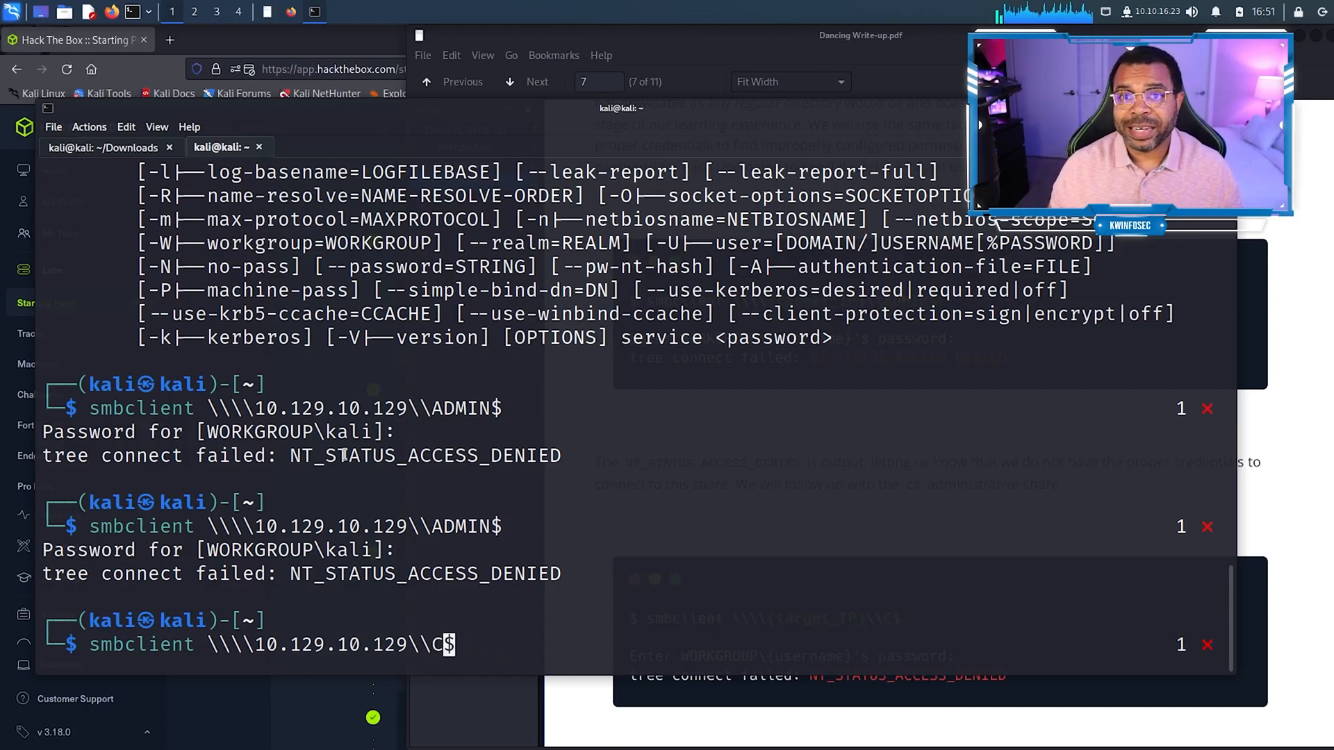
pyautogui.press('Return')
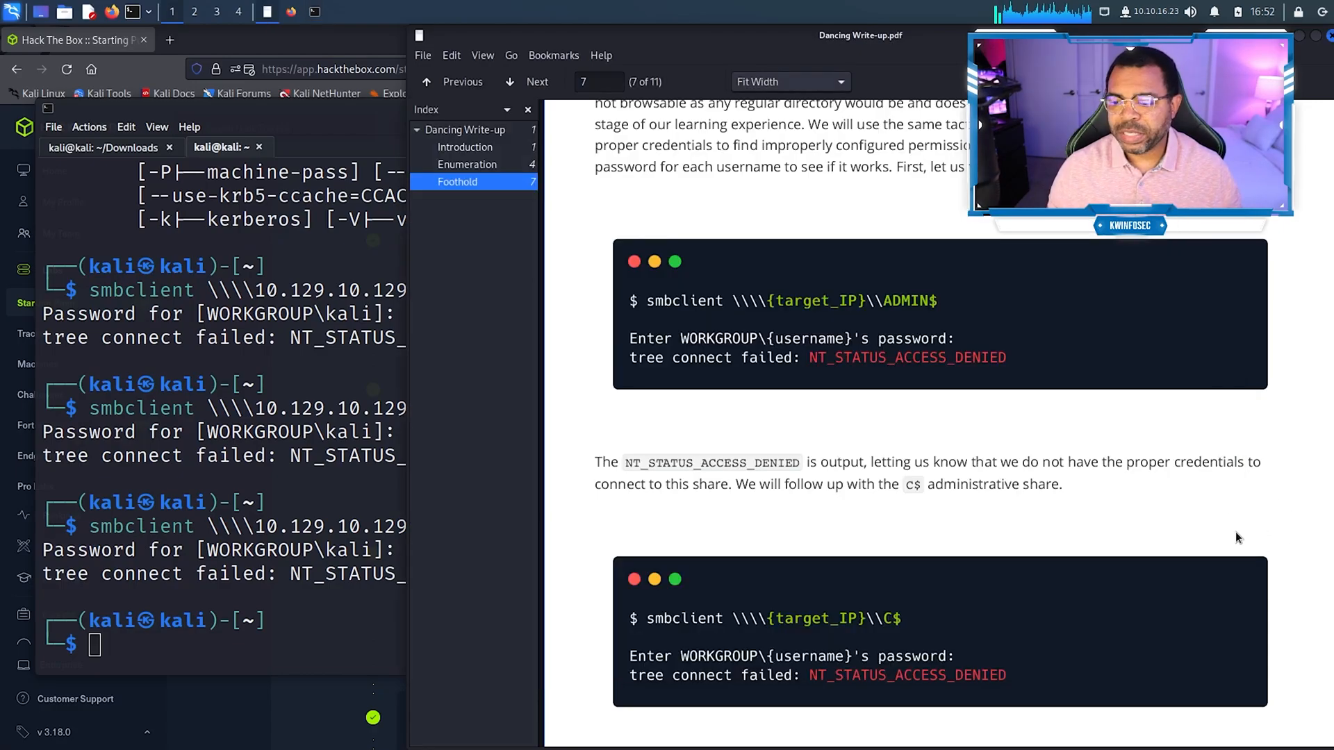
# Step: Connect to WorkShares with a blank password, list its help commands, and exit
pyautogui.scroll(-3)
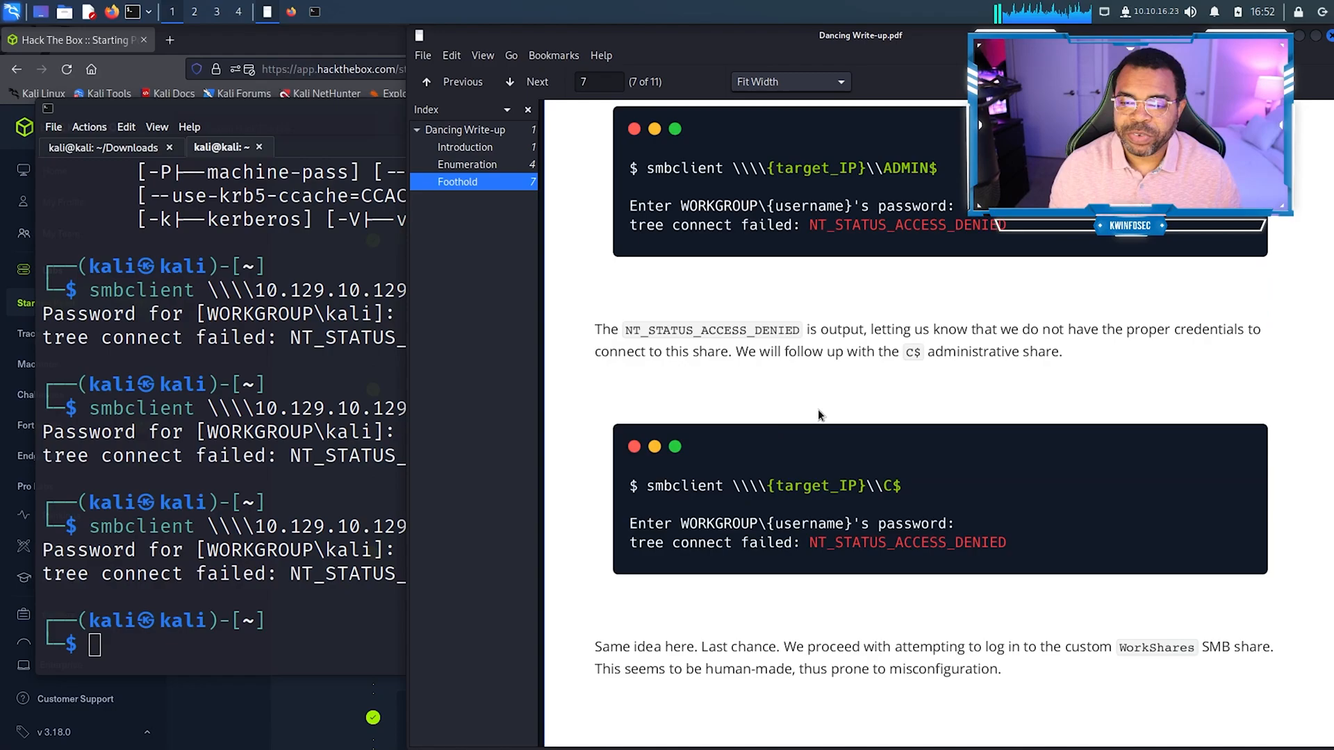
pyautogui.scroll(-3)
pyautogui.write('smbclient \\\\\\\\10.129.10.129\\\\WorkS')
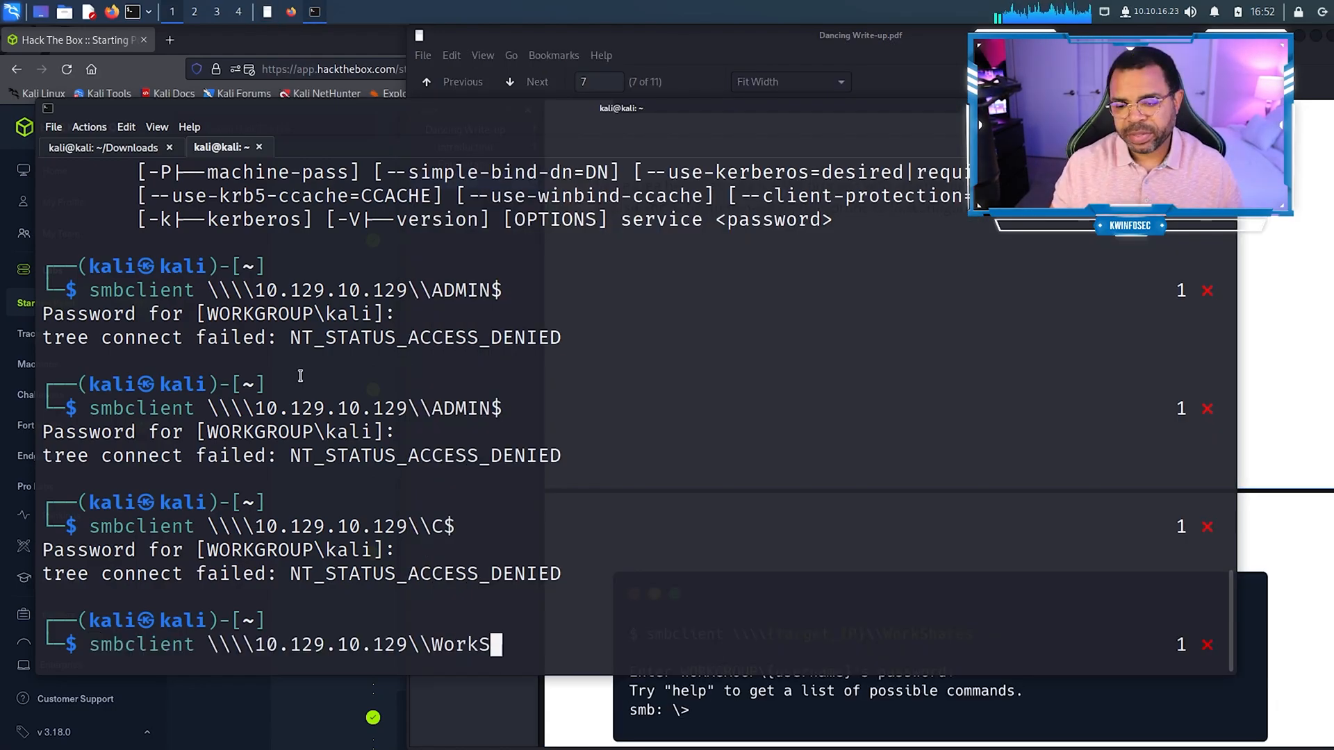
pyautogui.press('Return')
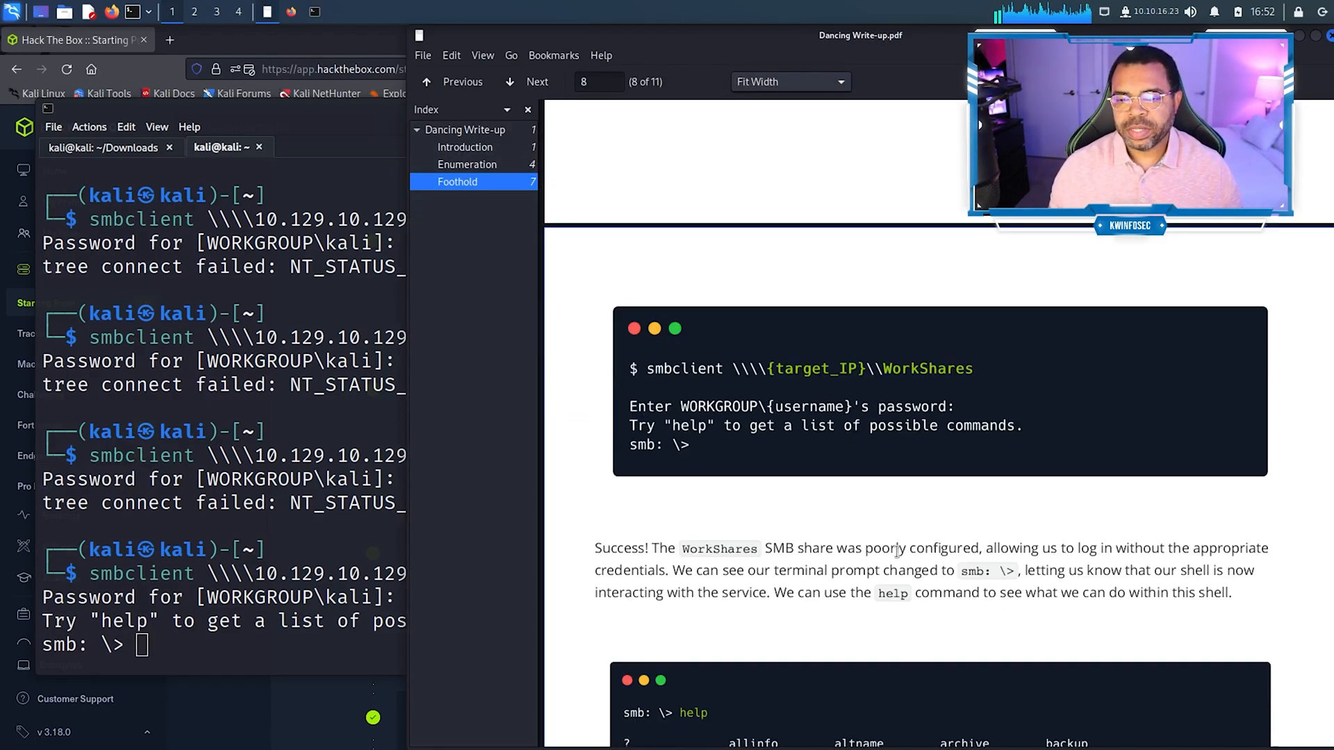
pyautogui.scroll(-3)
pyautogui.write('help')
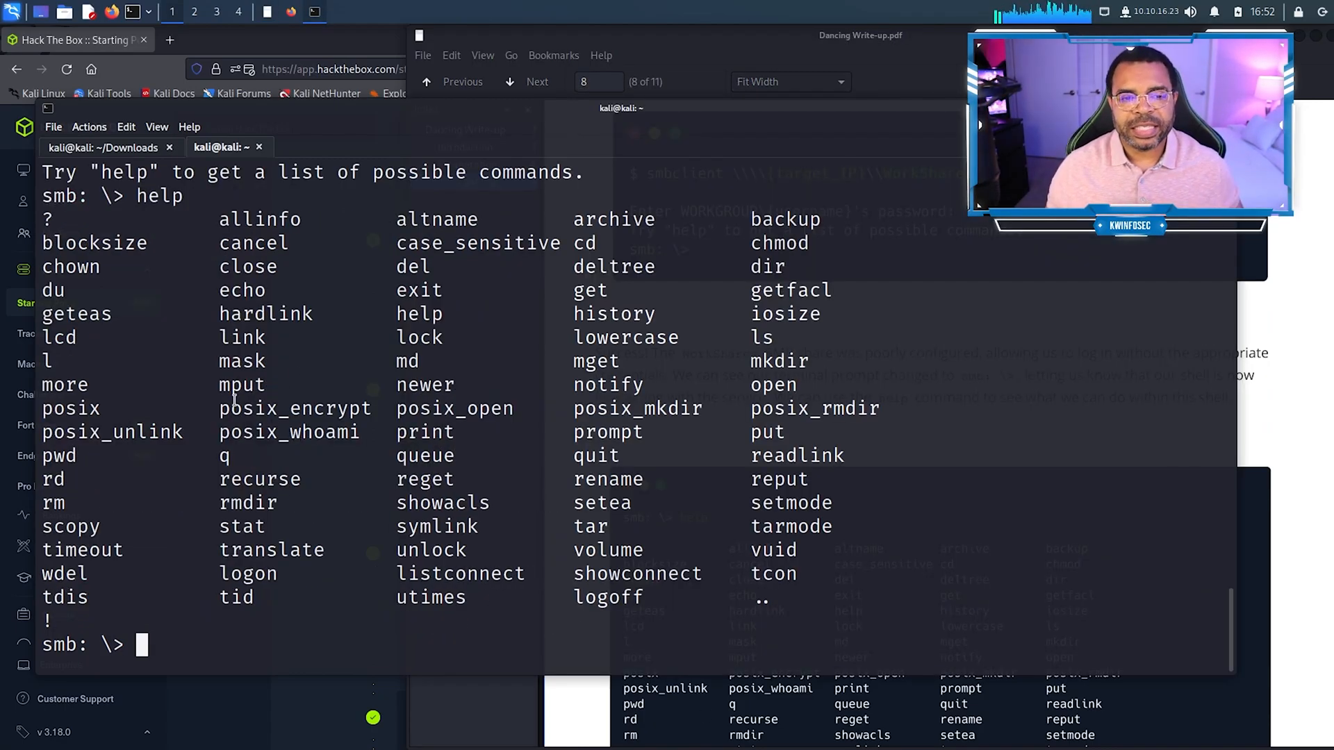
pyautogui.doubleClick(766, 432)
pyautogui.write('pwd')
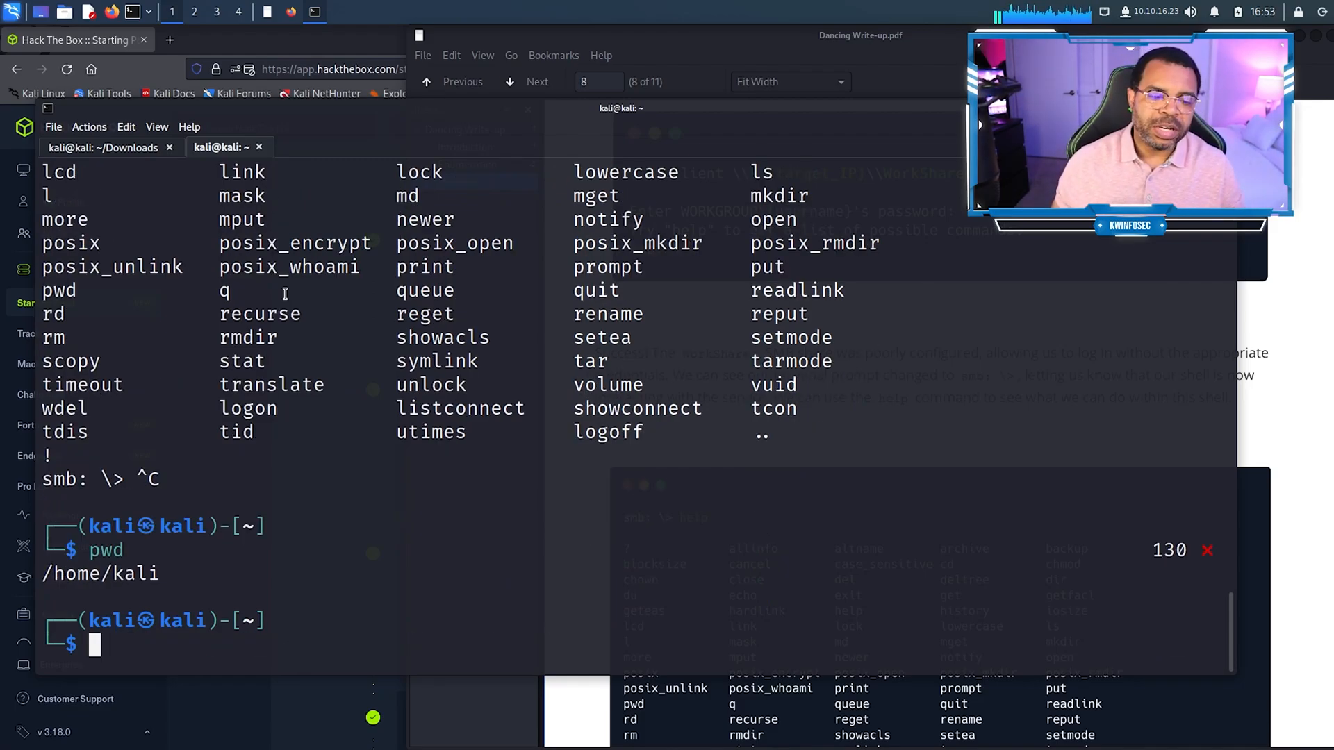
# Step: From ~/Downloads, reconnect to WorkShares and list the Amy.J and James.P folders
pyautogui.write('cd Downloads')
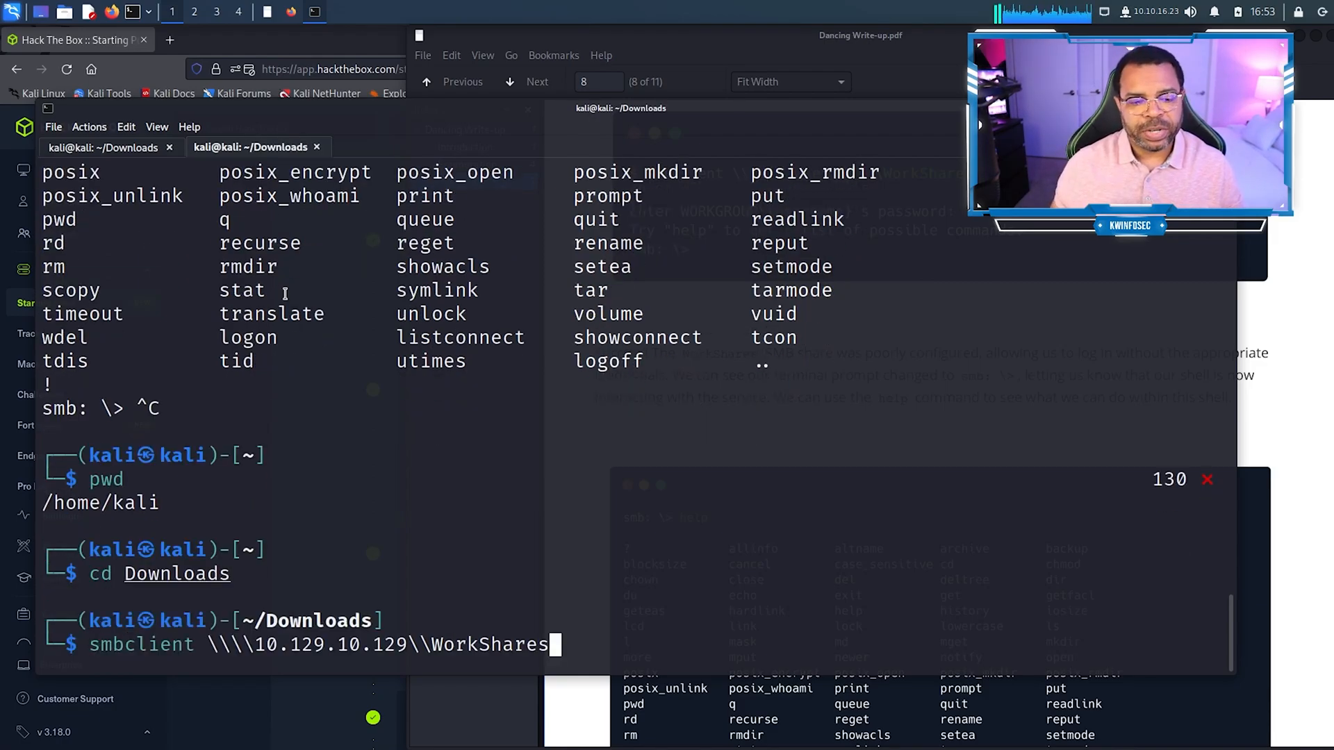
pyautogui.press('Return')
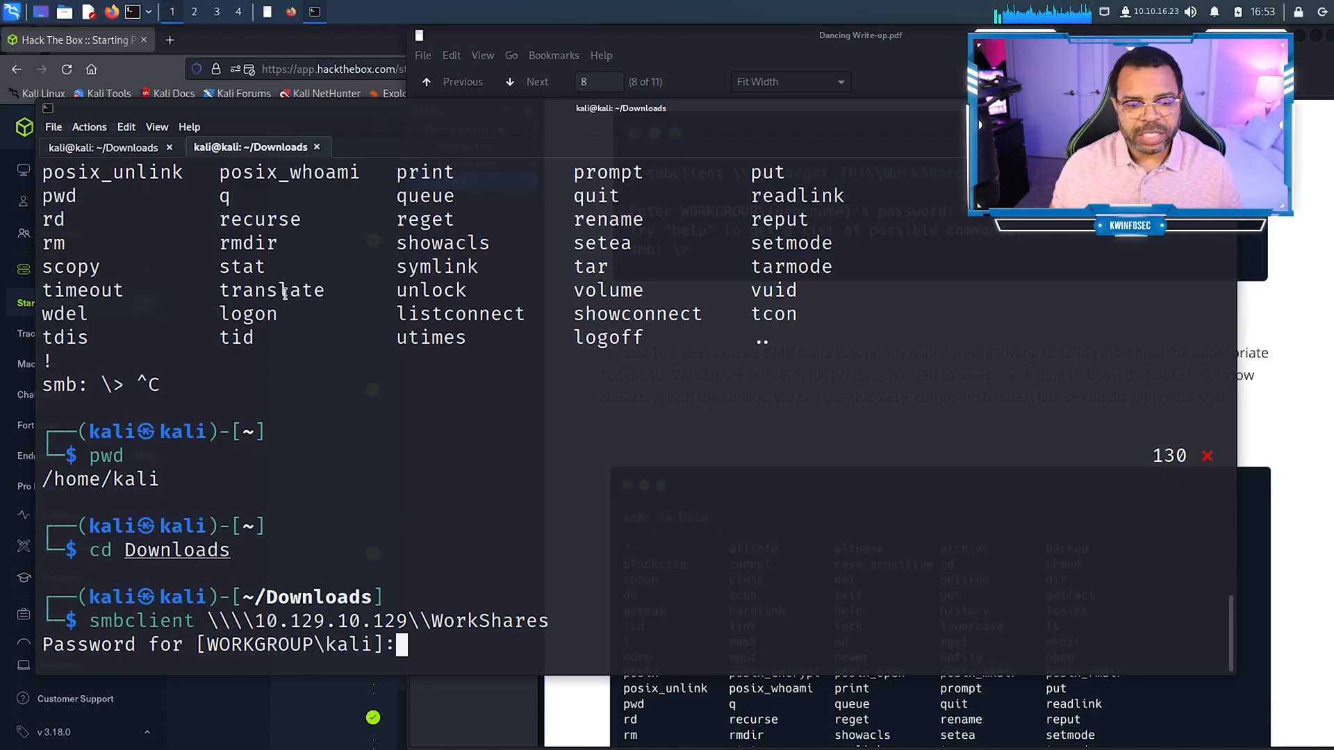
pyautogui.press('Return')
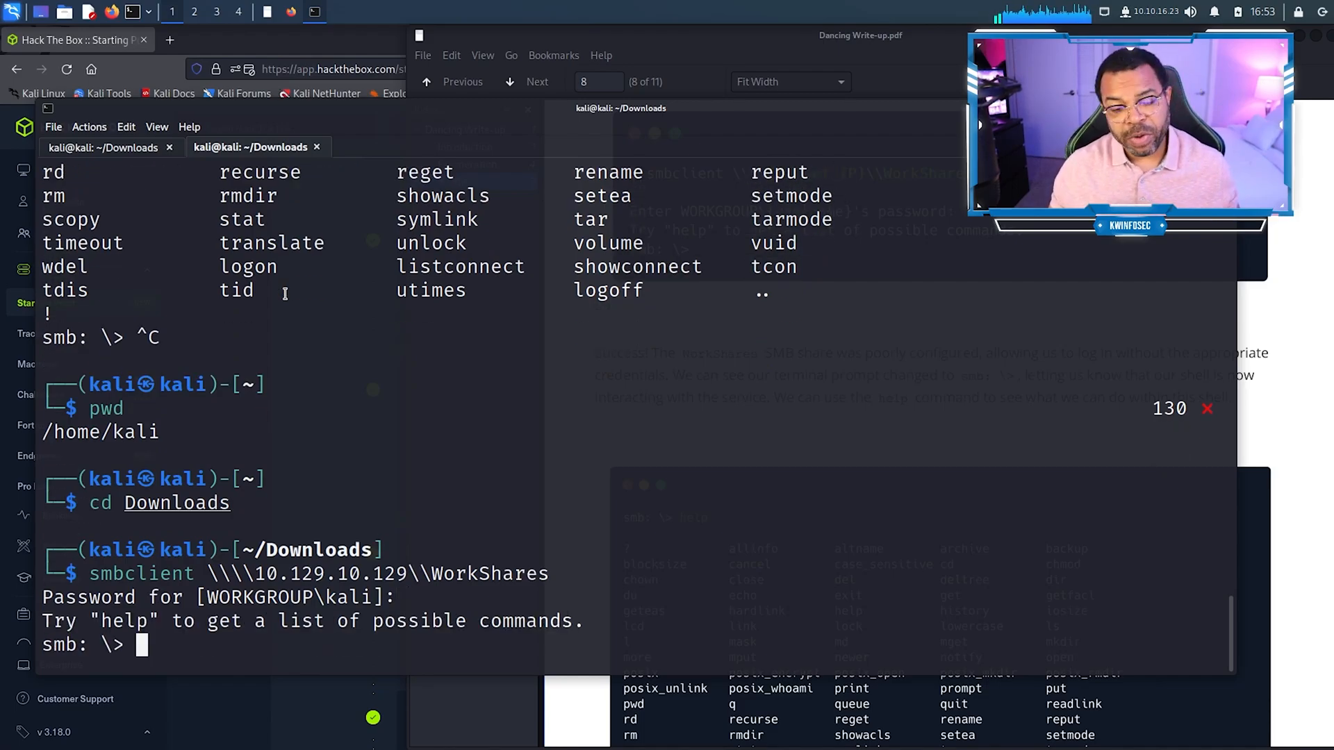
pyautogui.moveTo(633, 424)
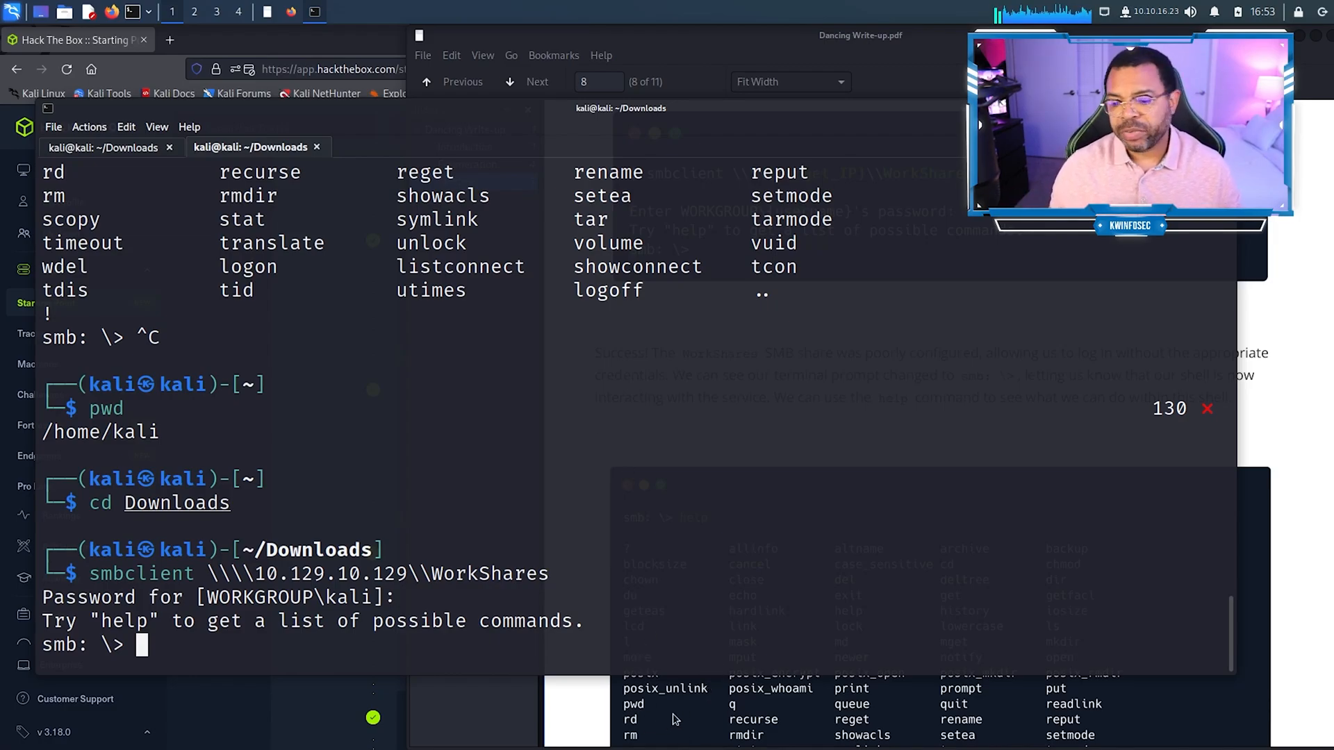
pyautogui.click(526, 82)
pyautogui.write('ls')
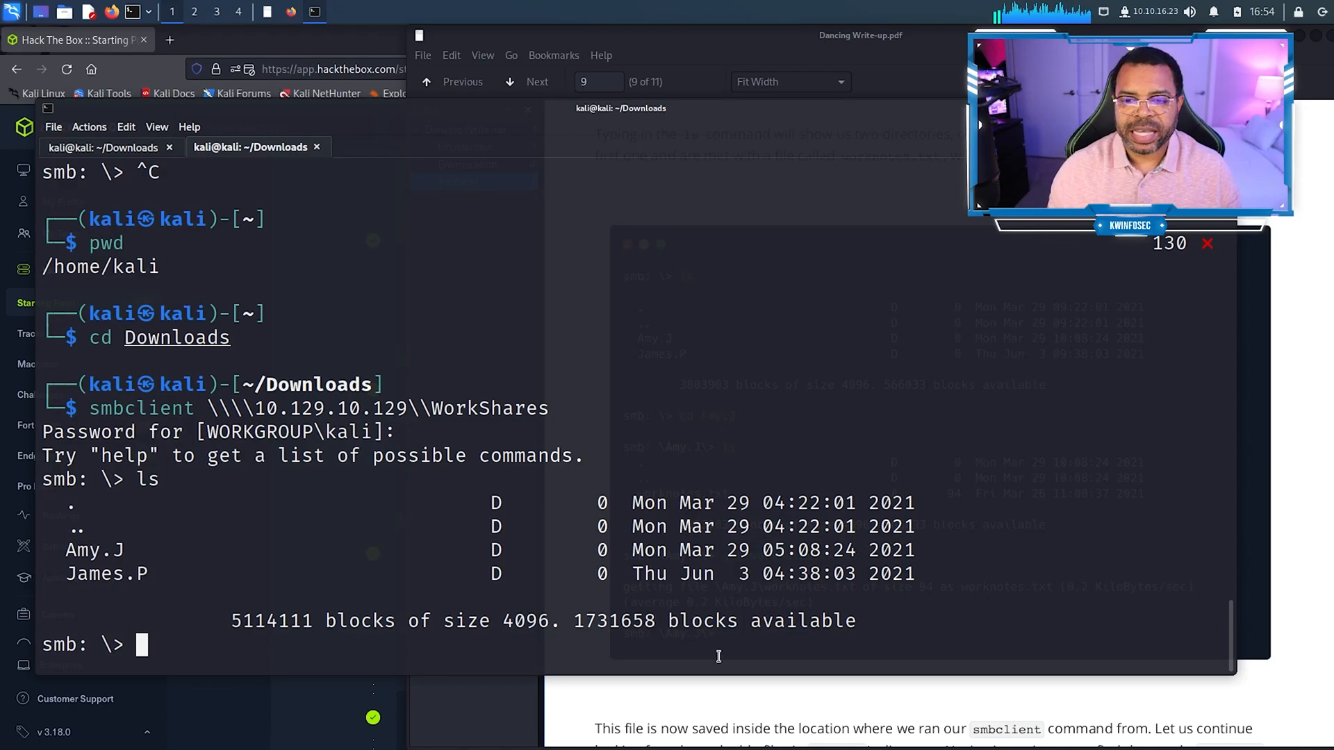
# Step: Download worknotes.txt from Amy.J, then return to the share's top level
pyautogui.write('cd Am')
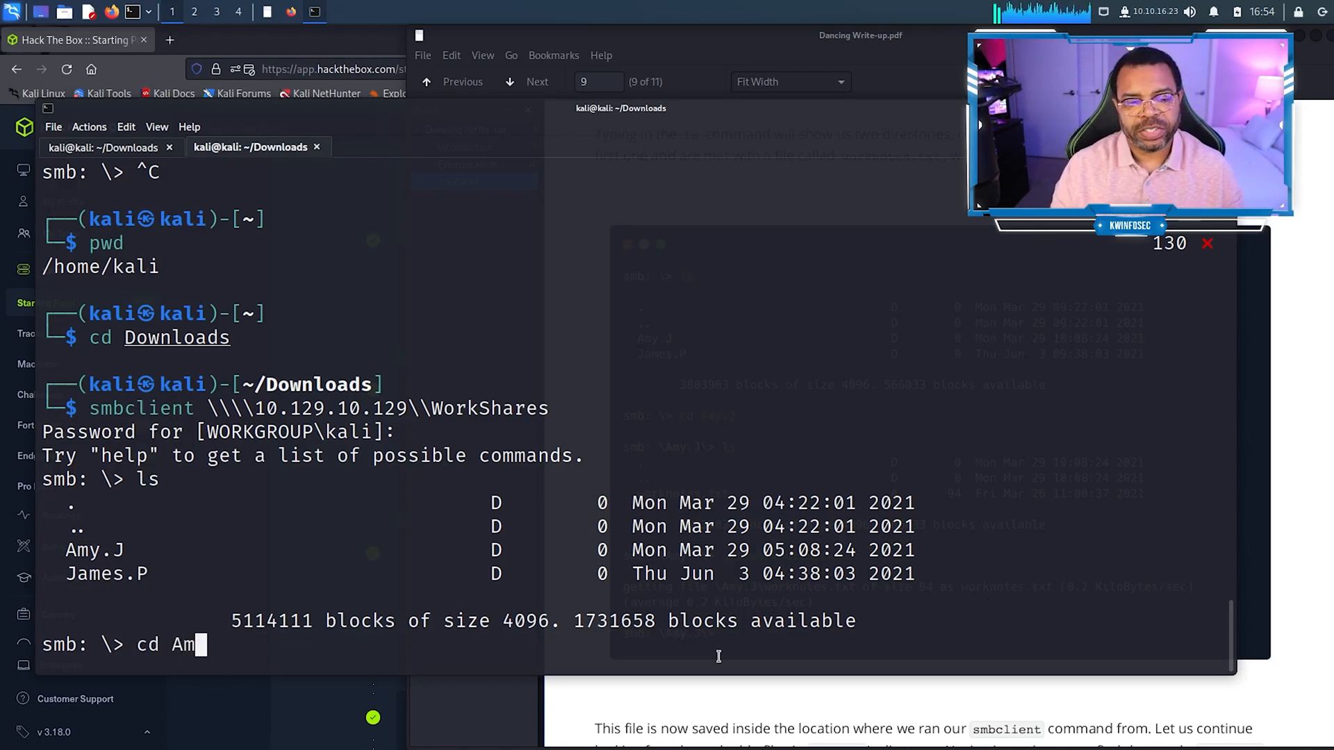
pyautogui.press('Return')
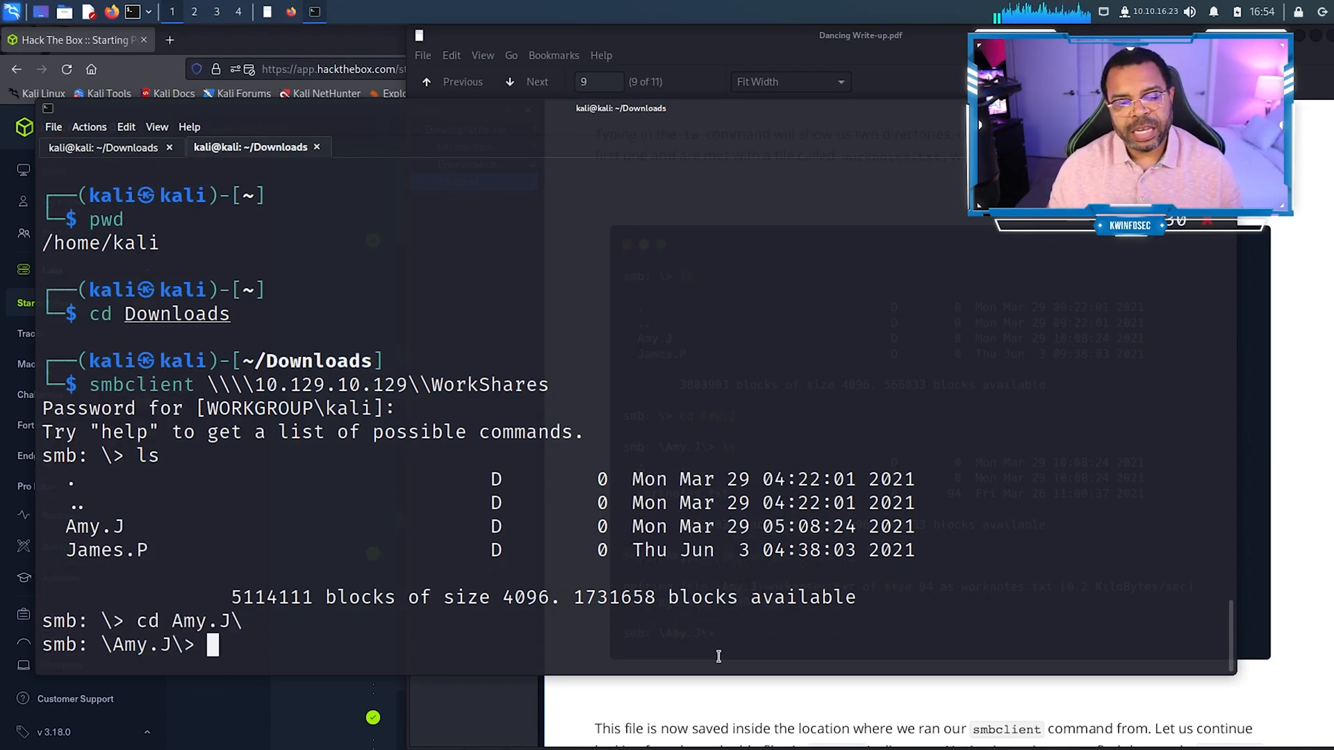
pyautogui.write('ls')
pyautogui.write('get woe')
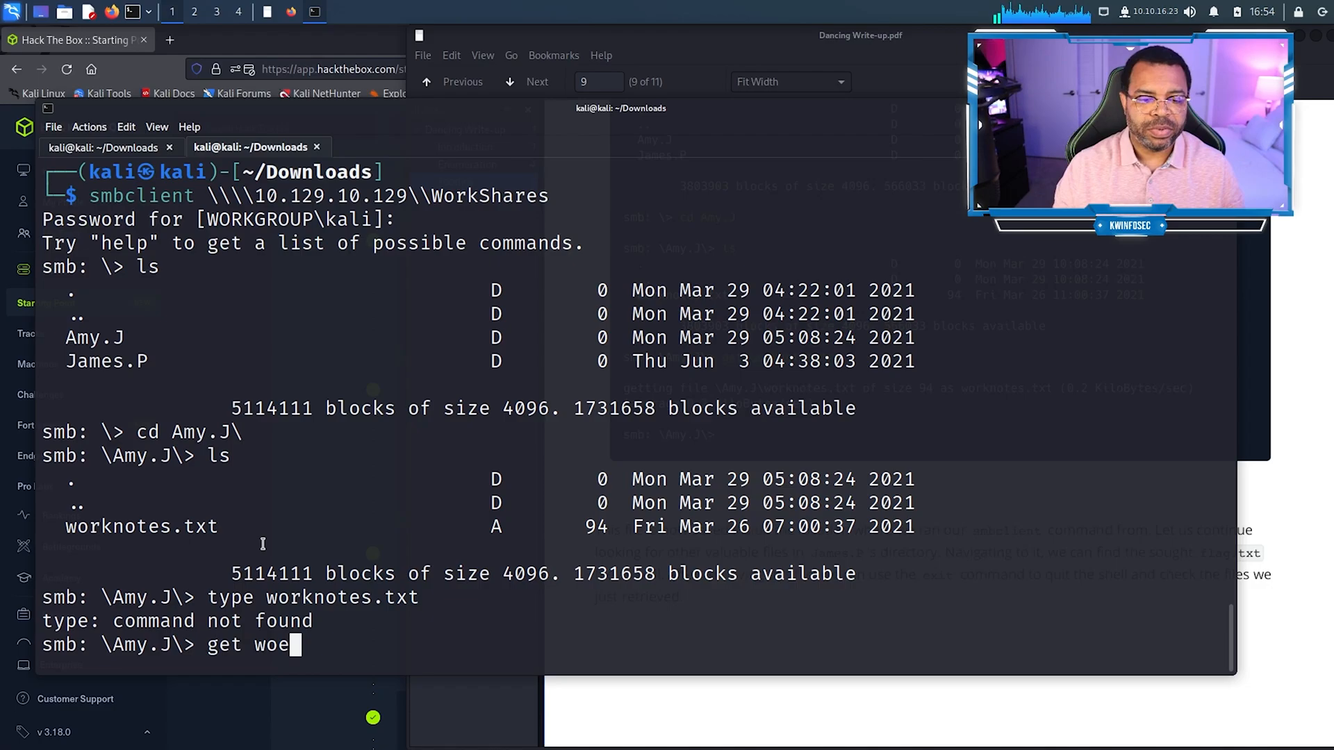
pyautogui.write('rknotes.txt')
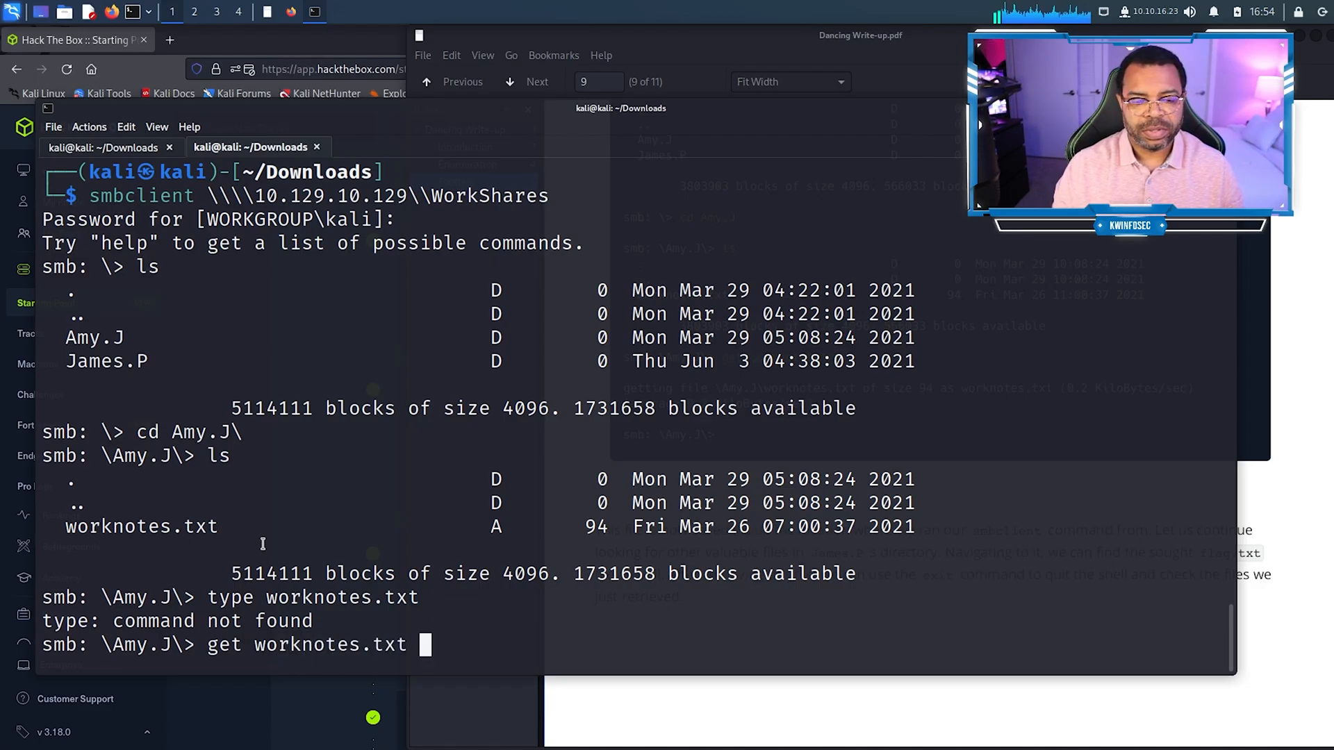
pyautogui.press('Return')
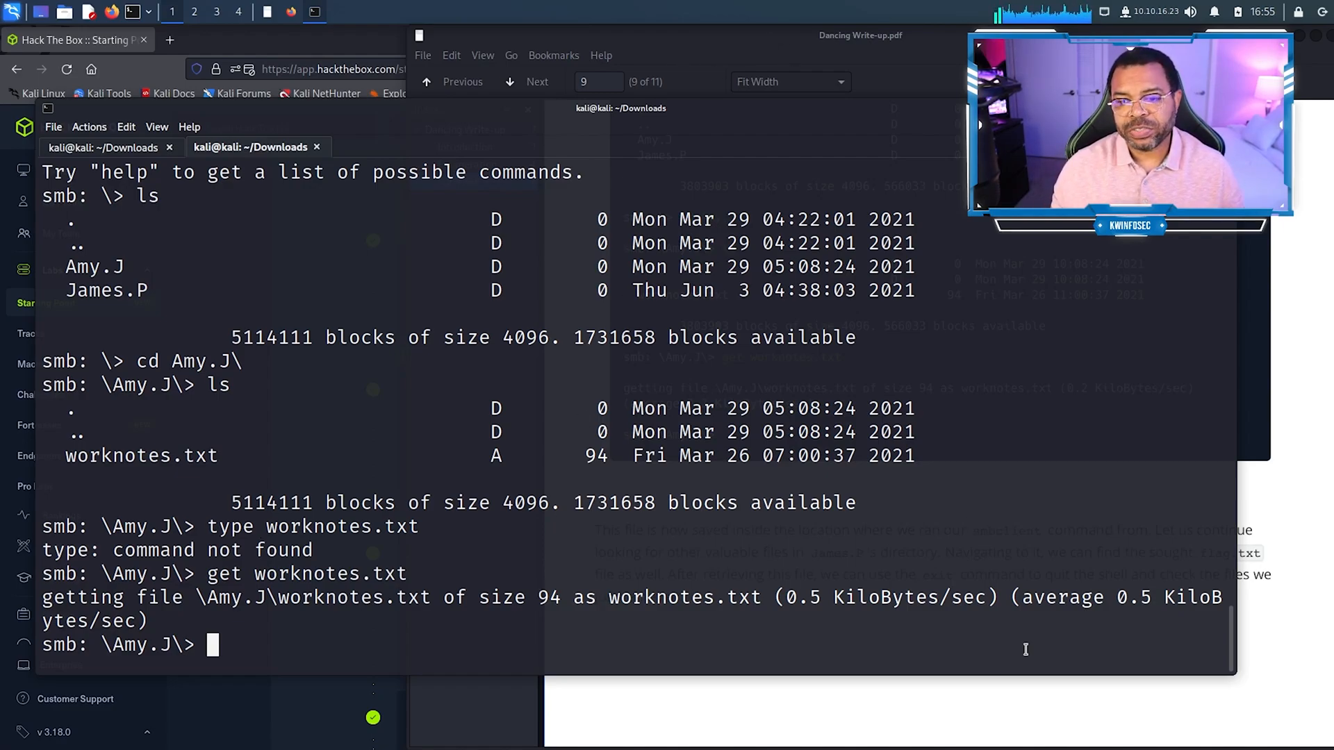
pyautogui.write('cd ..')
pyautogui.write('cd Ja')
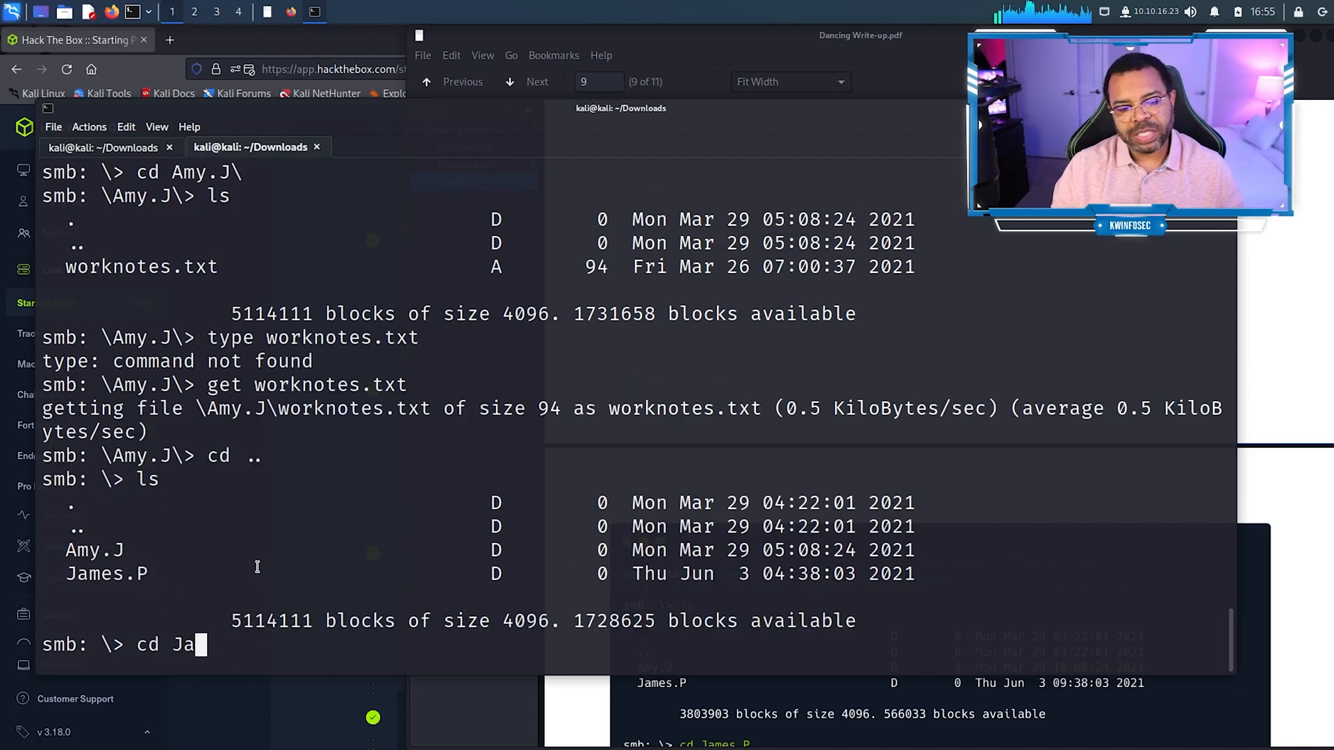
# Step: Download flag.txt from the James.P folder and exit the WorkShares session
pyautogui.press('Return')
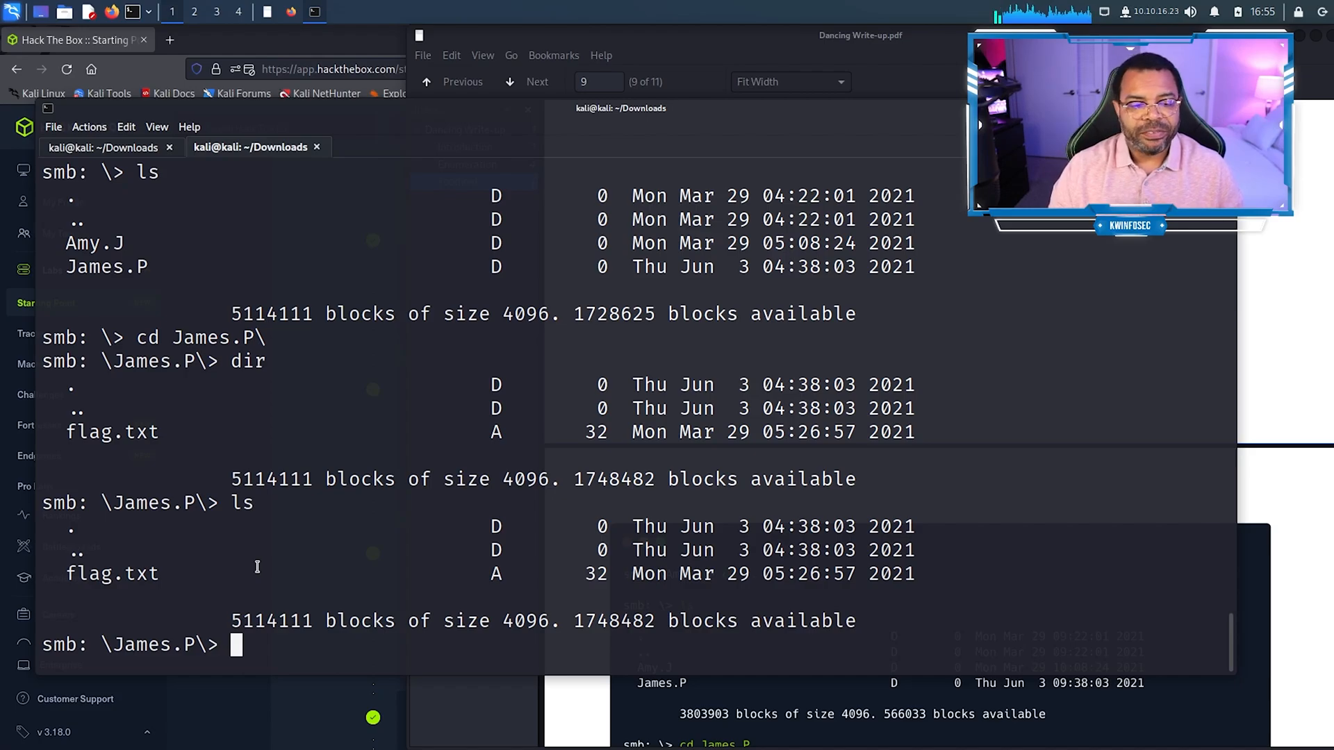
pyautogui.write('get flag.txt')
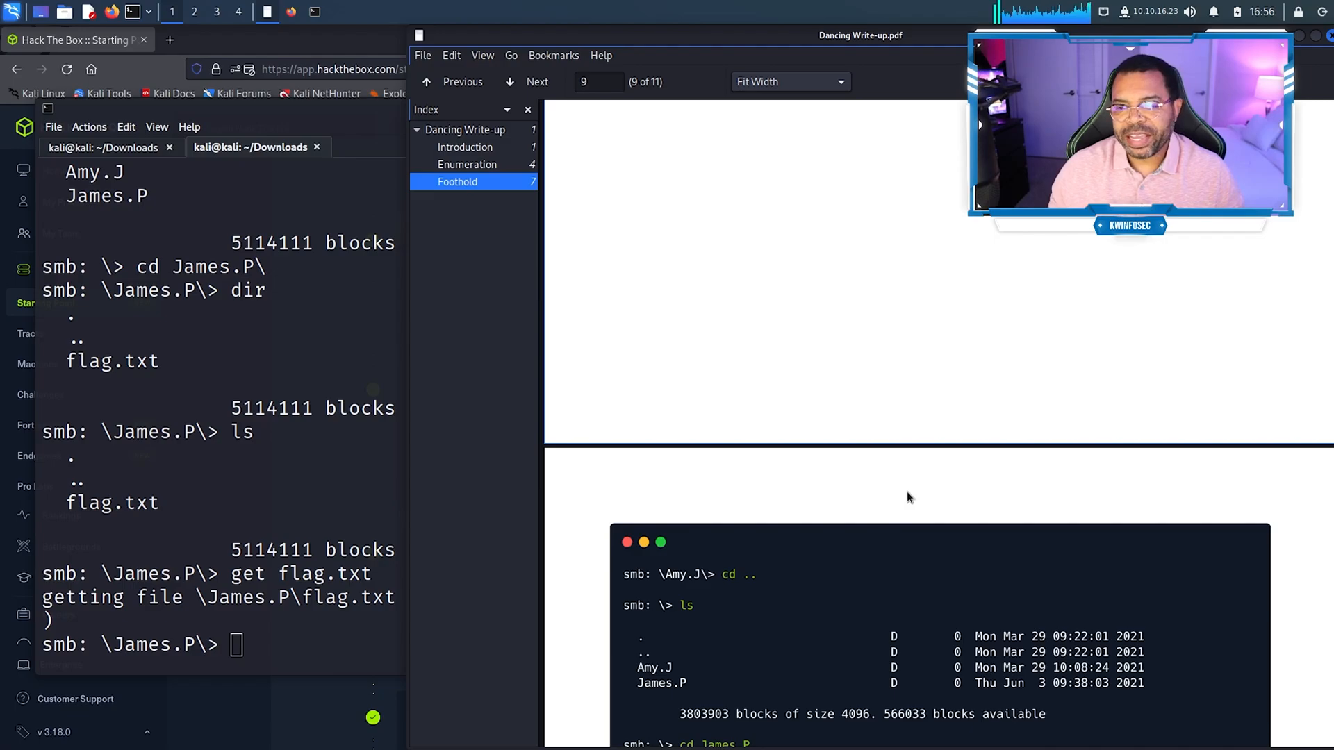
pyautogui.click(527, 82)
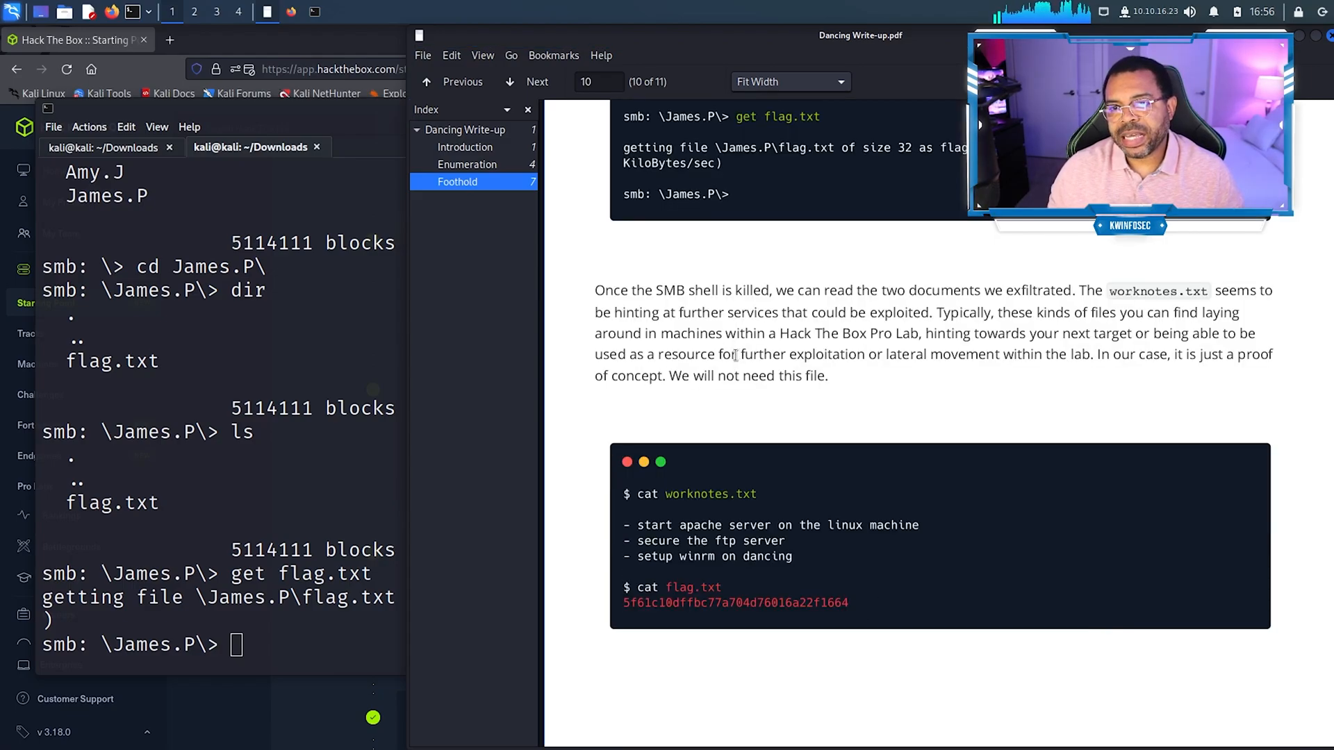
pyautogui.scroll(3)
pyautogui.write('exit')
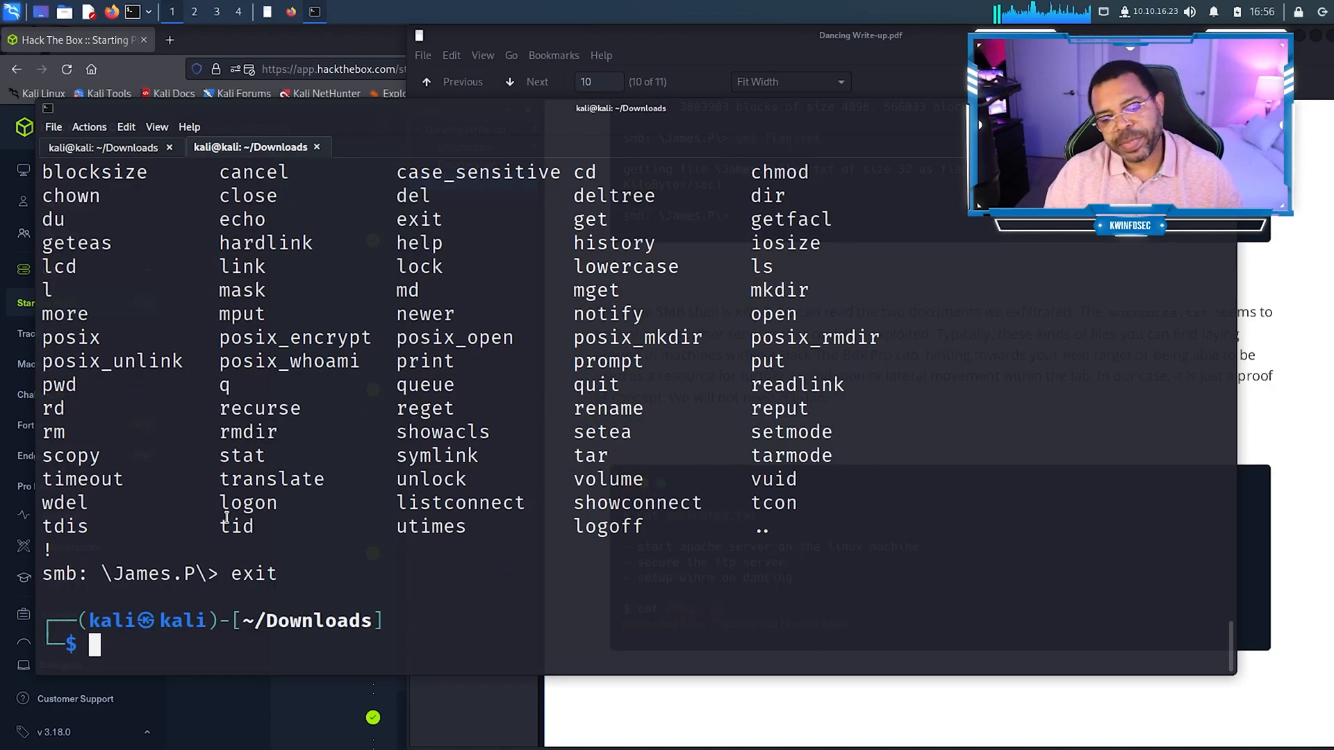
pyautogui.write('ls')
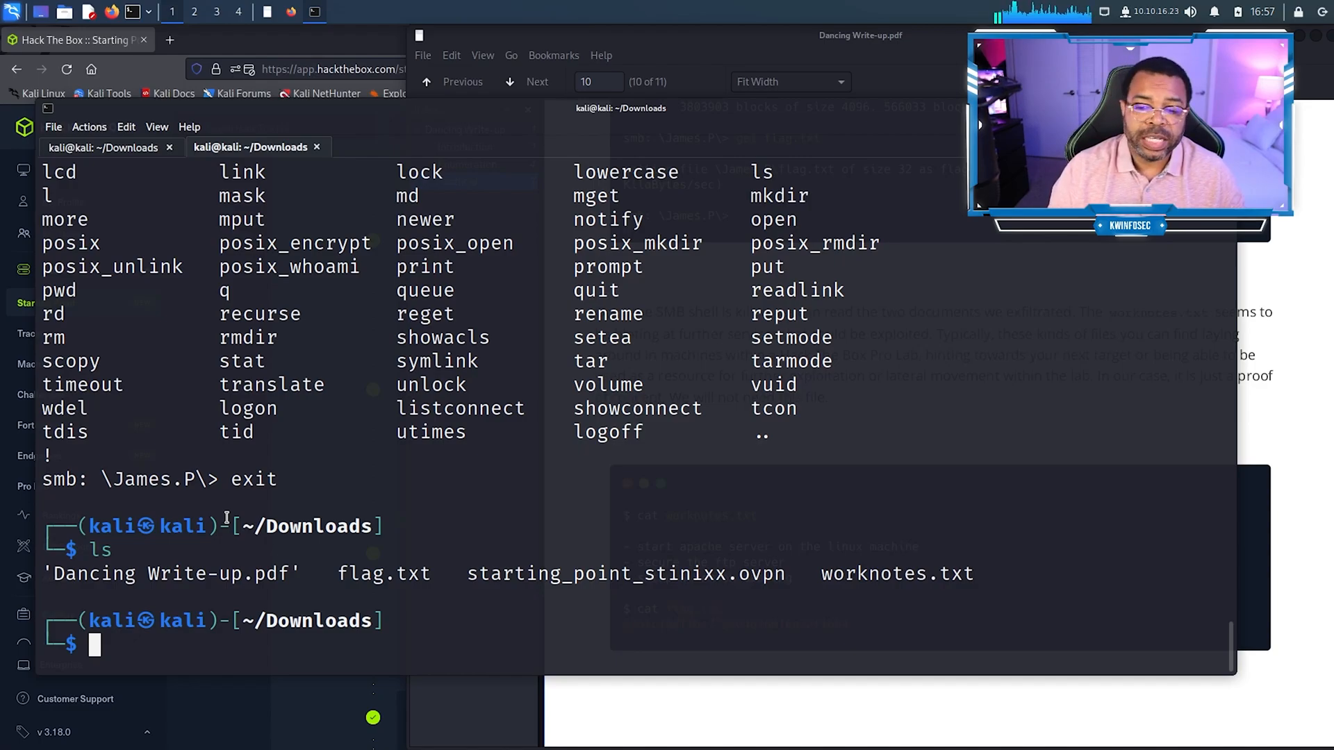
pyautogui.write('cat /etc/apt/sources.list')
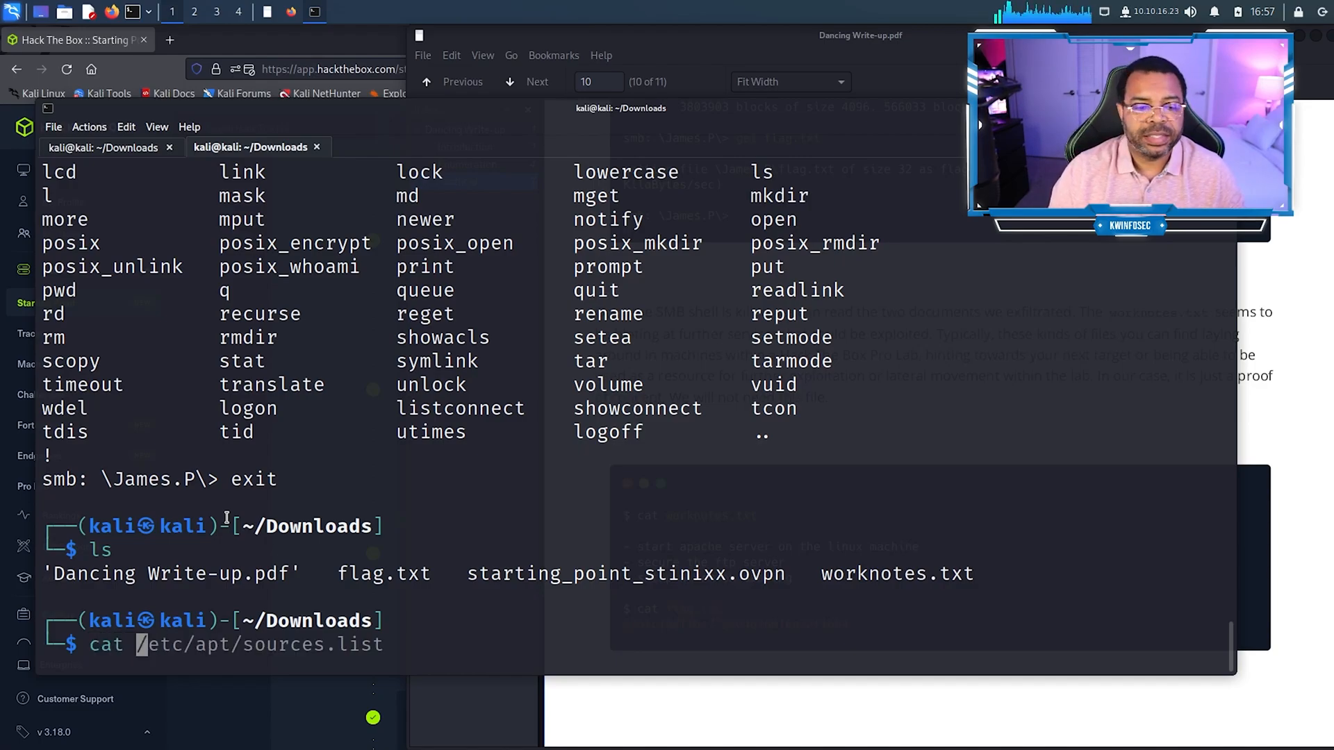
pyautogui.press('Return')
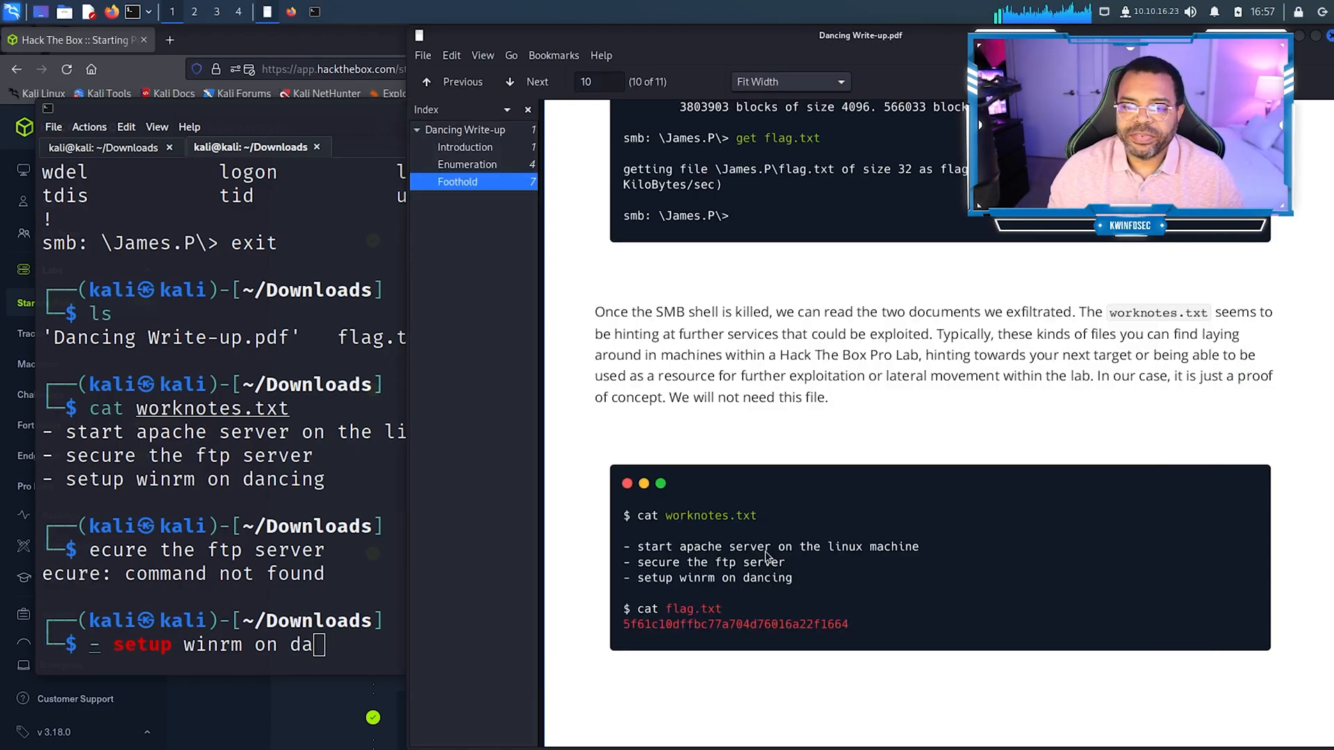
pyautogui.moveTo(417, 655)
pyautogui.write('cat flag.txt')
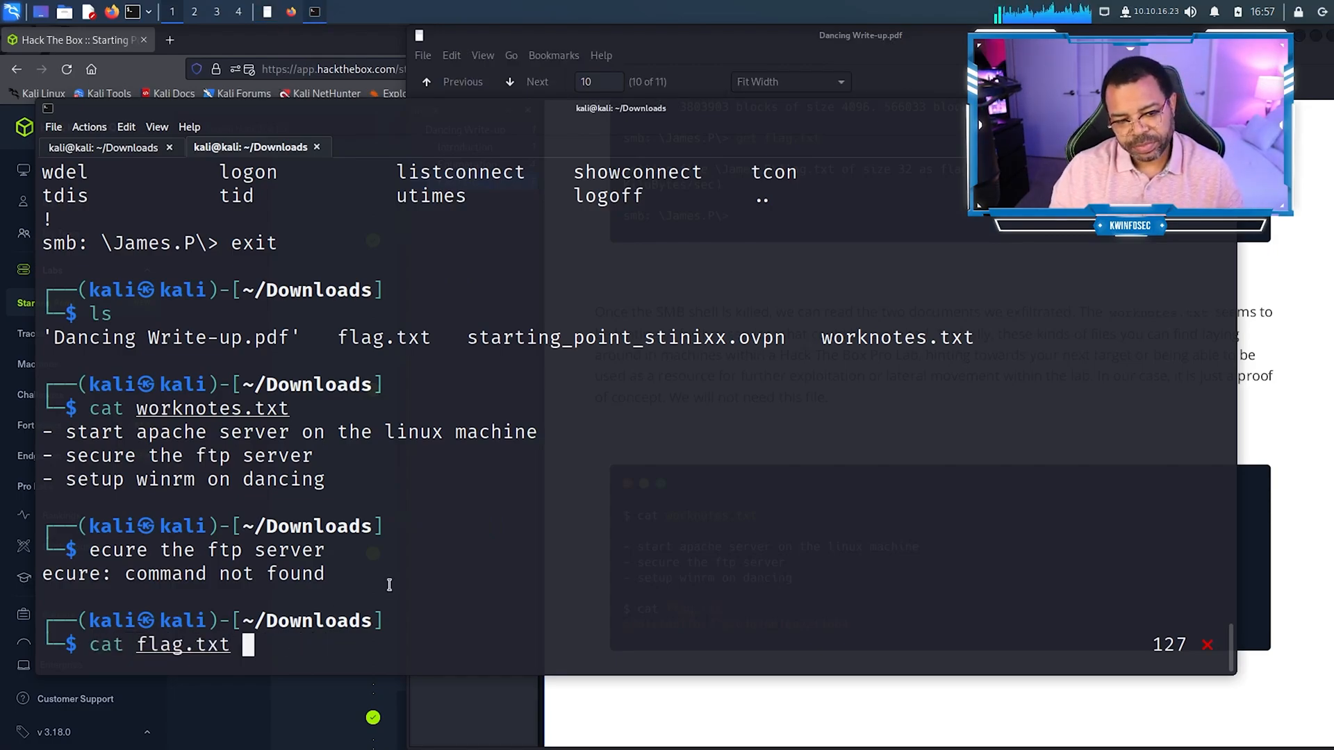
pyautogui.press('Return')
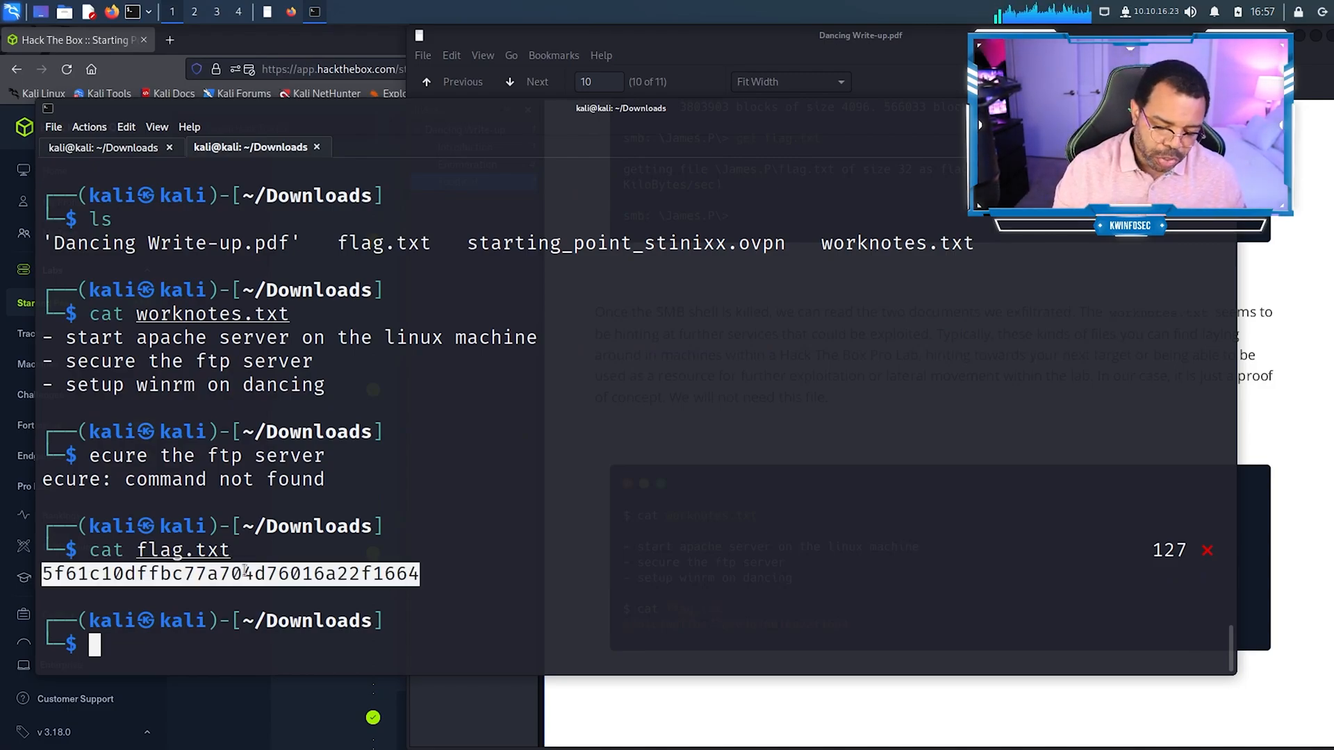
pyautogui.moveTo(727, 730)
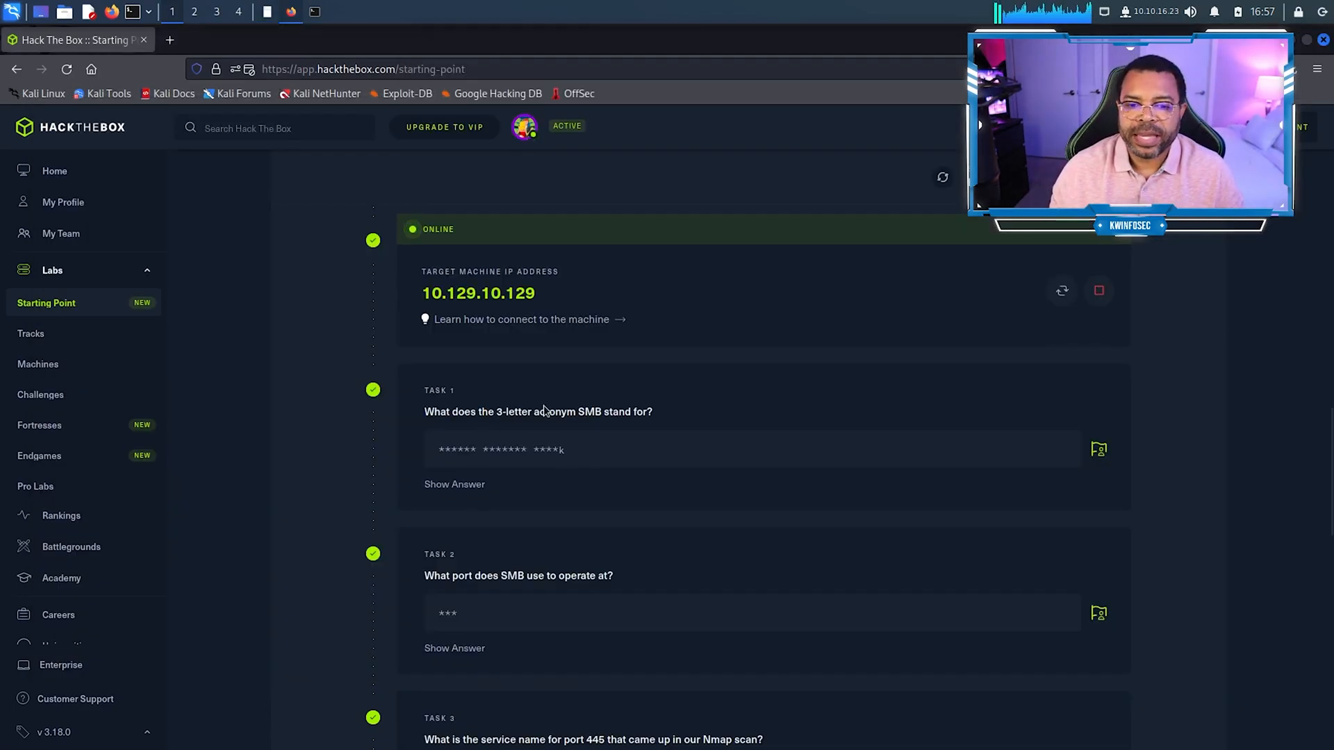
pyautogui.moveTo(585, 428)
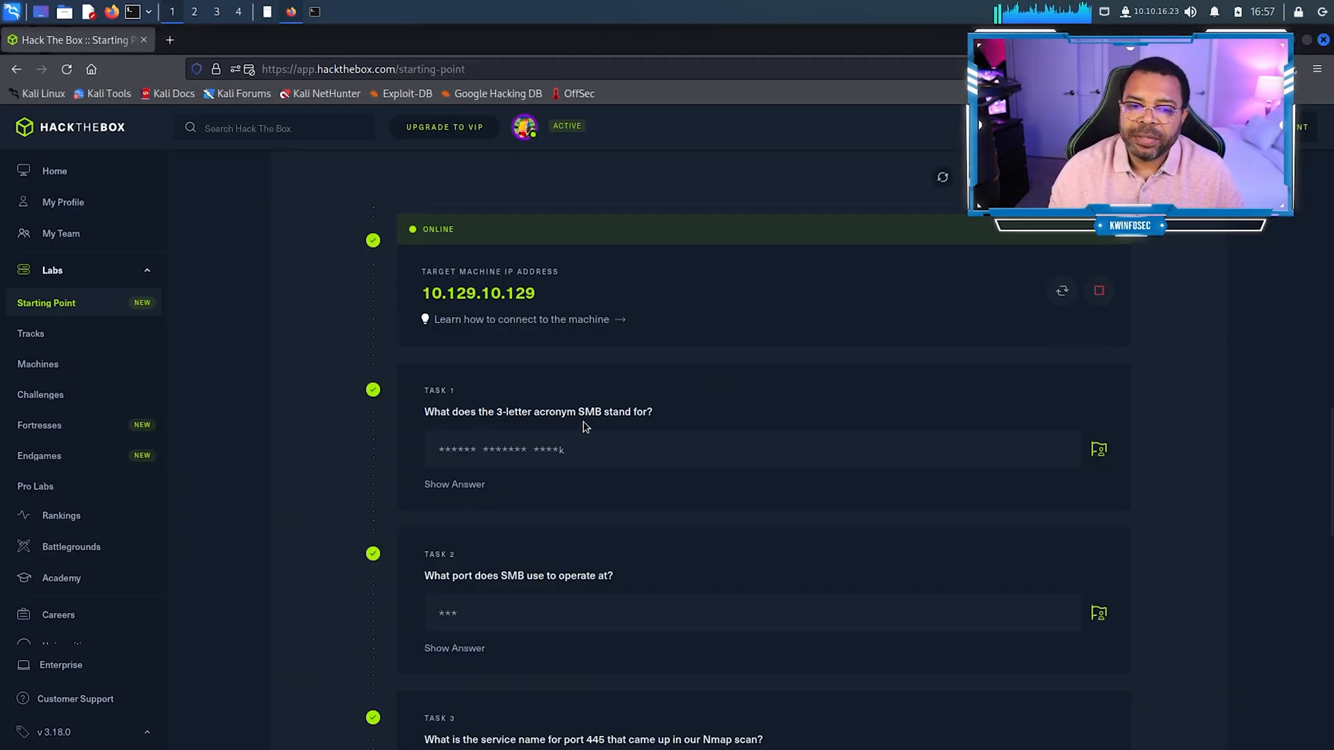
# Step: Match the Task 3 service name microsoft-ds against the nmap output, then reveal the Task 3 and Task 4 answers
pyautogui.scroll(-3)
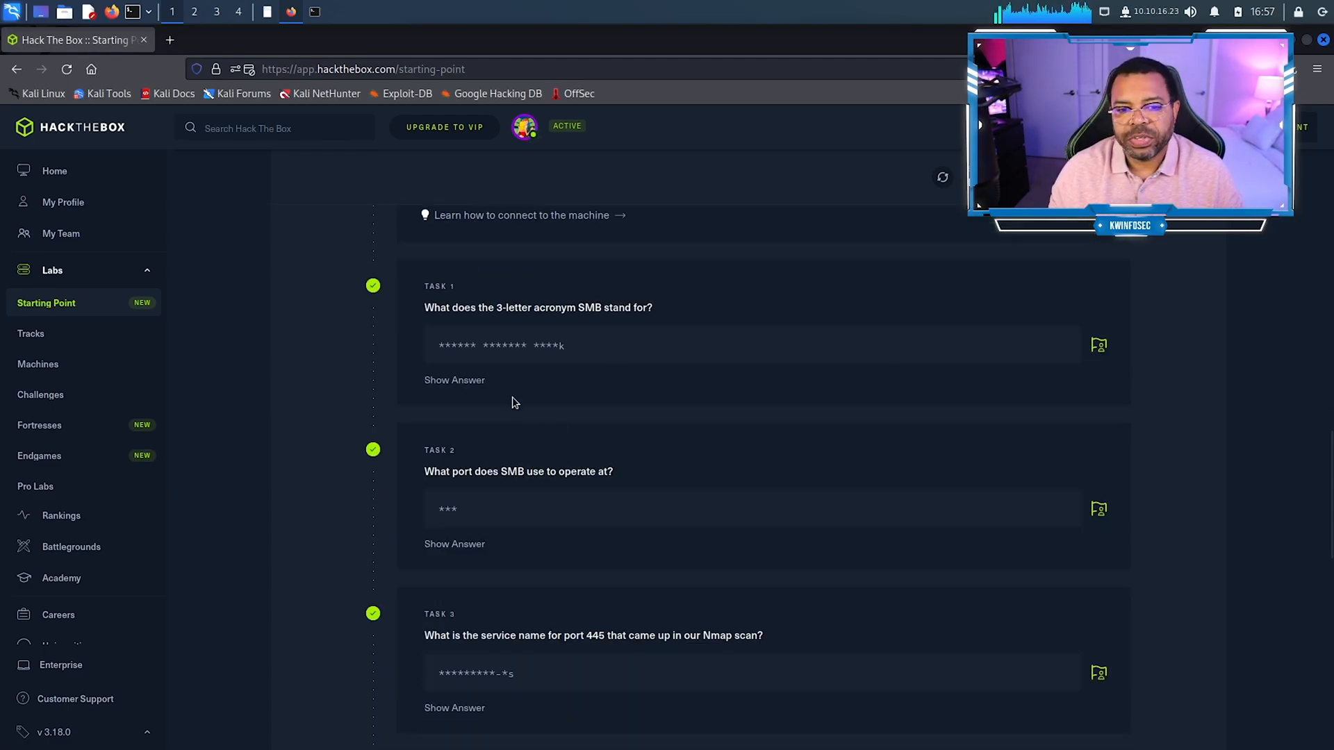
pyautogui.scroll(-3)
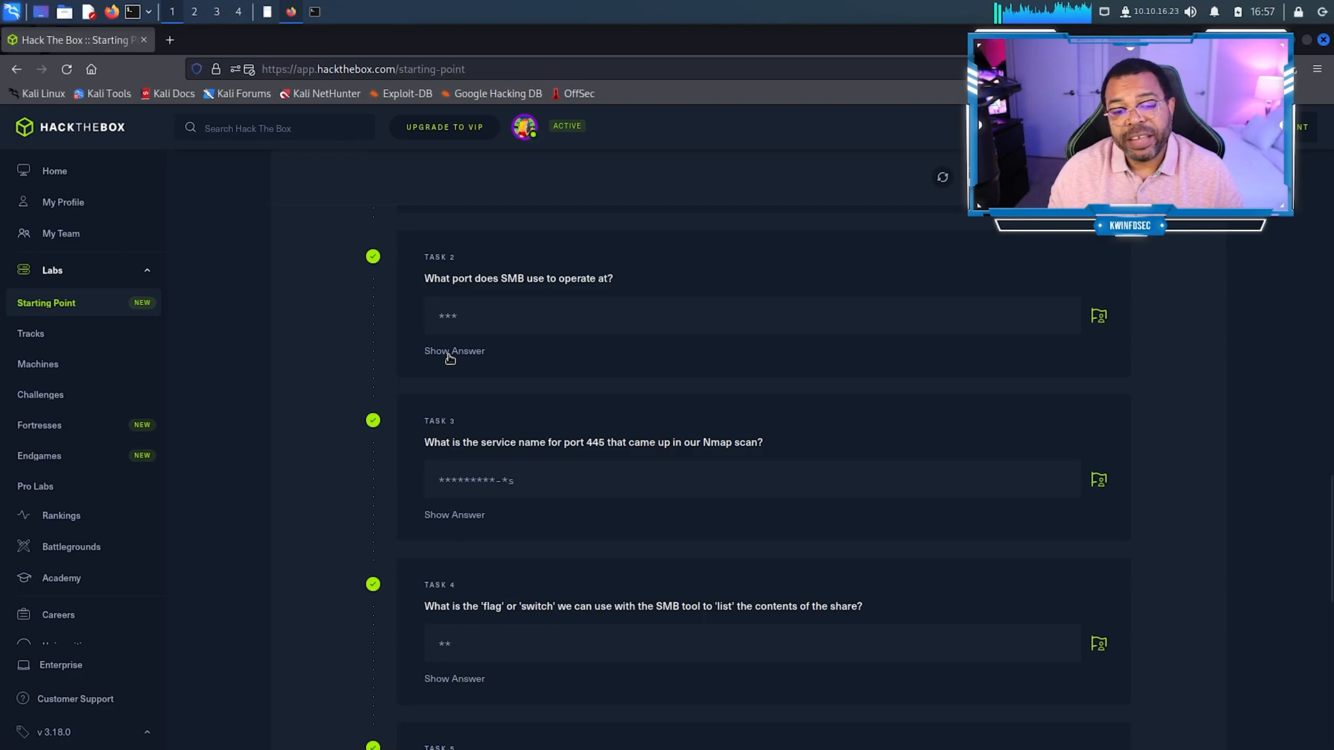
pyautogui.scroll(-3)
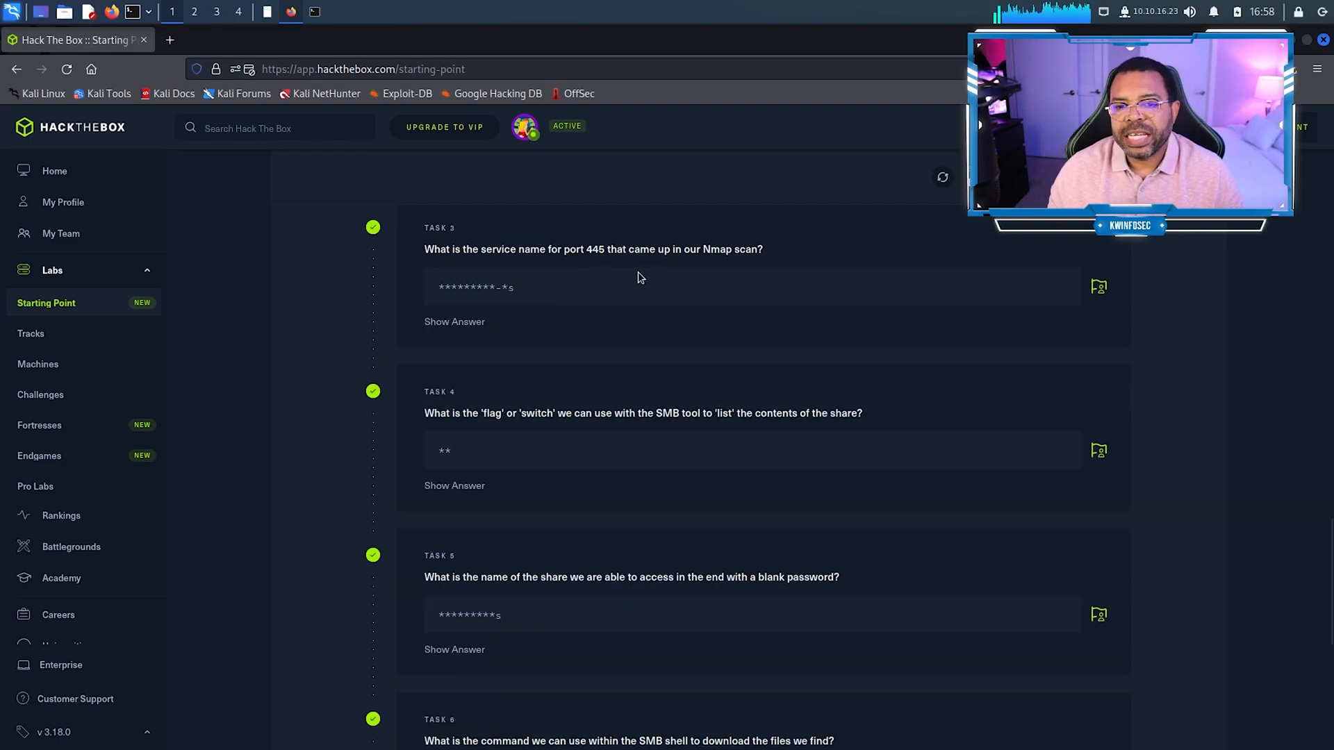
pyautogui.moveTo(643, 261)
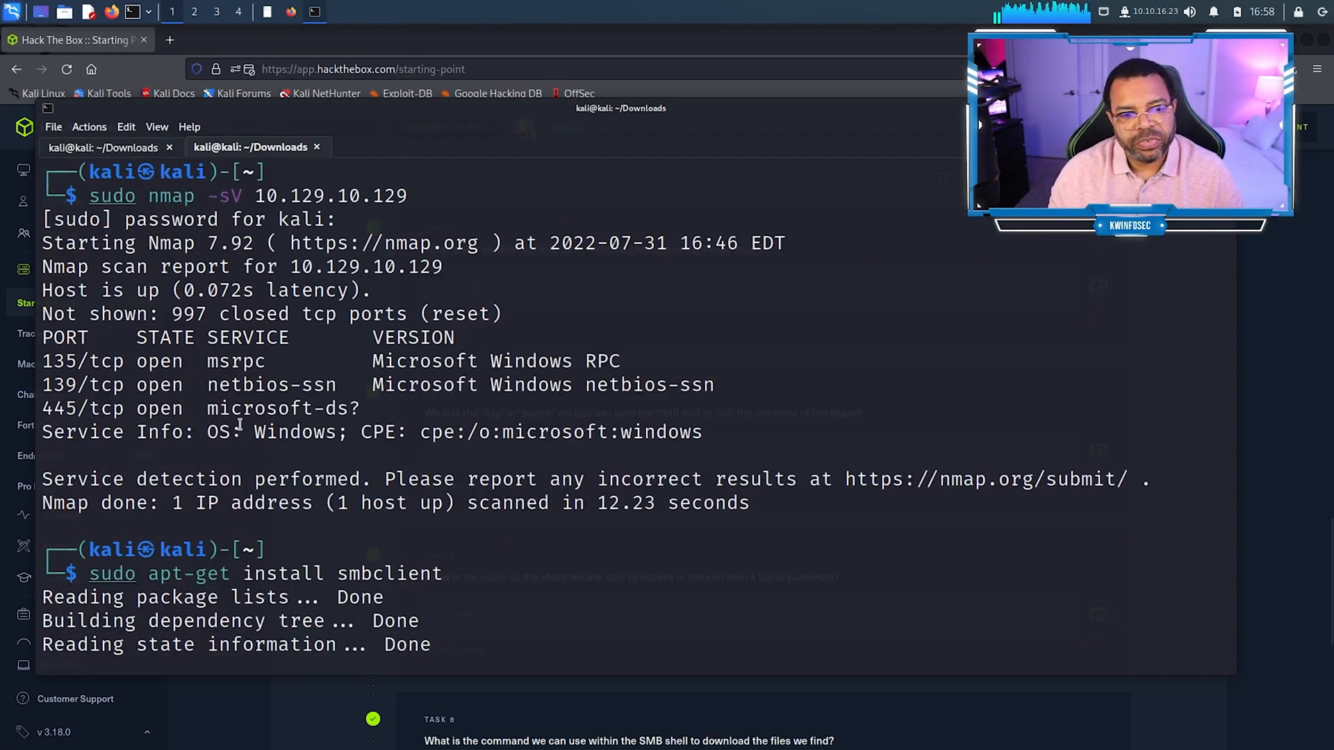
pyautogui.doubleClick(280, 409)
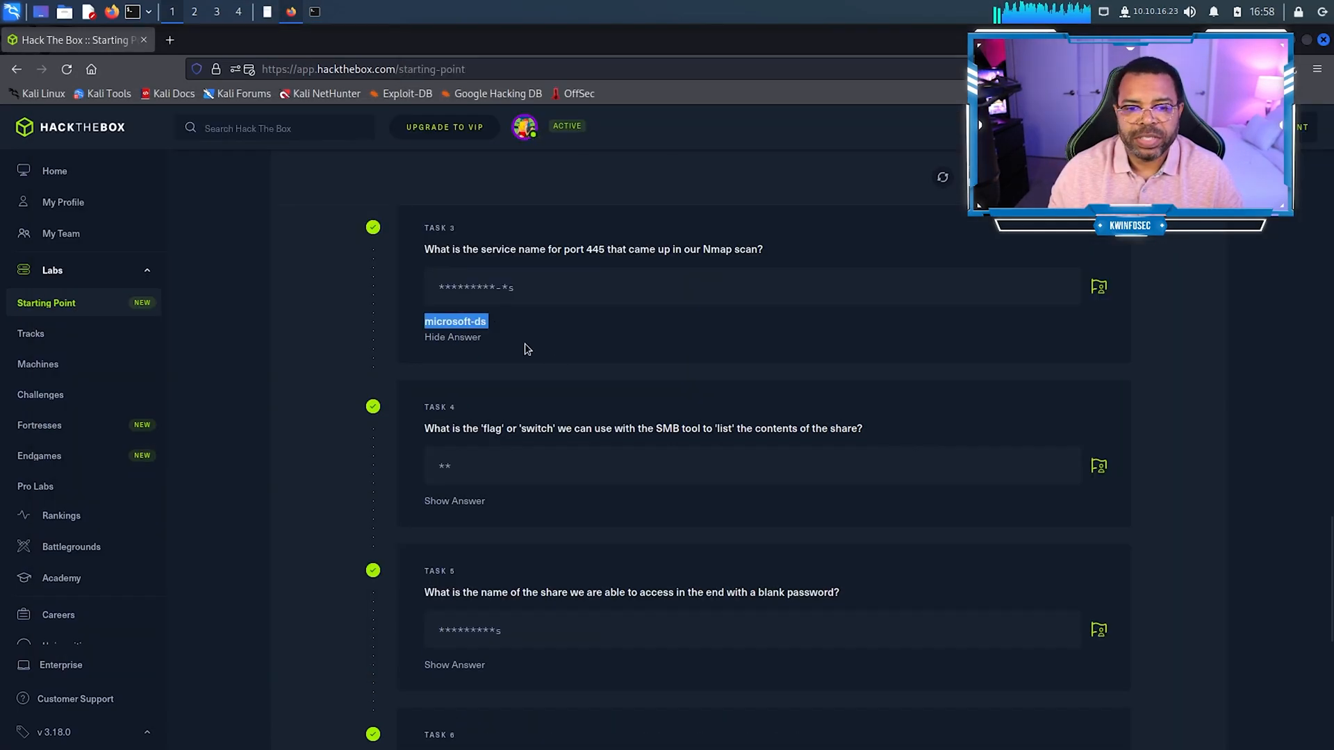
pyautogui.scroll(-3)
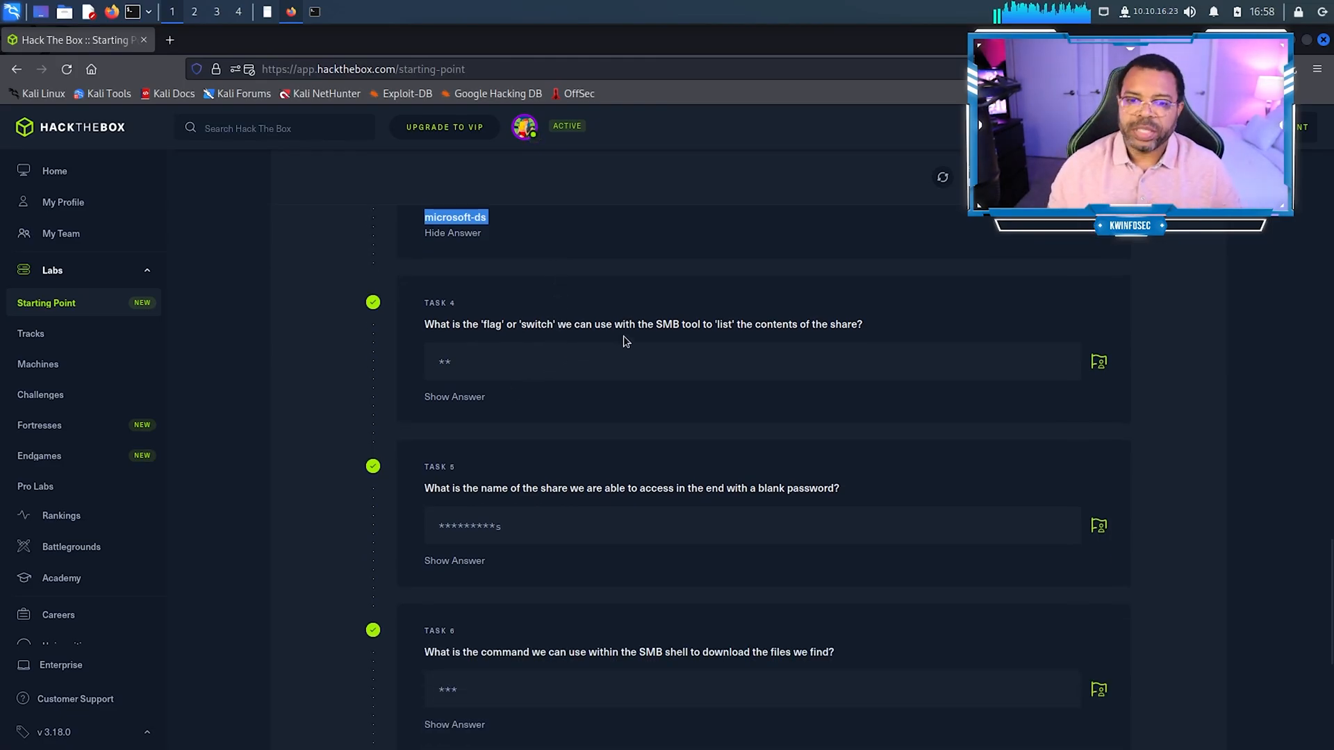
pyautogui.moveTo(790, 344)
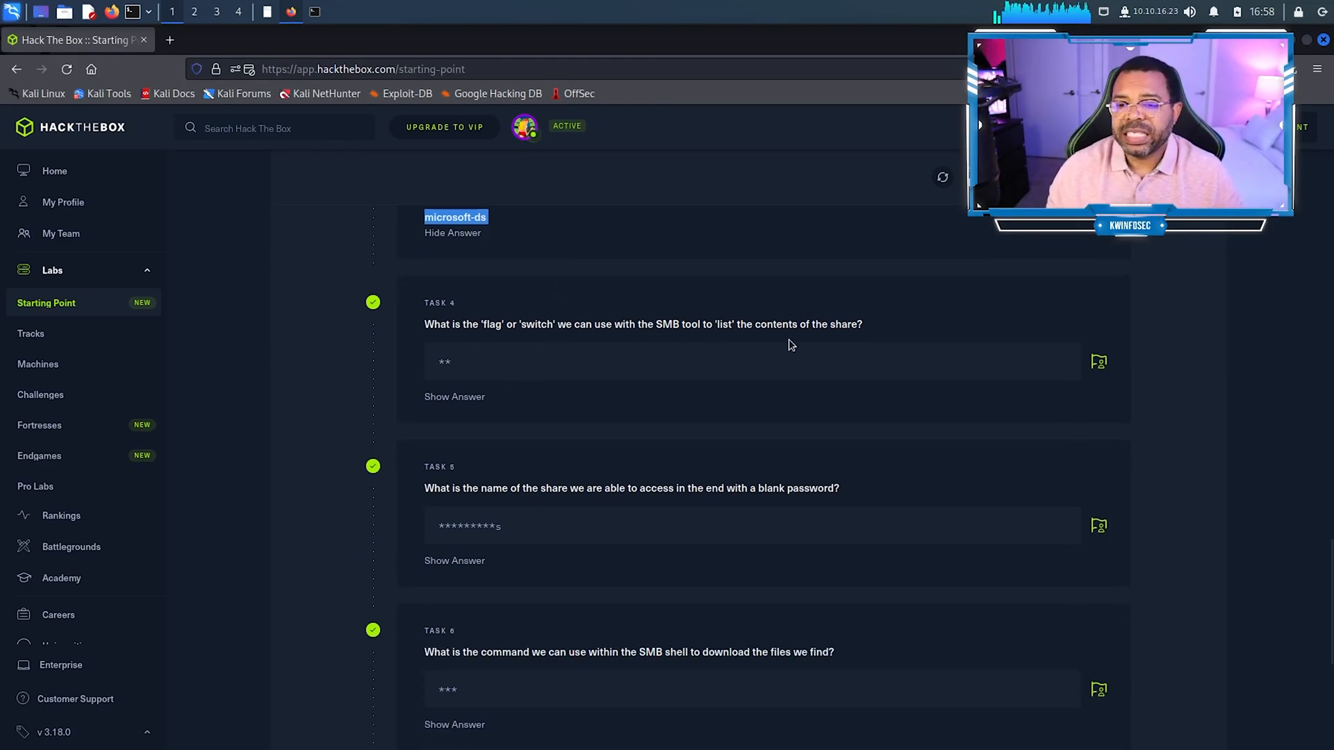
pyautogui.moveTo(454, 409)
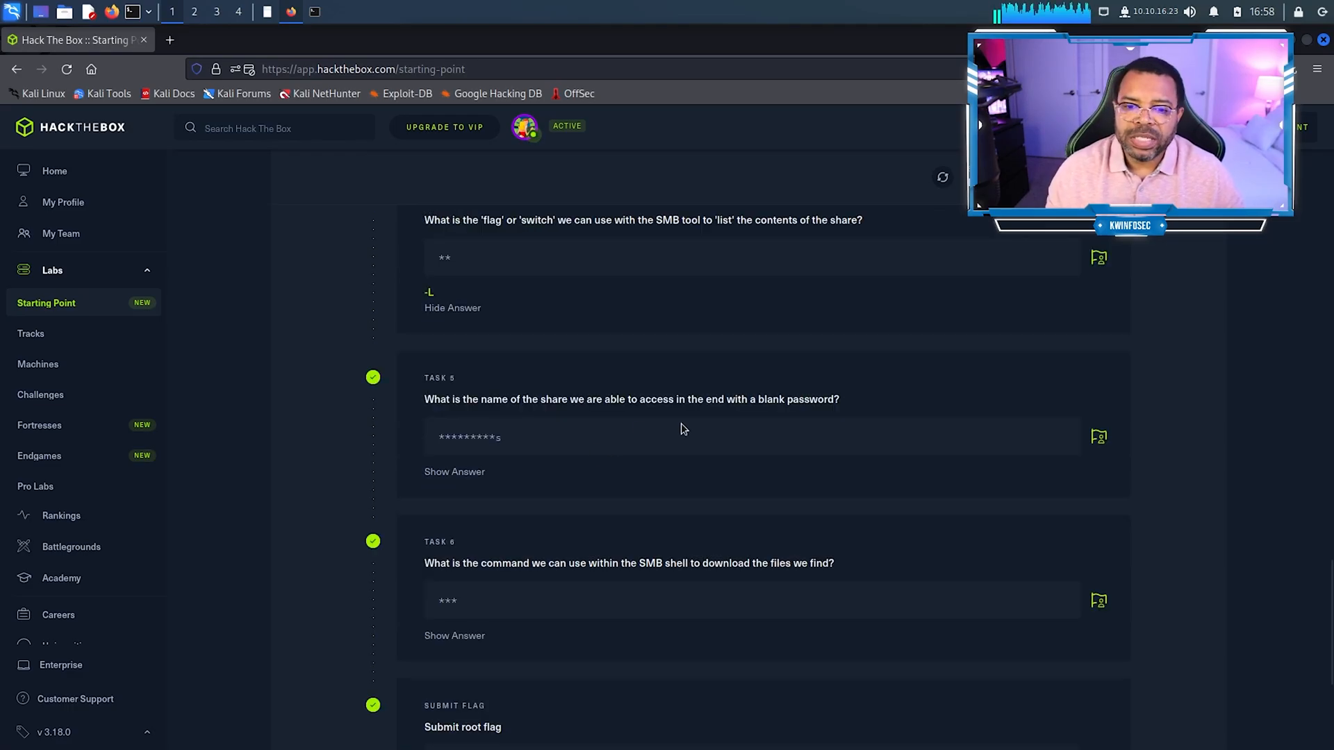
pyautogui.scroll(-3)
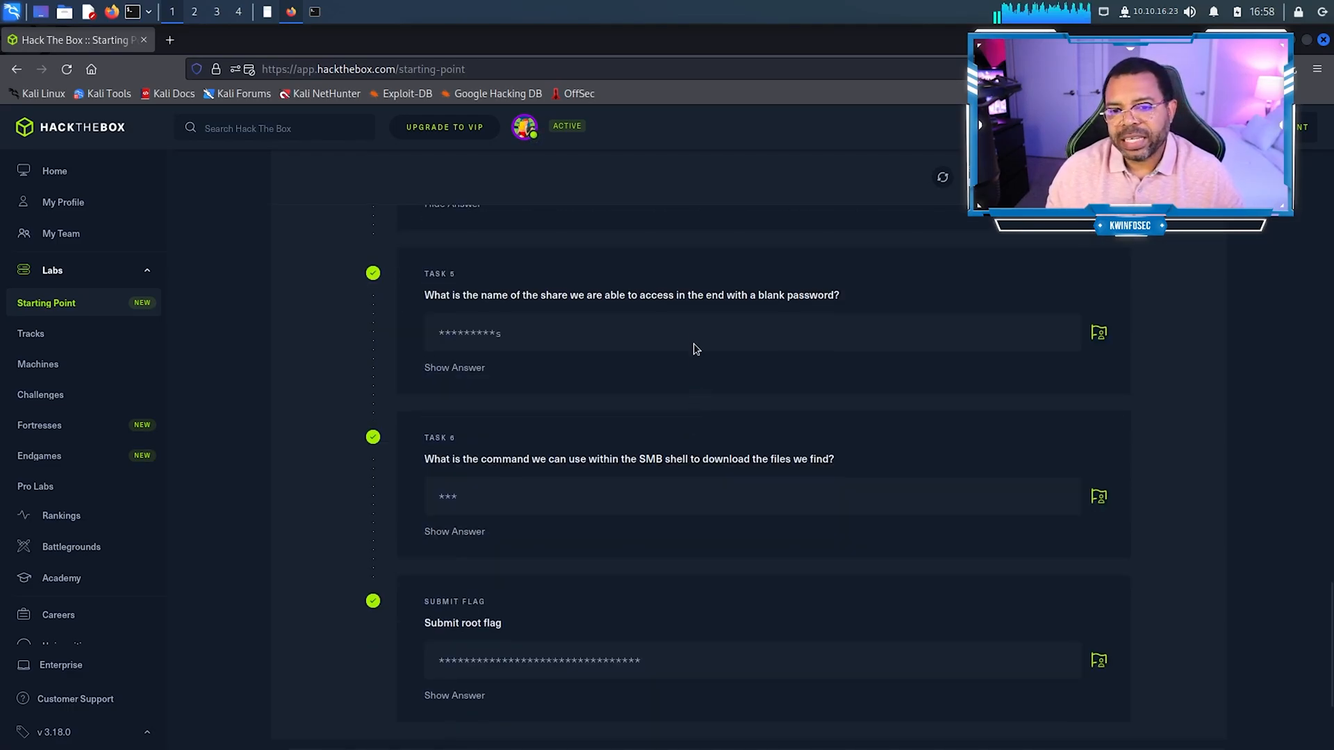
pyautogui.moveTo(498, 356)
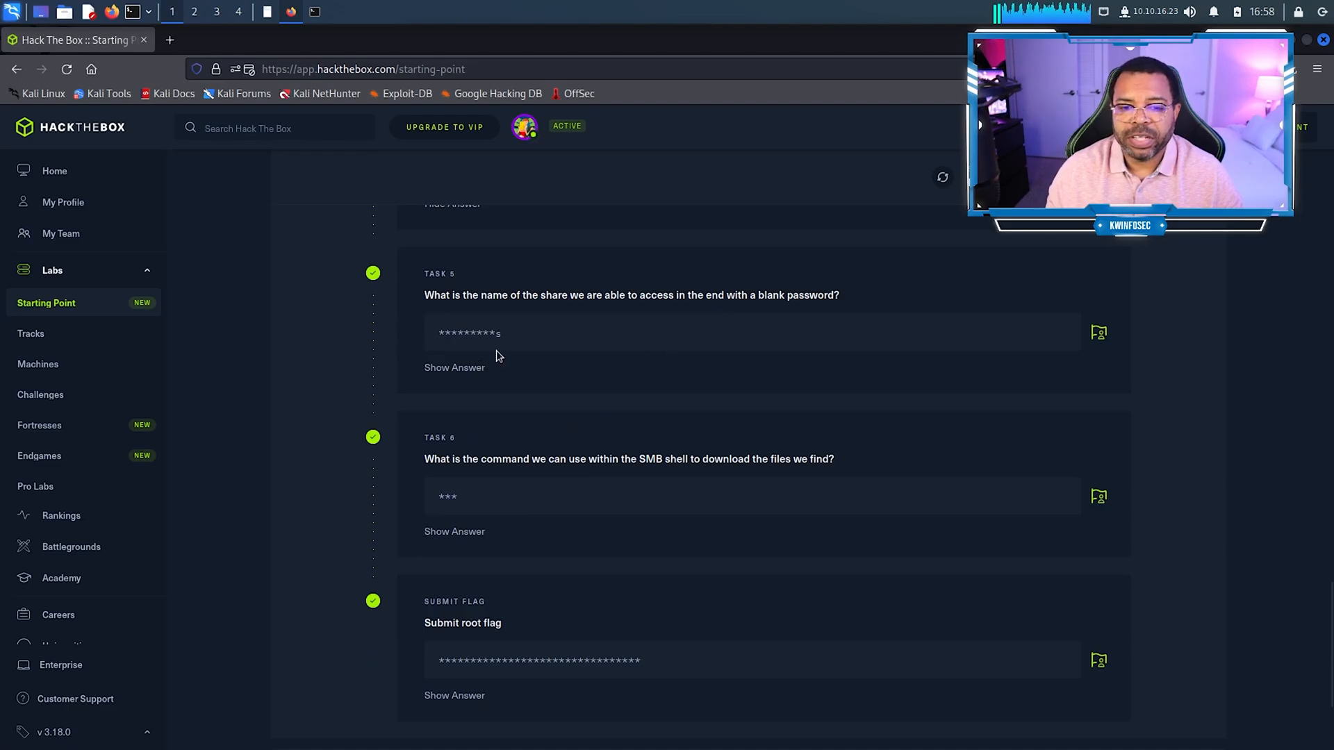
pyautogui.scroll(-3)
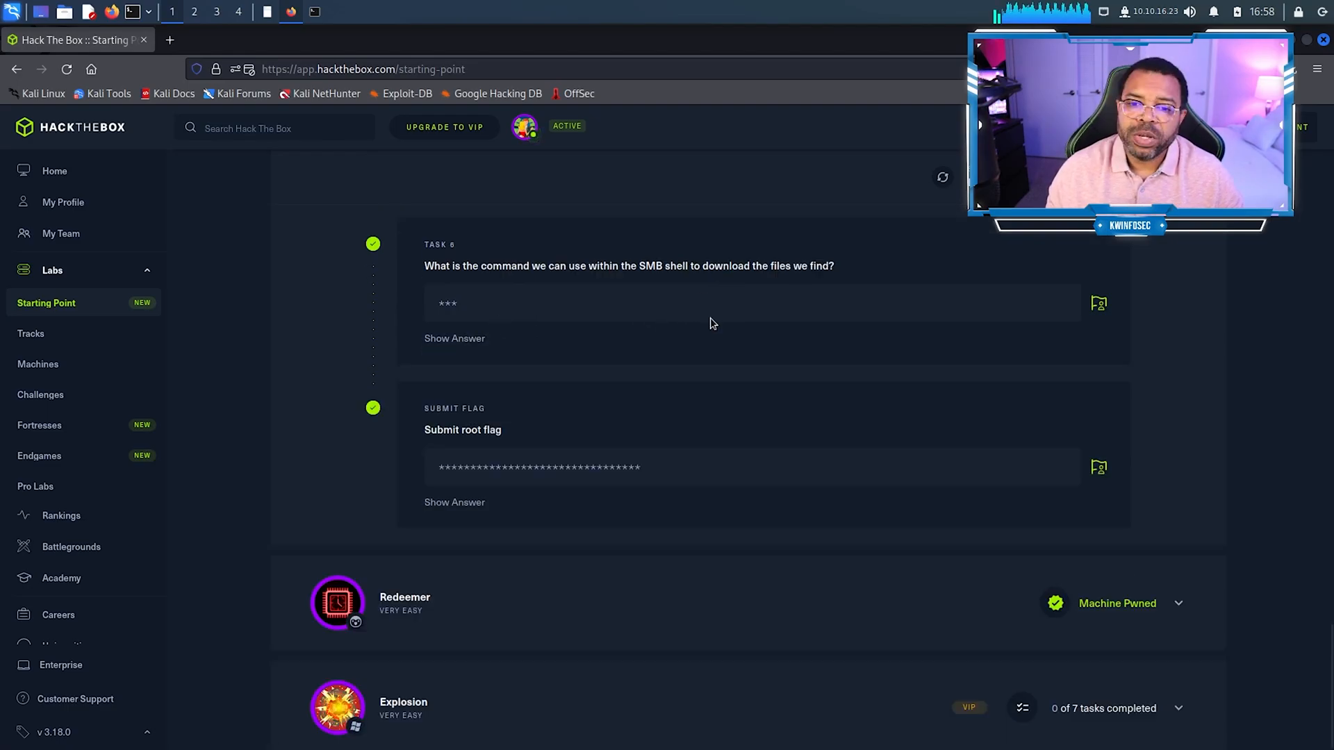
pyautogui.moveTo(749, 284)
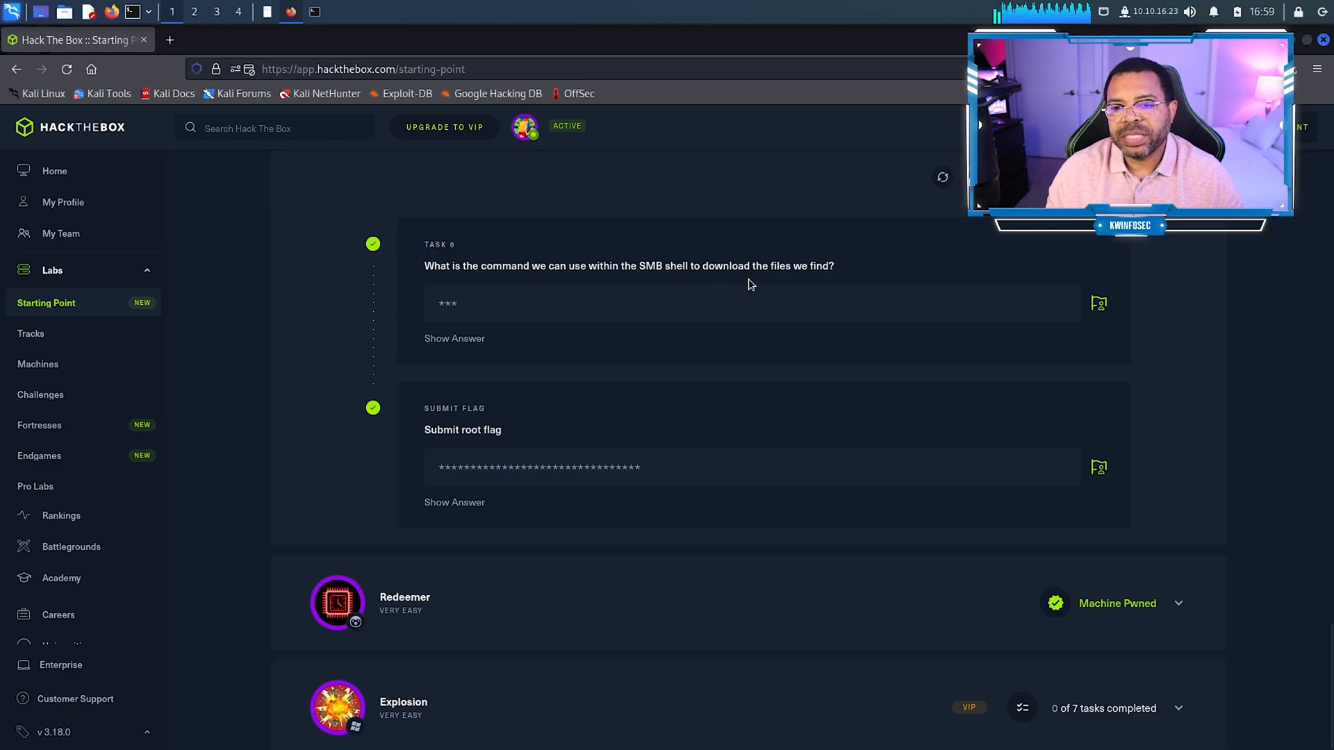
pyautogui.moveTo(460, 359)
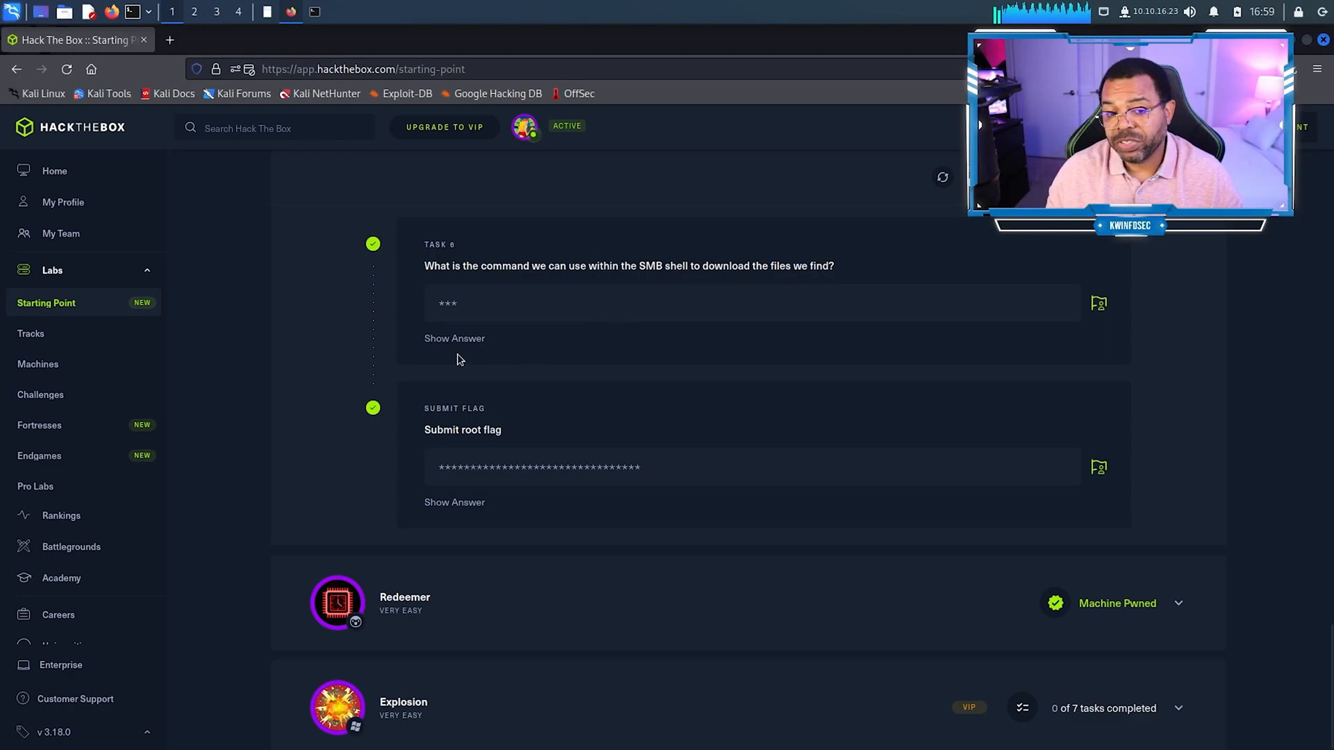
# Step: Reveal the Task 6 answer 'get' and the root flag, then scroll to Tier 0 progress
pyautogui.click(454, 338)
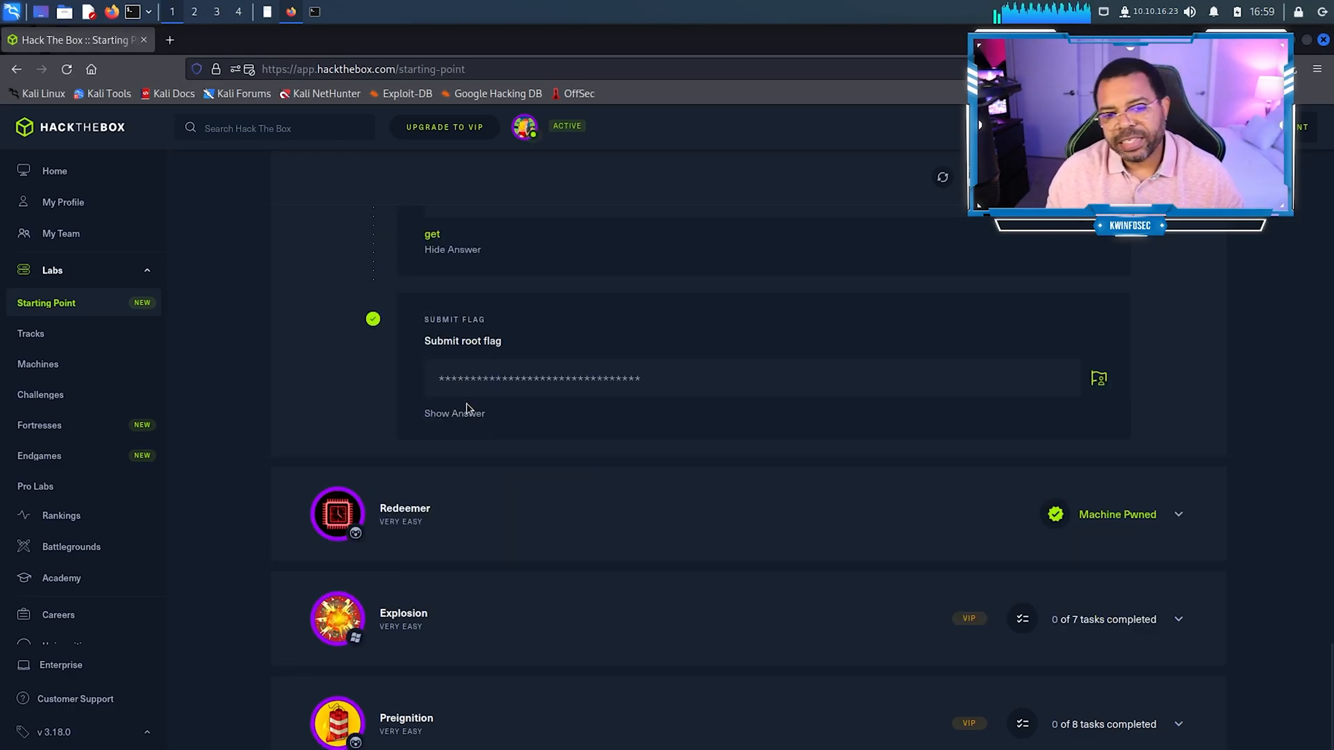
pyautogui.click(454, 413)
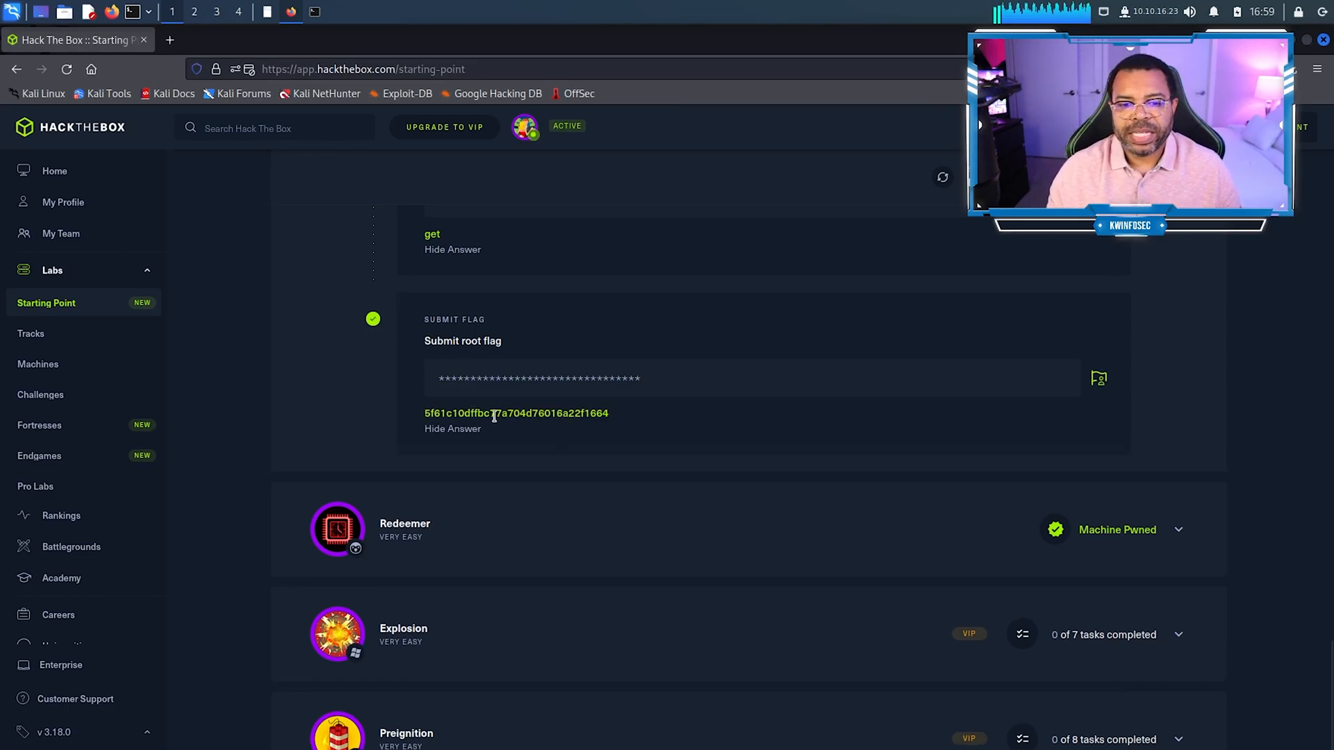
pyautogui.scroll(-3)
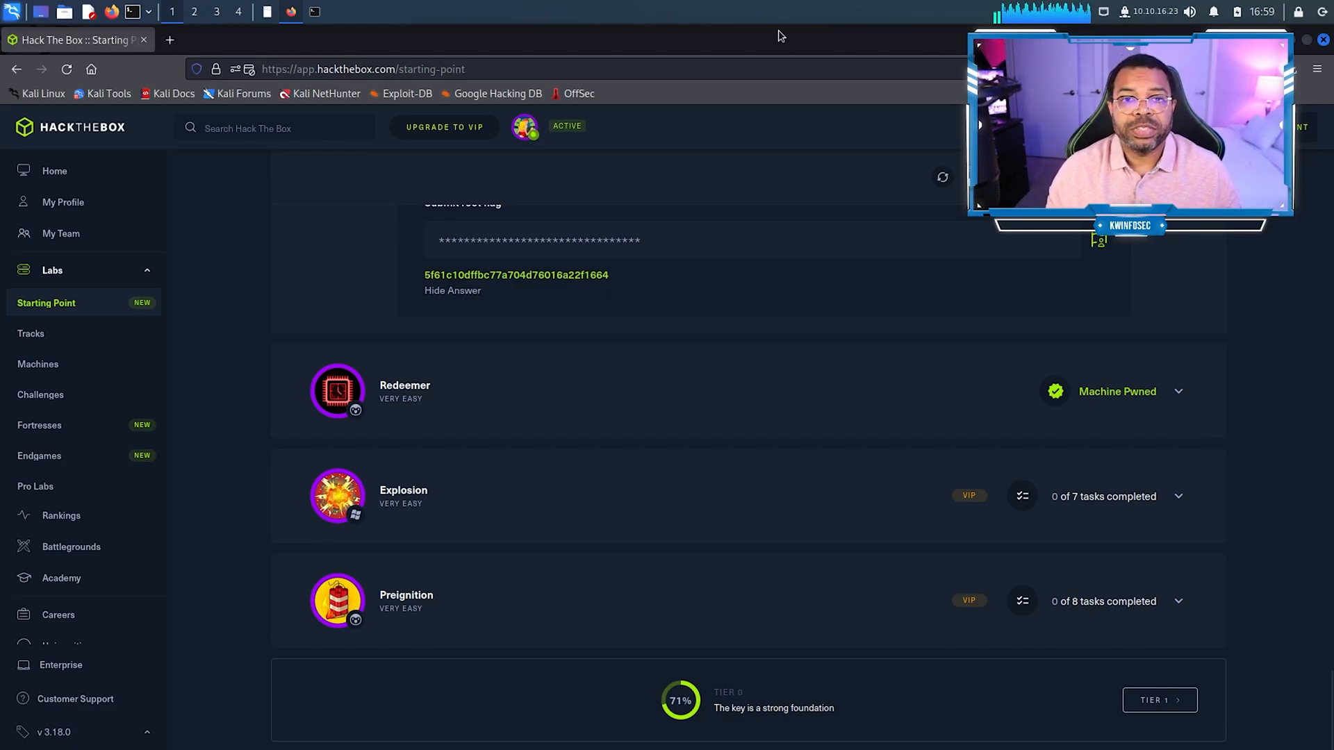
pyautogui.moveTo(763, 8)
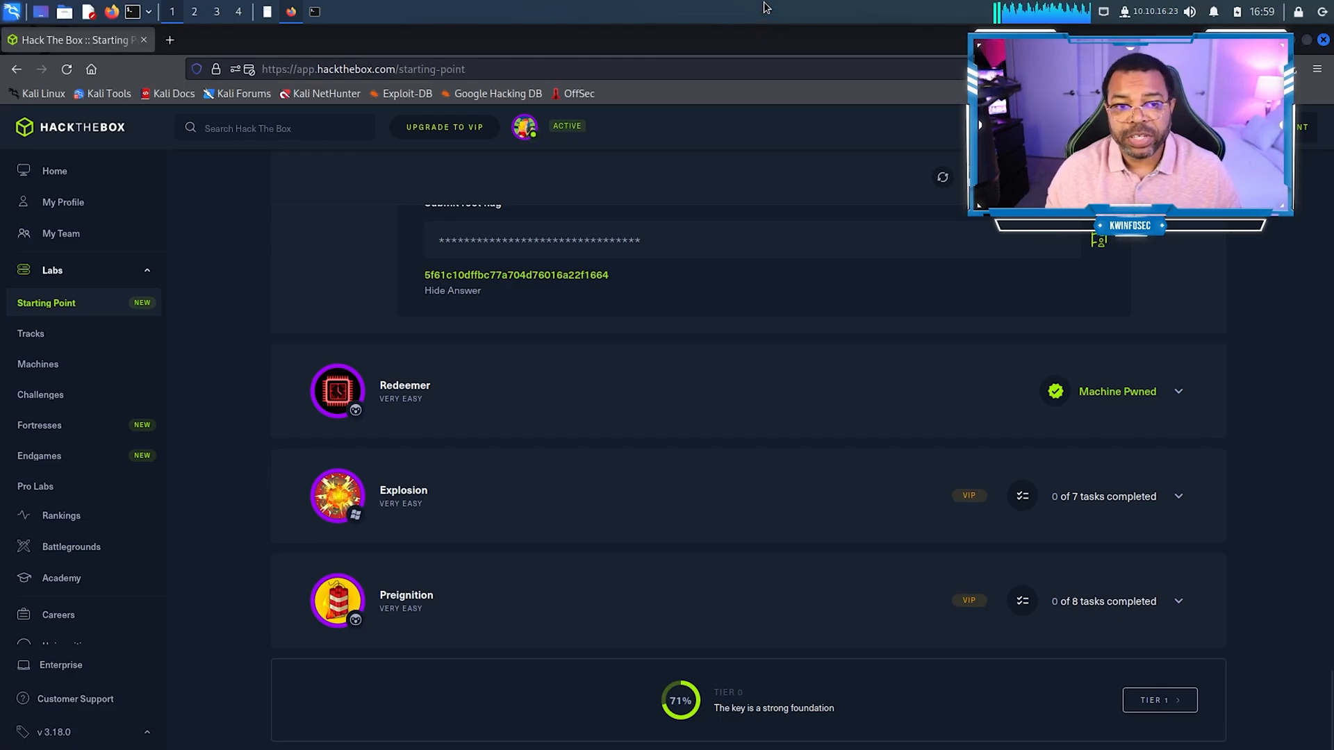
pyautogui.moveTo(647, 56)
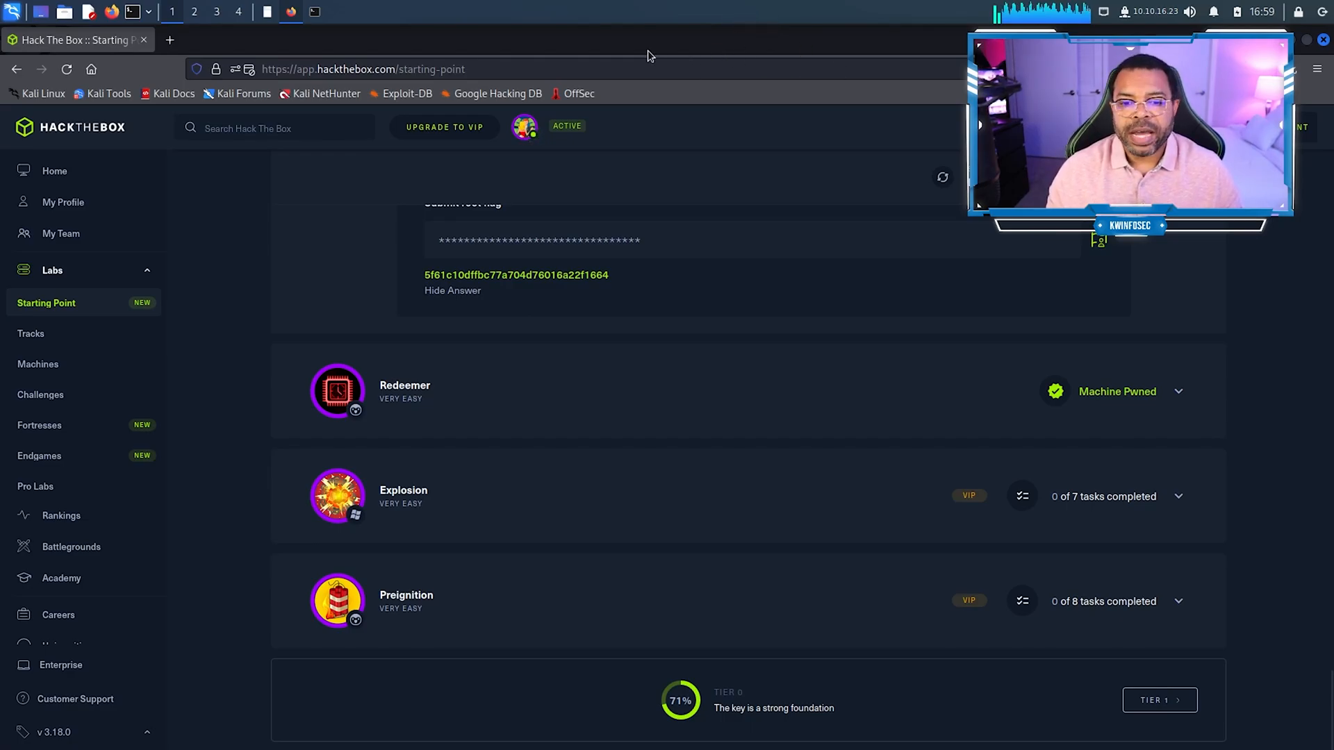
pyautogui.moveTo(598, 26)
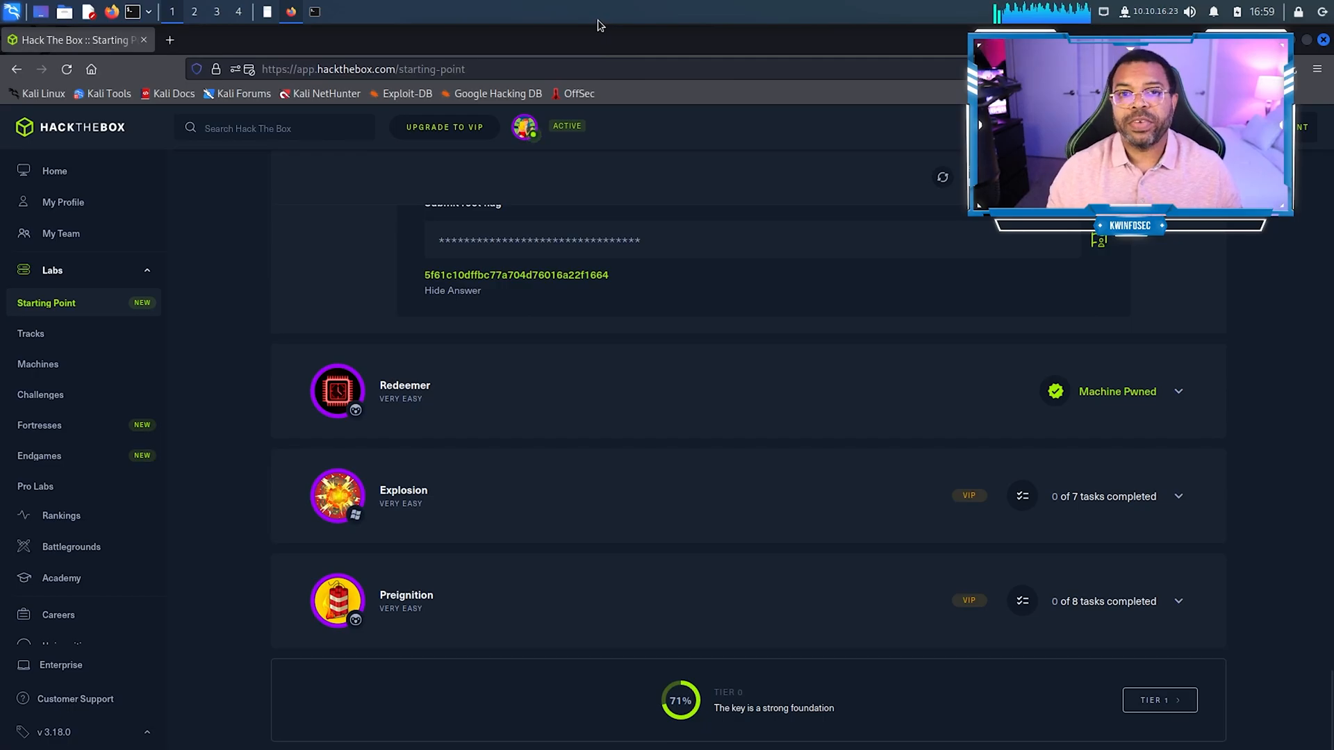
pyautogui.moveTo(557, 7)
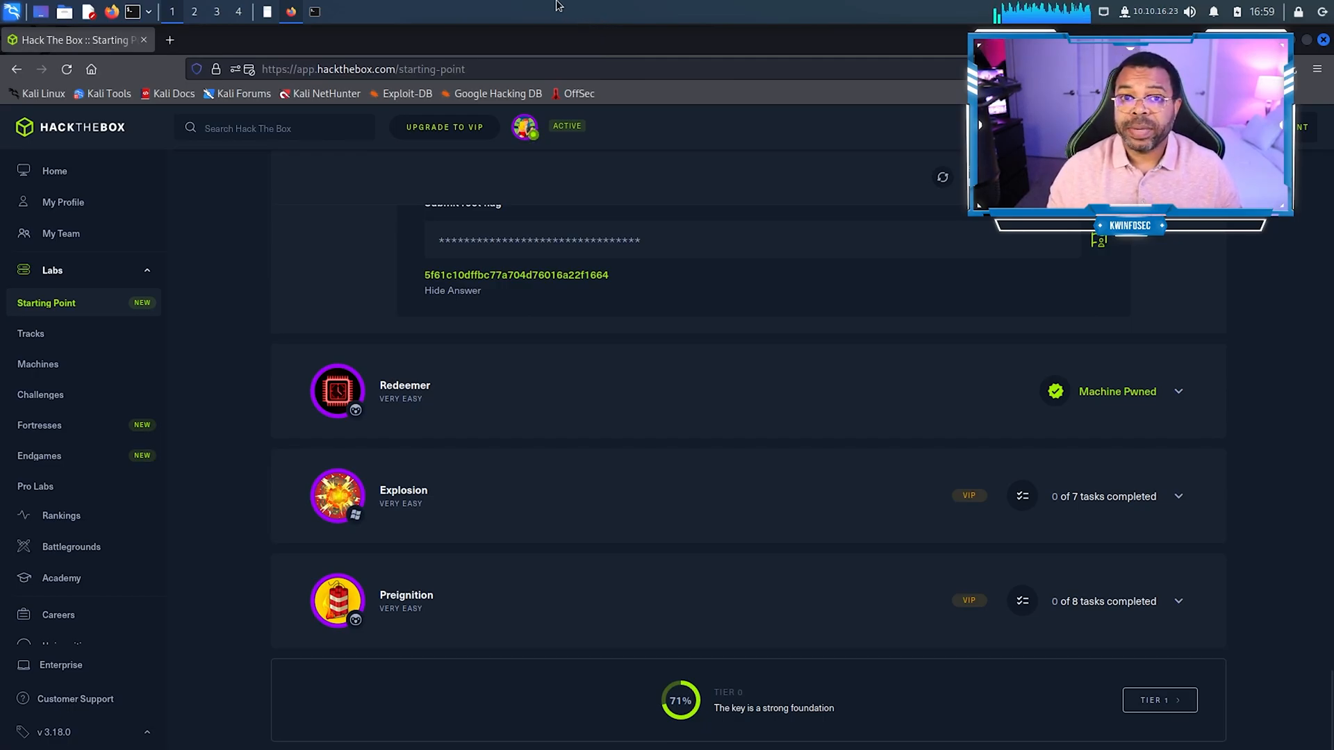